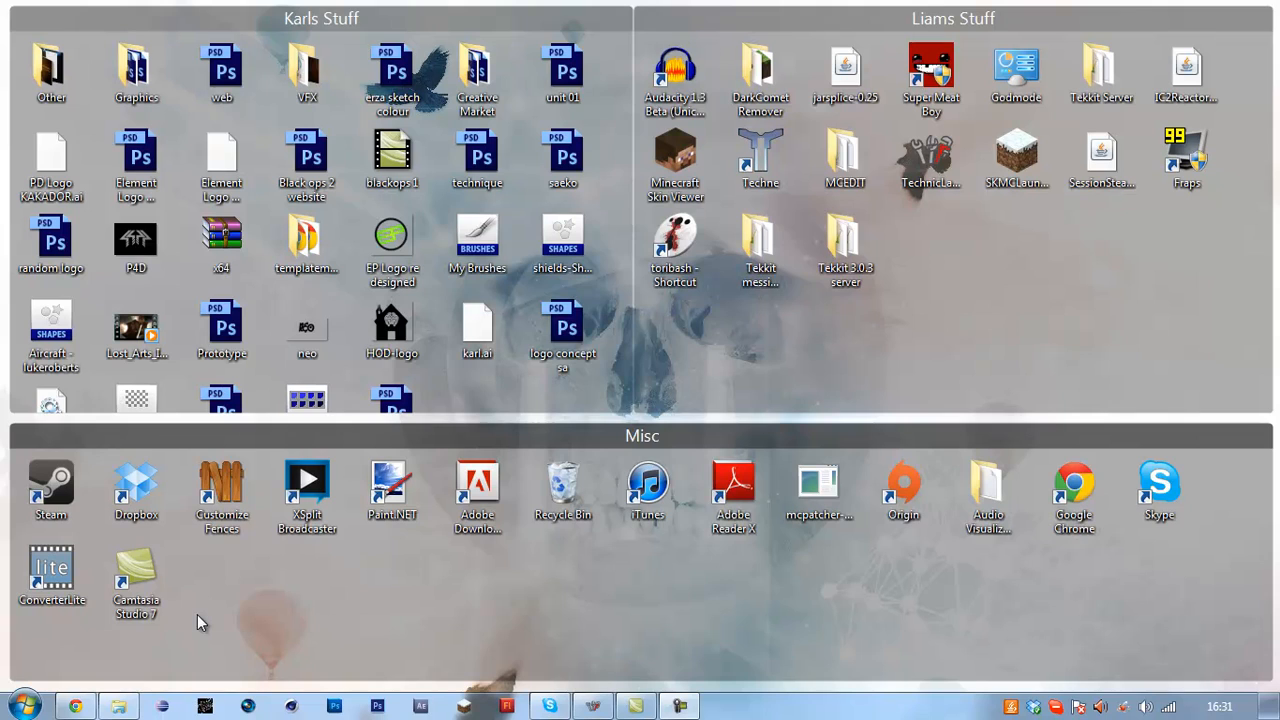
mouse_move(596, 562)
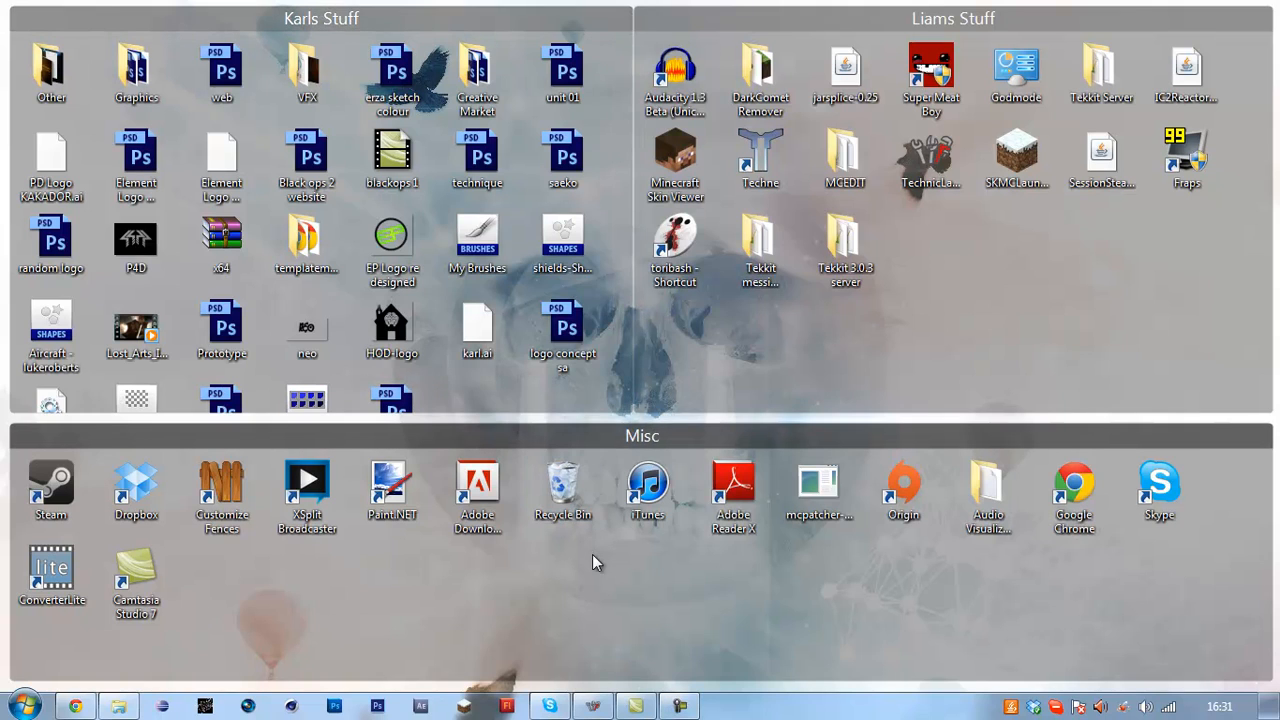
Step: Browse the Tekkit Server desktop folder and bring up the launcher's modpack build options
click(1100, 70)
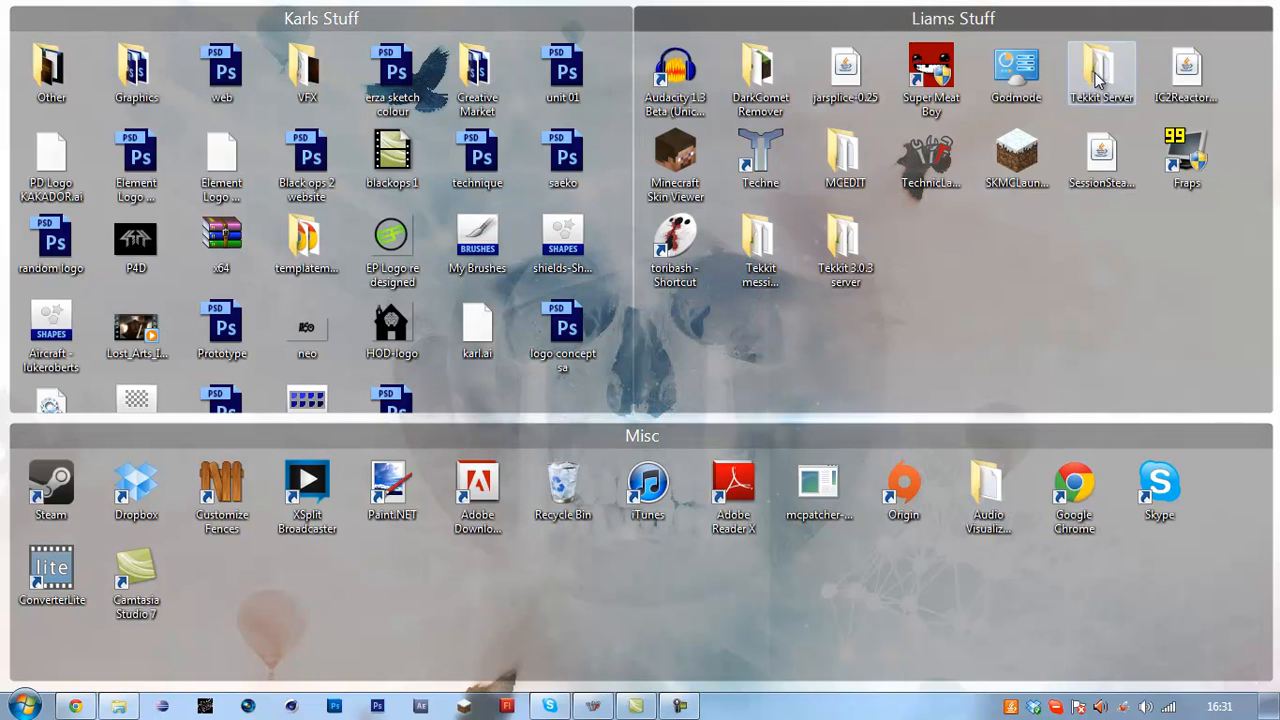
double_click(1100, 72)
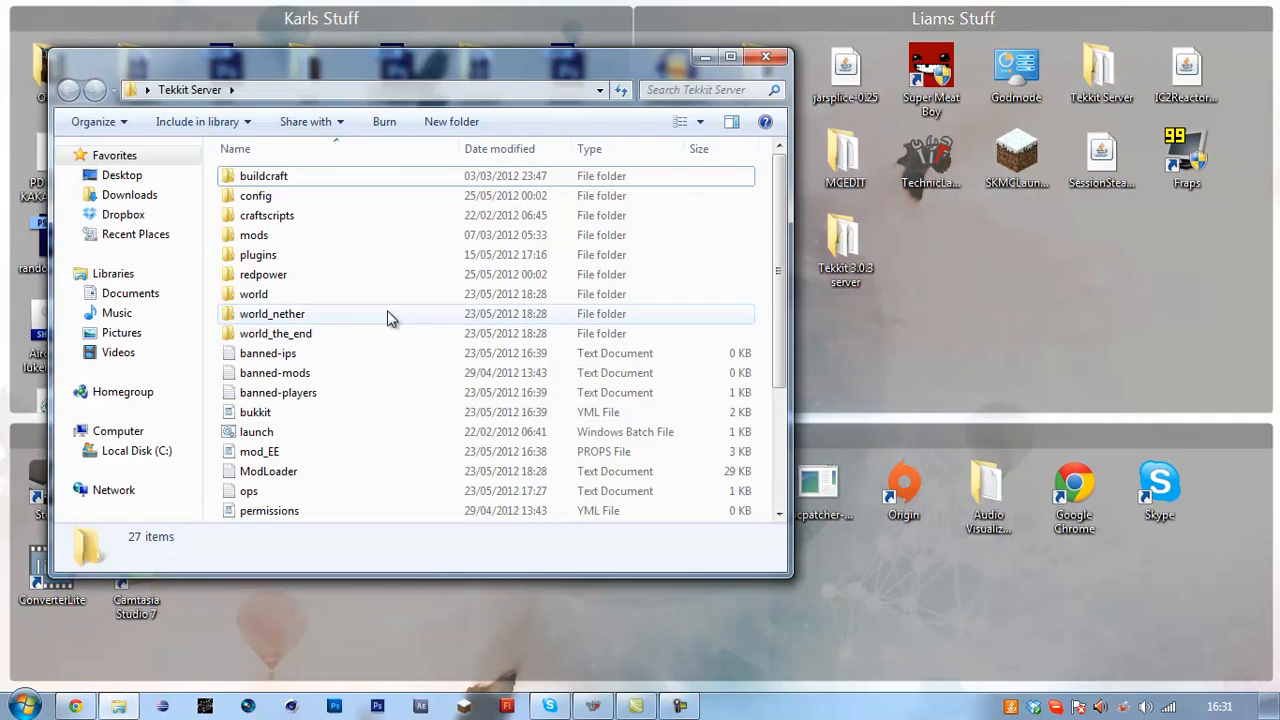
click(276, 332)
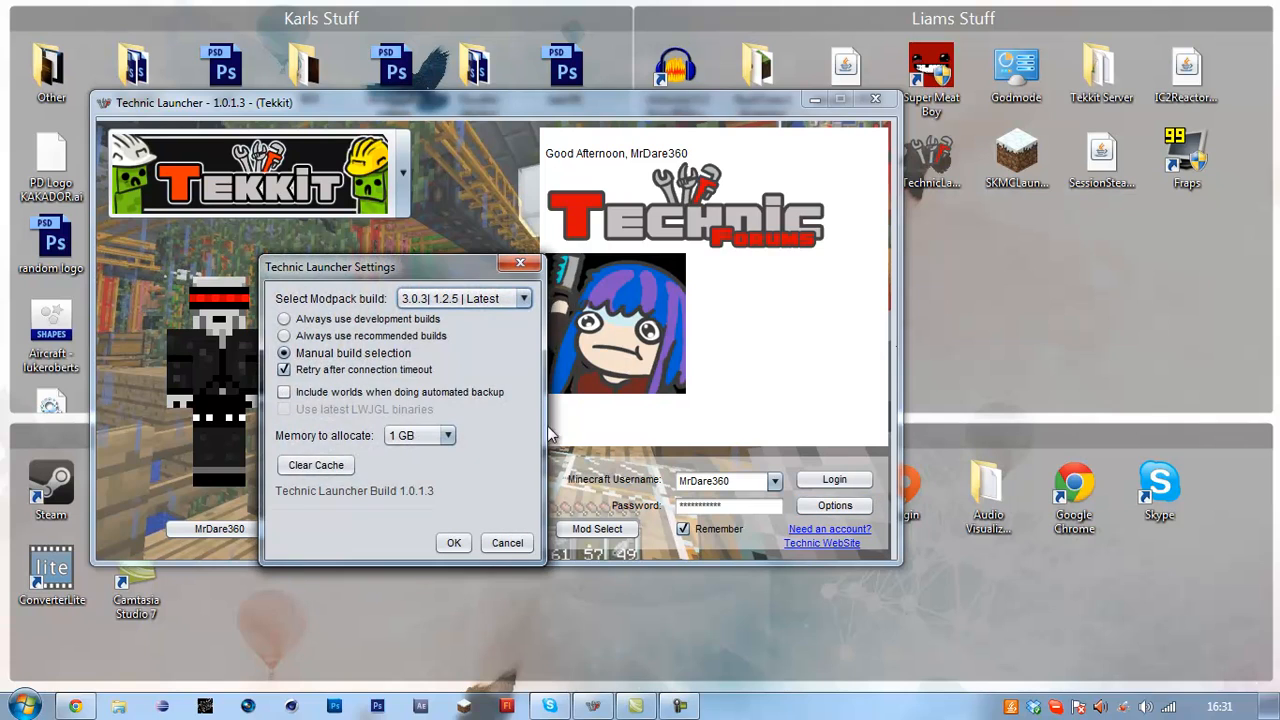
Step: Accept the Tekkit 3.0.3 build settings and log in to launch the game
click(524, 298)
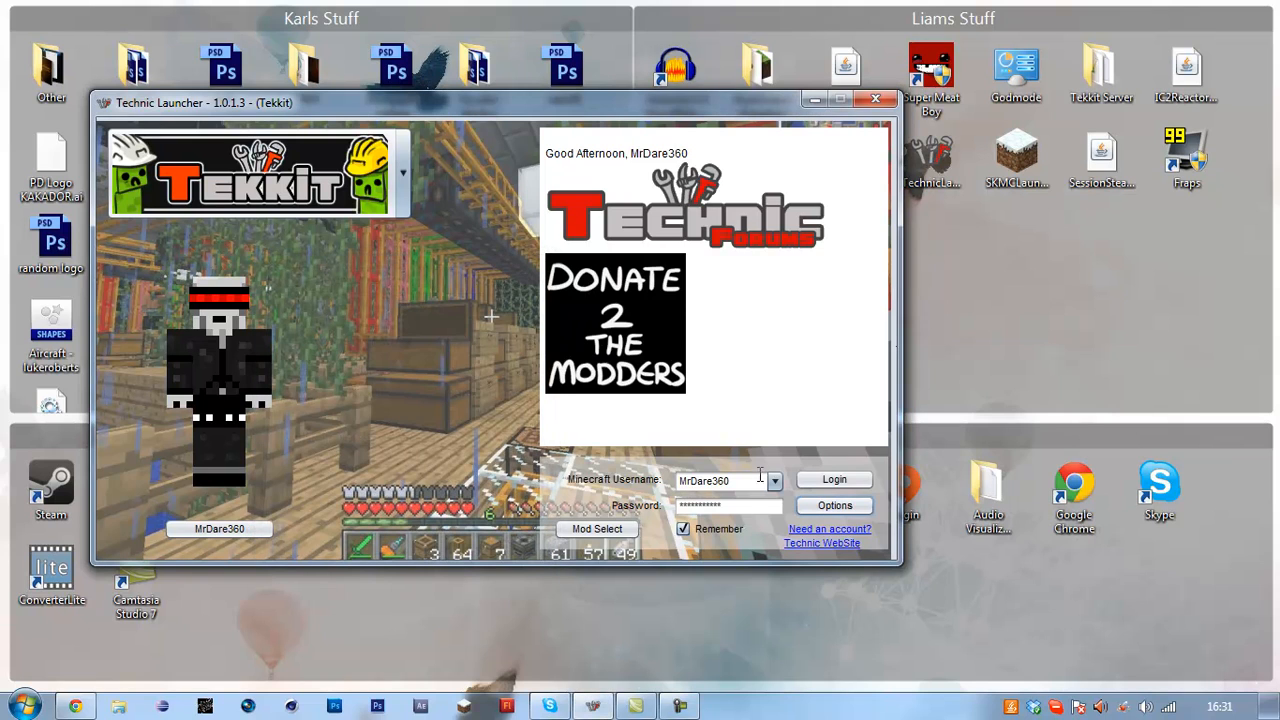
click(832, 480)
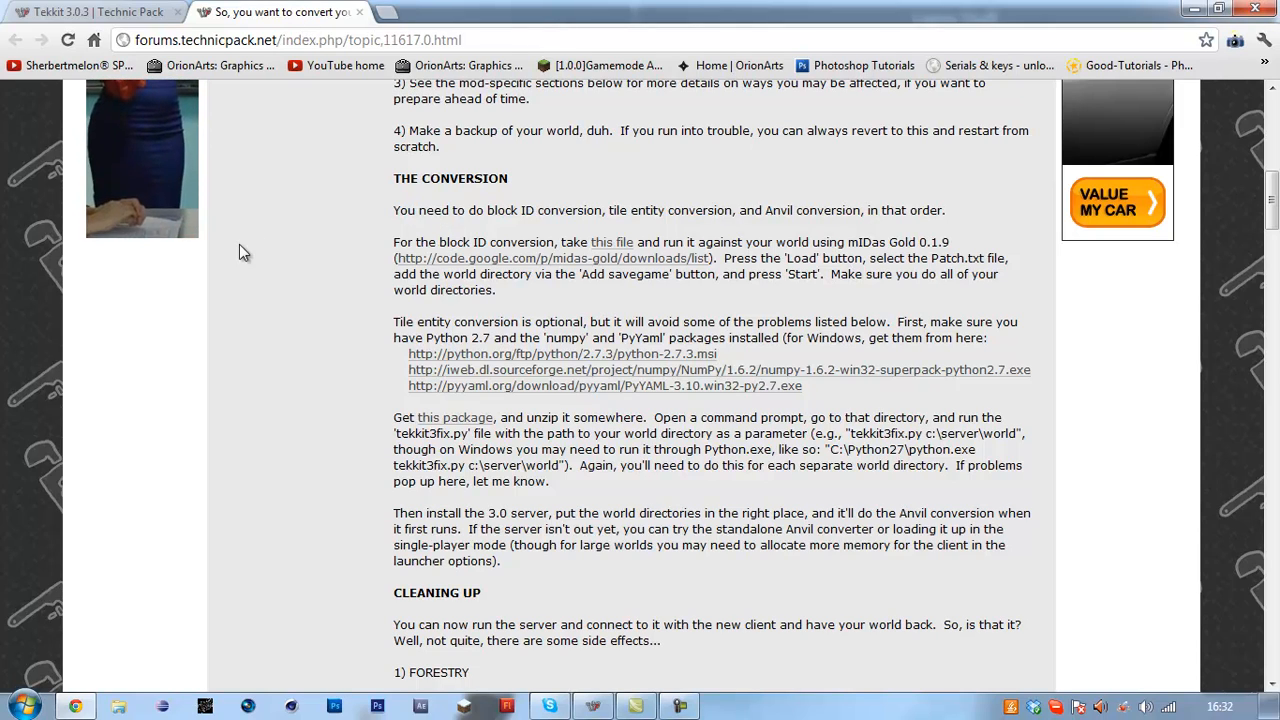
mouse_move(612, 248)
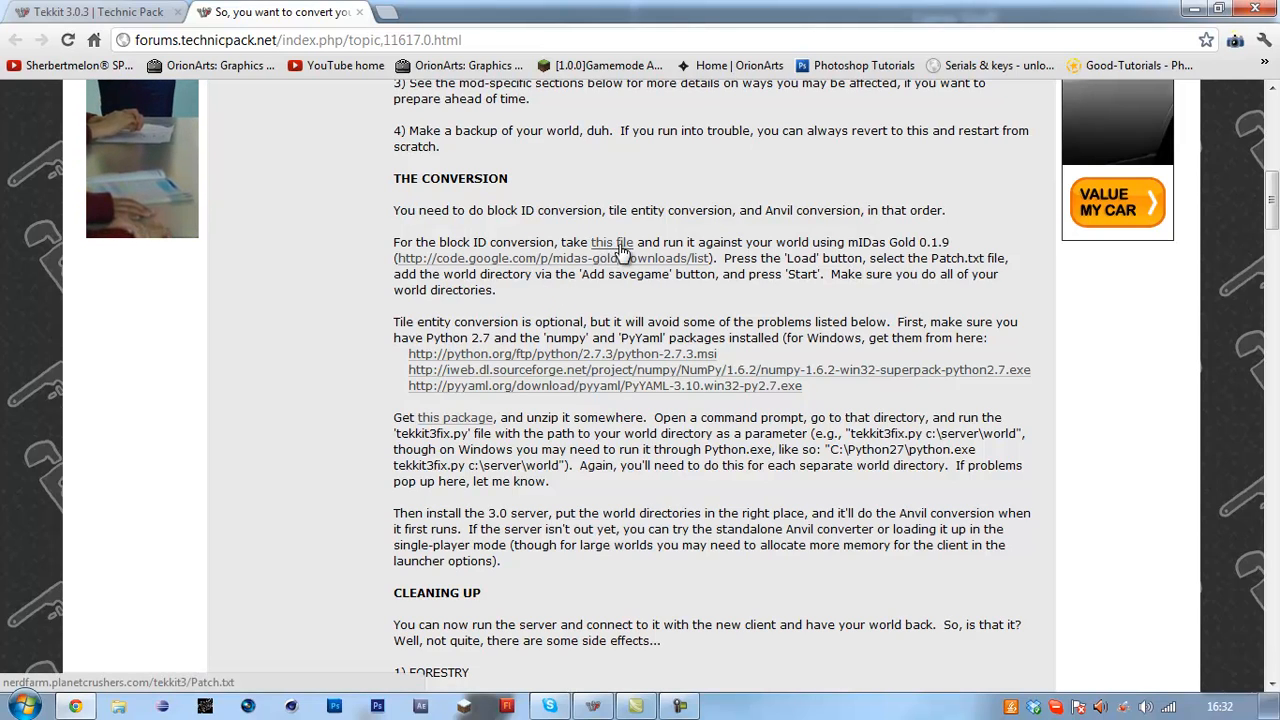
Step: Check the Patch.txt link's save options and visit the mIDas Gold Google Code downloads page
right_click(612, 242)
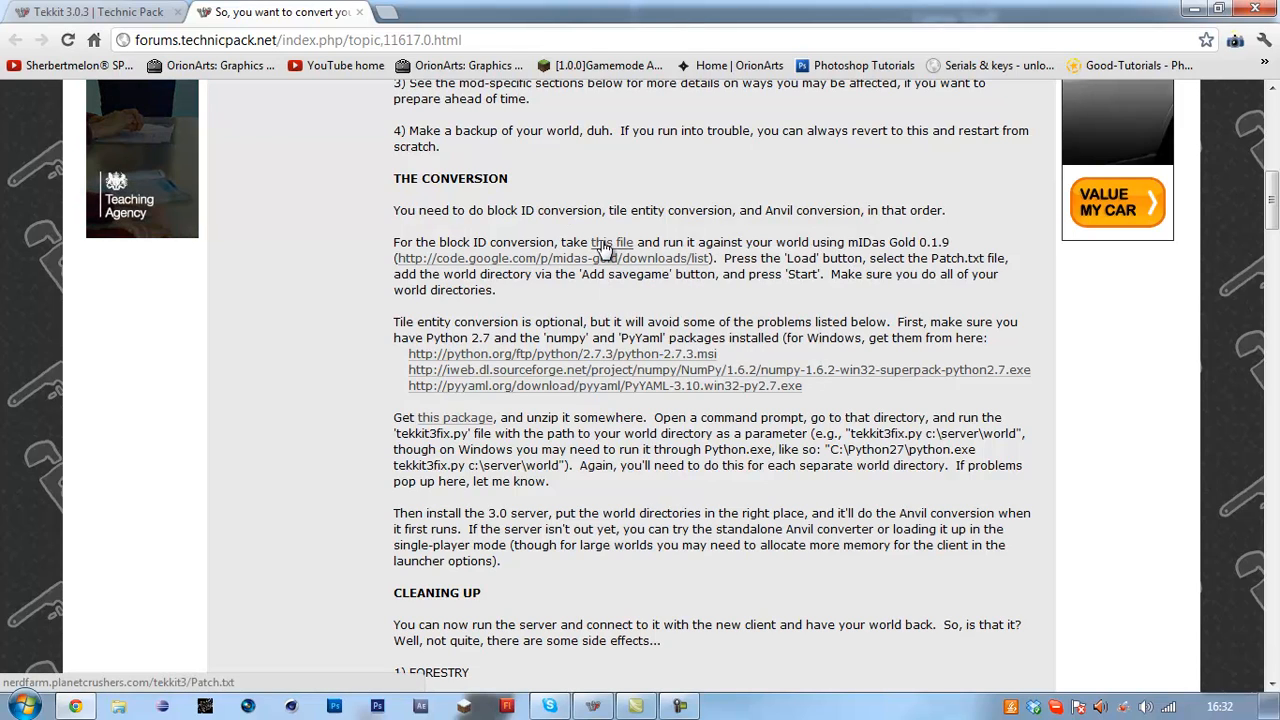
mouse_move(630, 276)
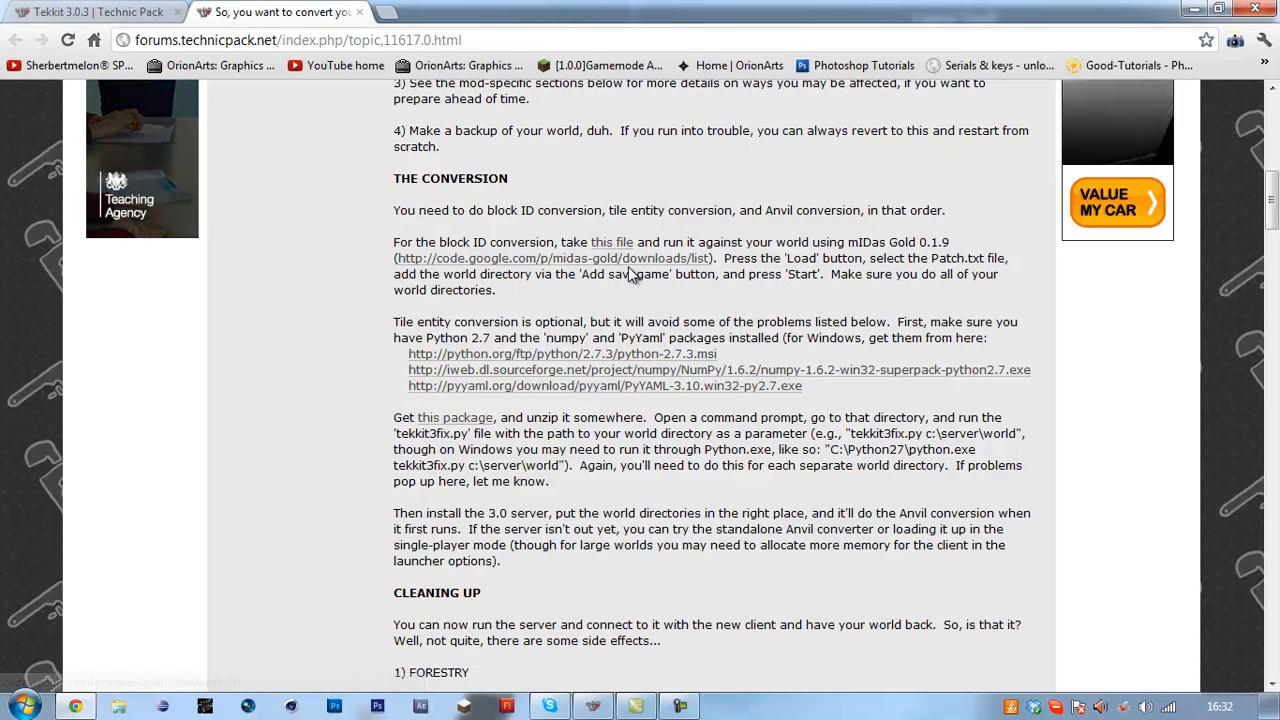
click(552, 258)
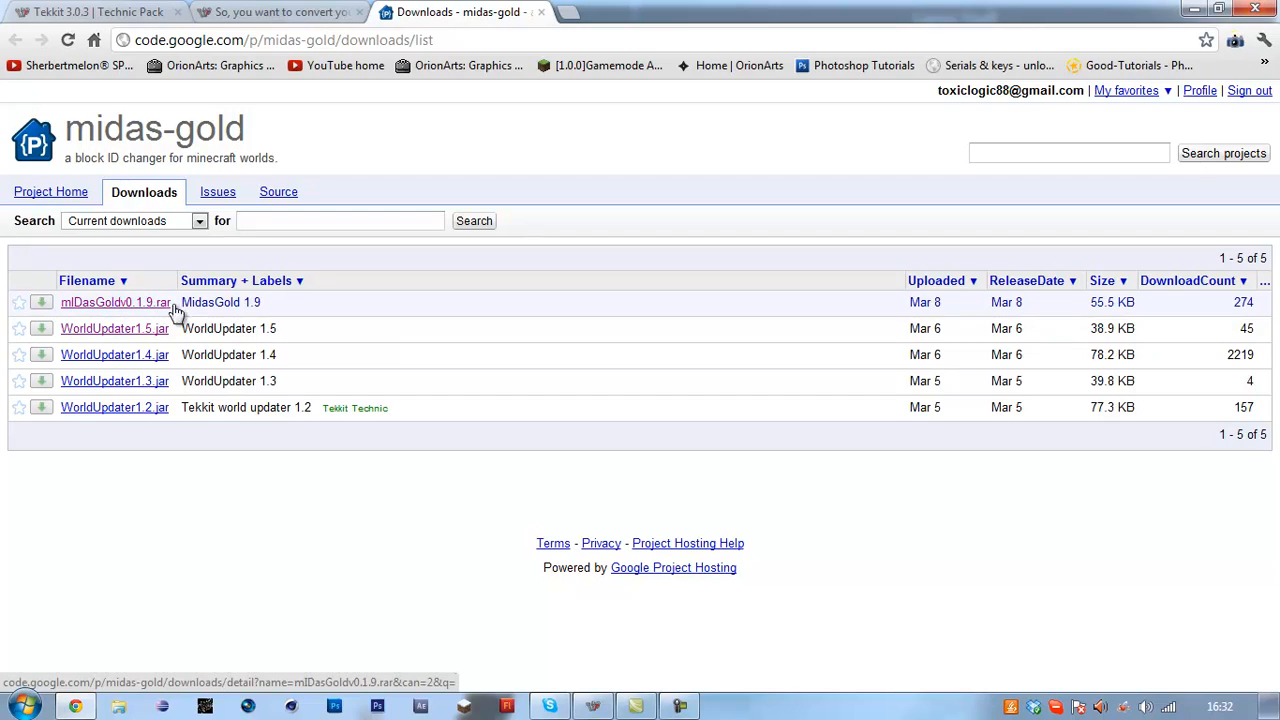
mouse_move(164, 318)
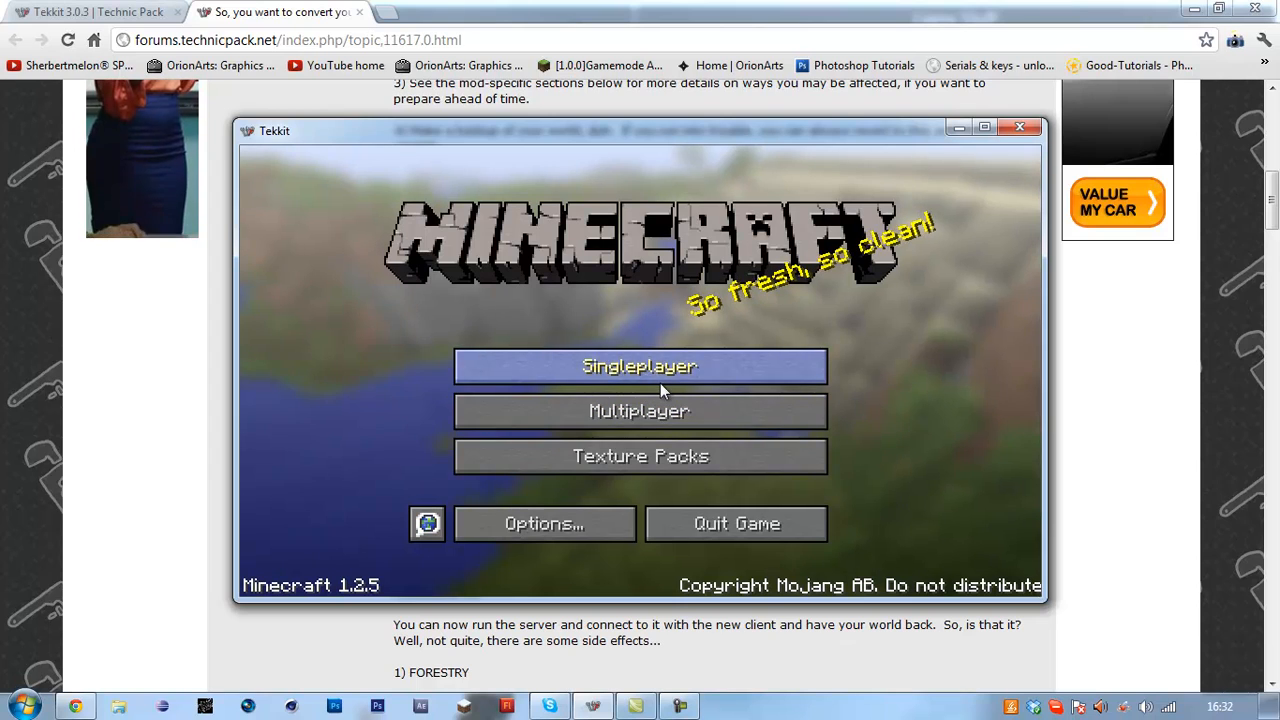
Step: Review the single-player worlds flagged as needing conversion, then cancel and quit the game
click(640, 366)
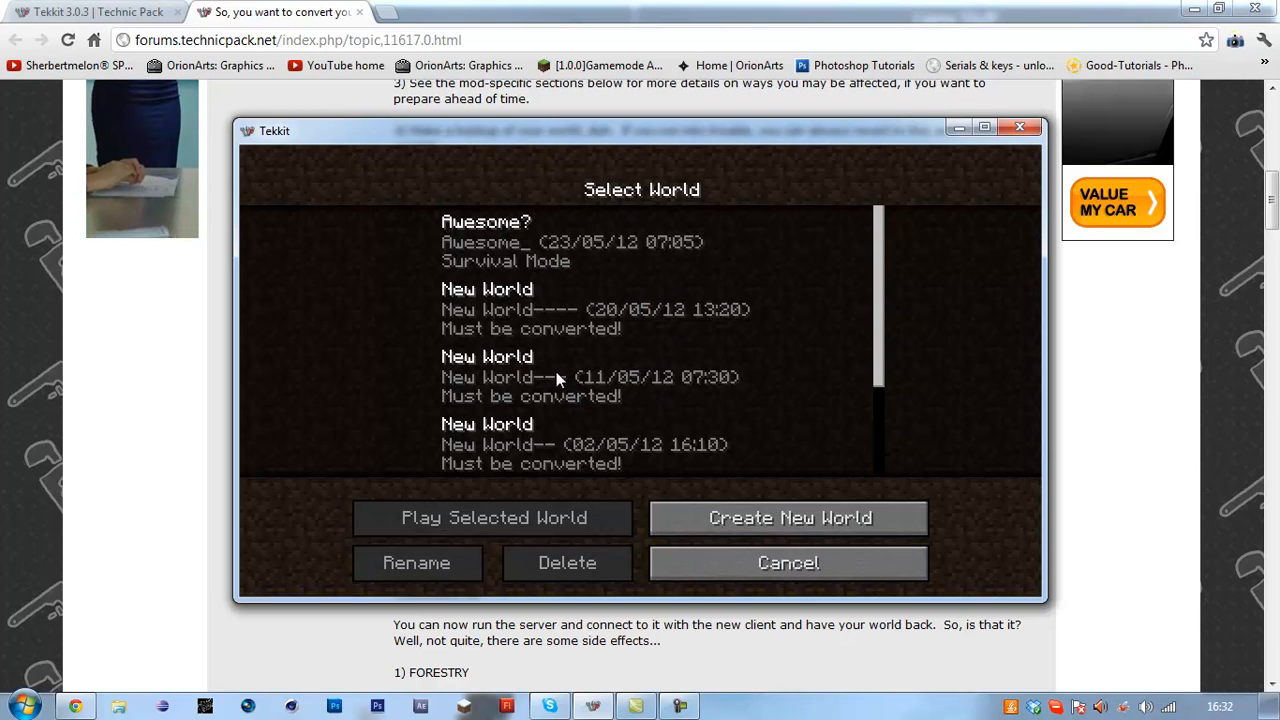
scroll(down, 3)
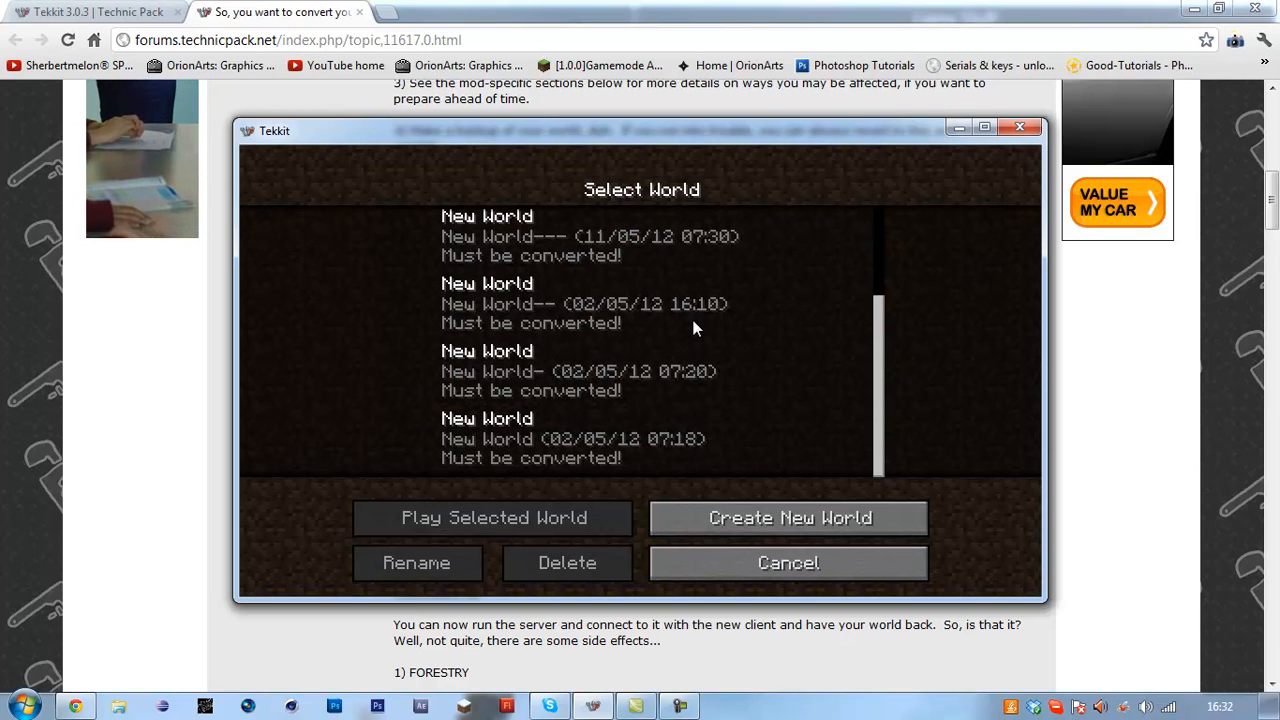
click(788, 562)
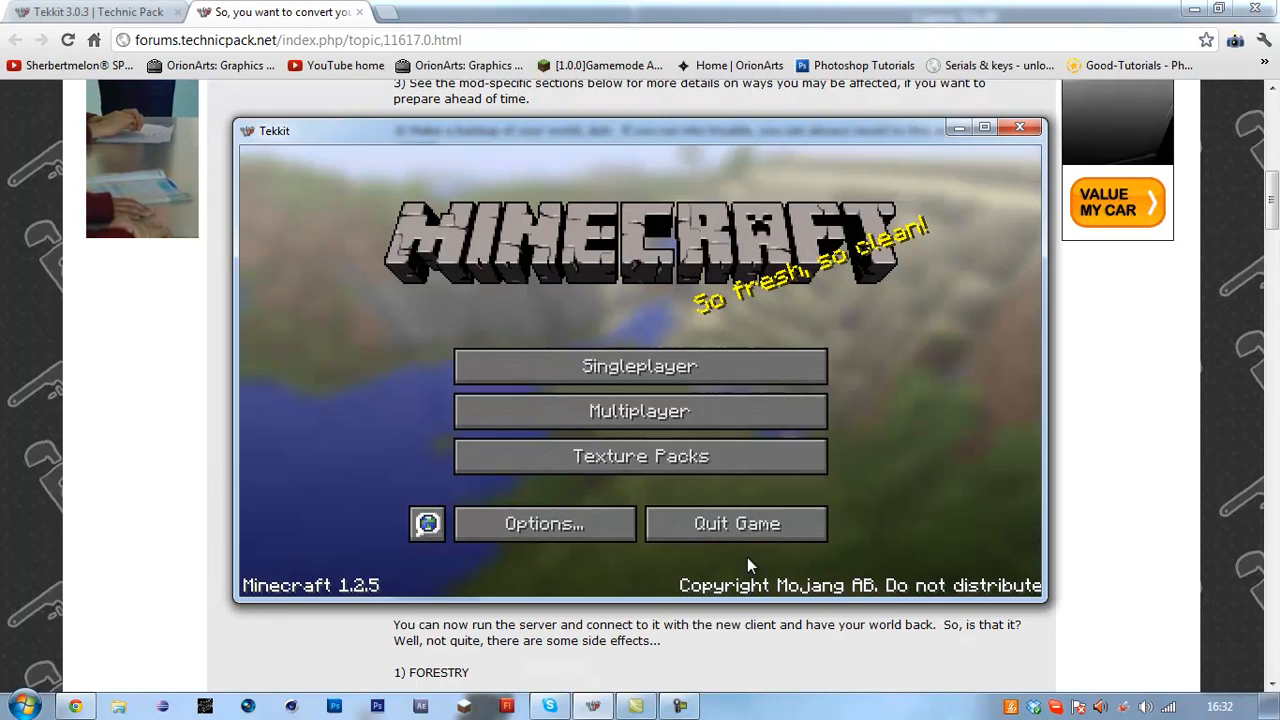
click(1020, 128)
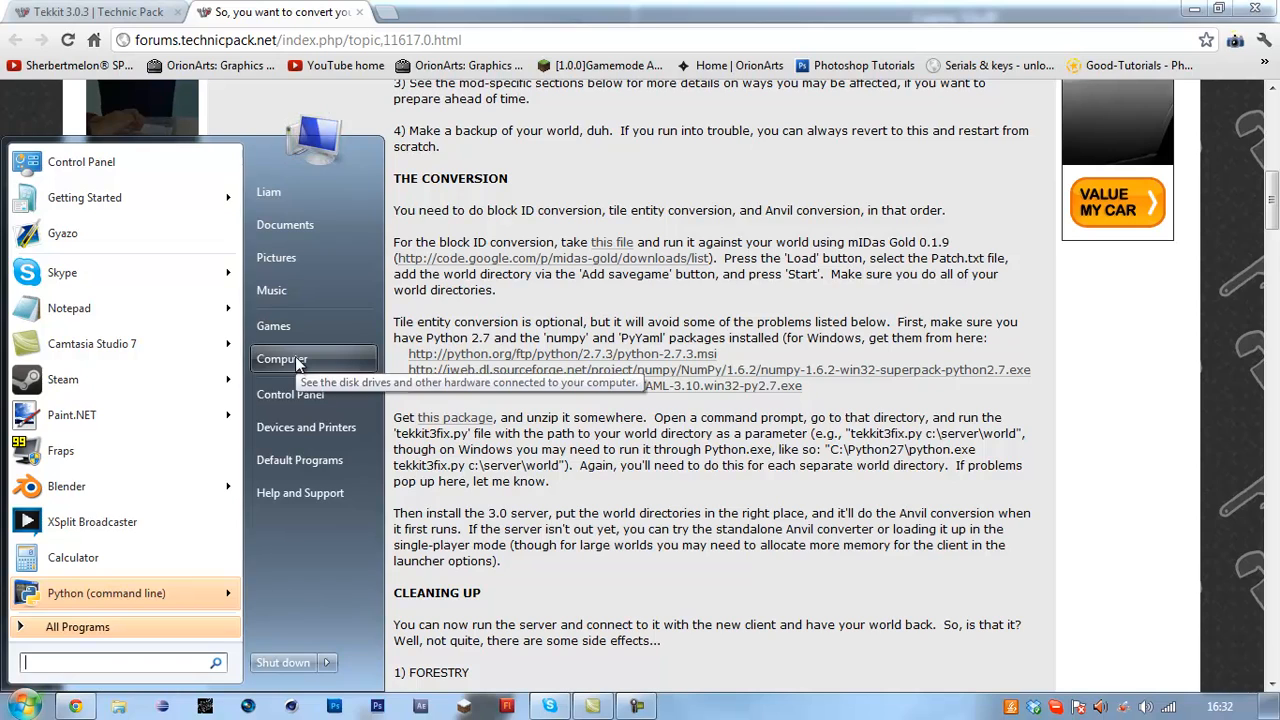
Step: Show Local Disk (C:) maximized with the tekkit3fix folder and tekkit3fix-0.2 archive visible
click(282, 358)
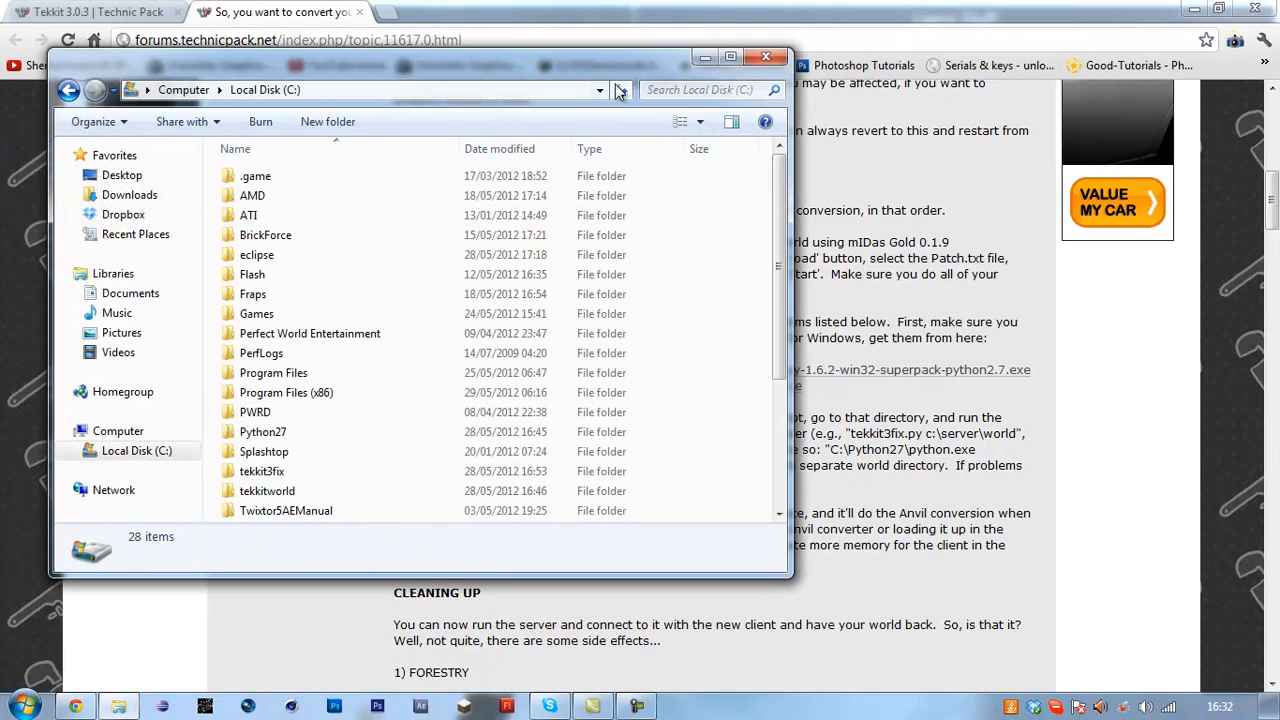
click(730, 56)
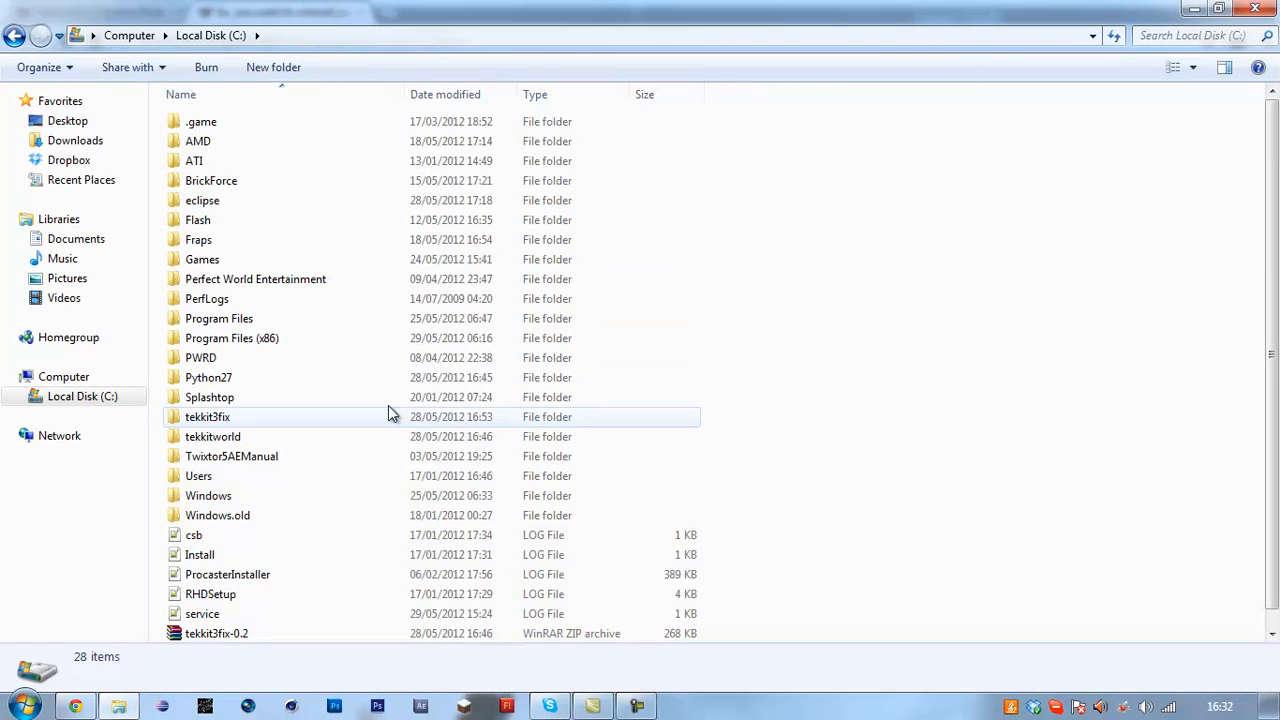
mouse_move(324, 430)
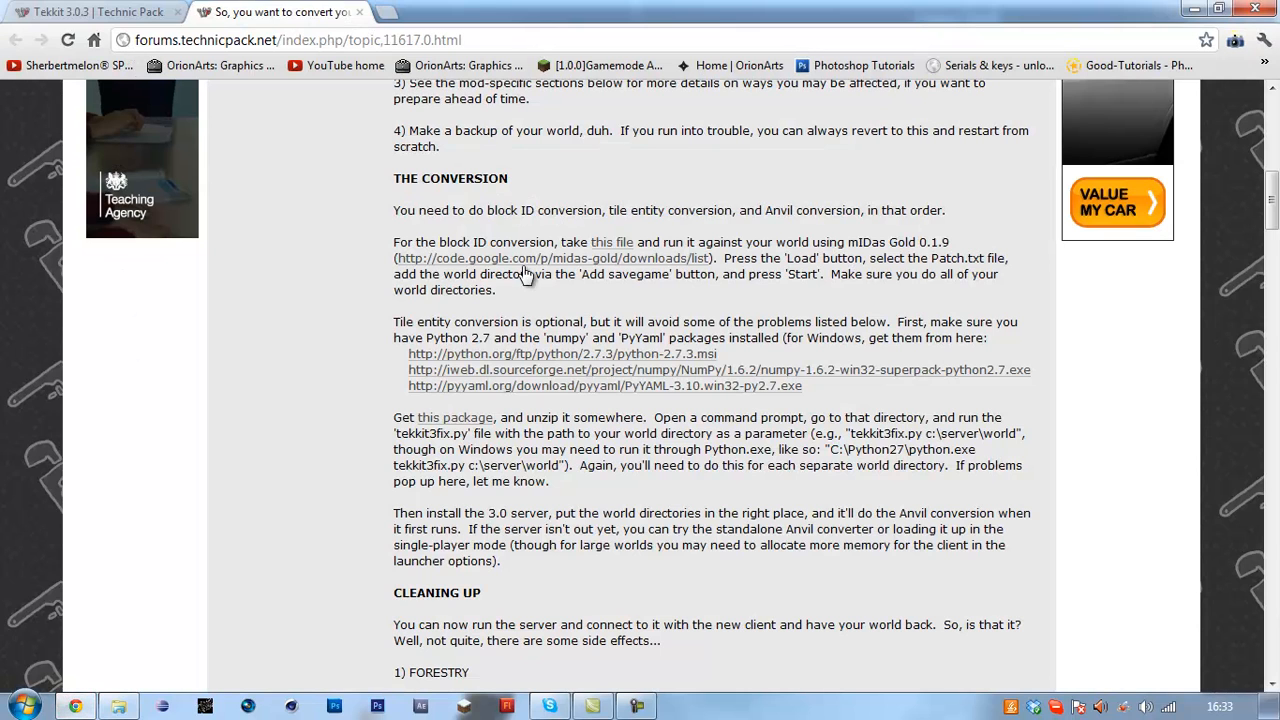
Step: Search Chrome's downloads for 'midas' and show the mIDasGoldv0.1.9 archive in its folder
click(1264, 40)
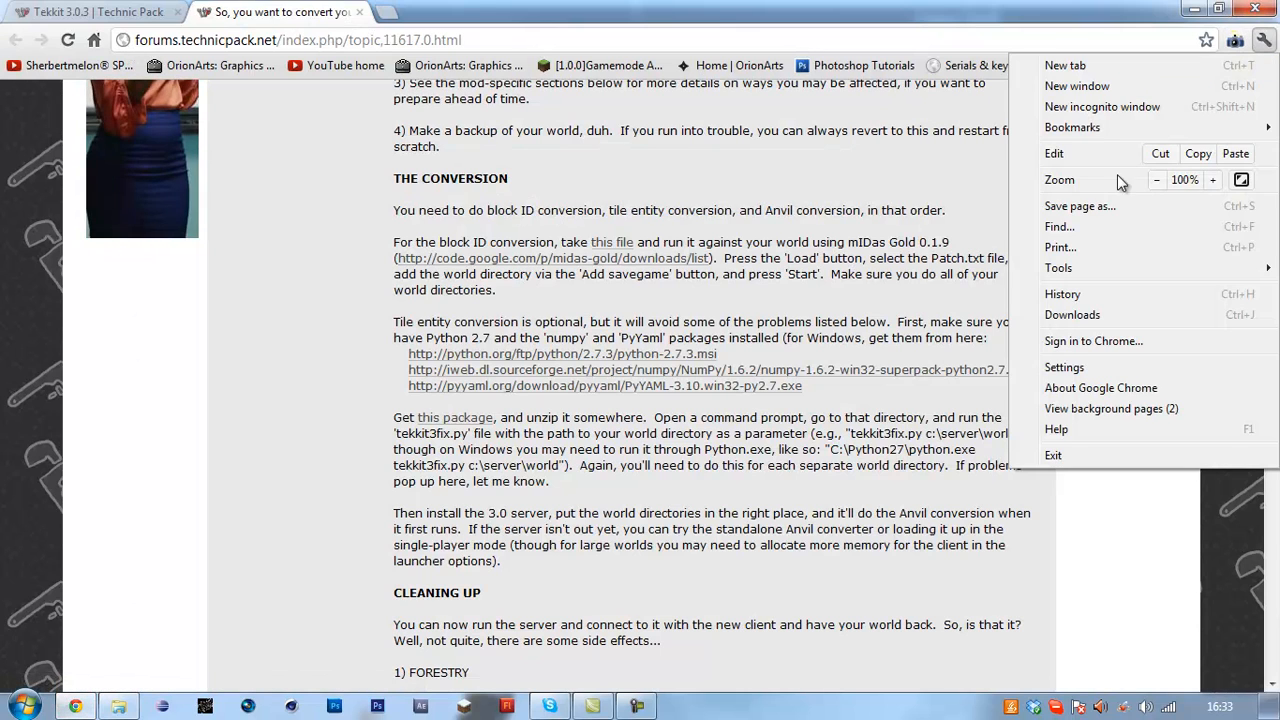
click(1072, 316)
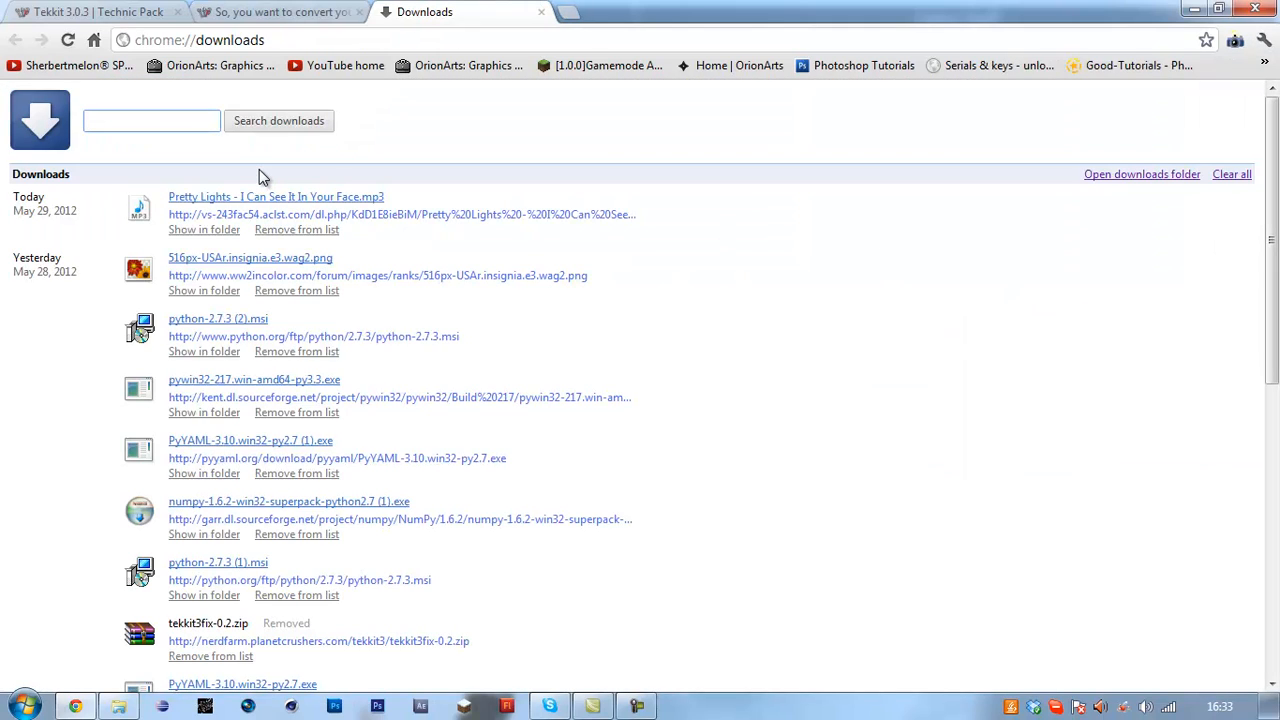
text(midas)
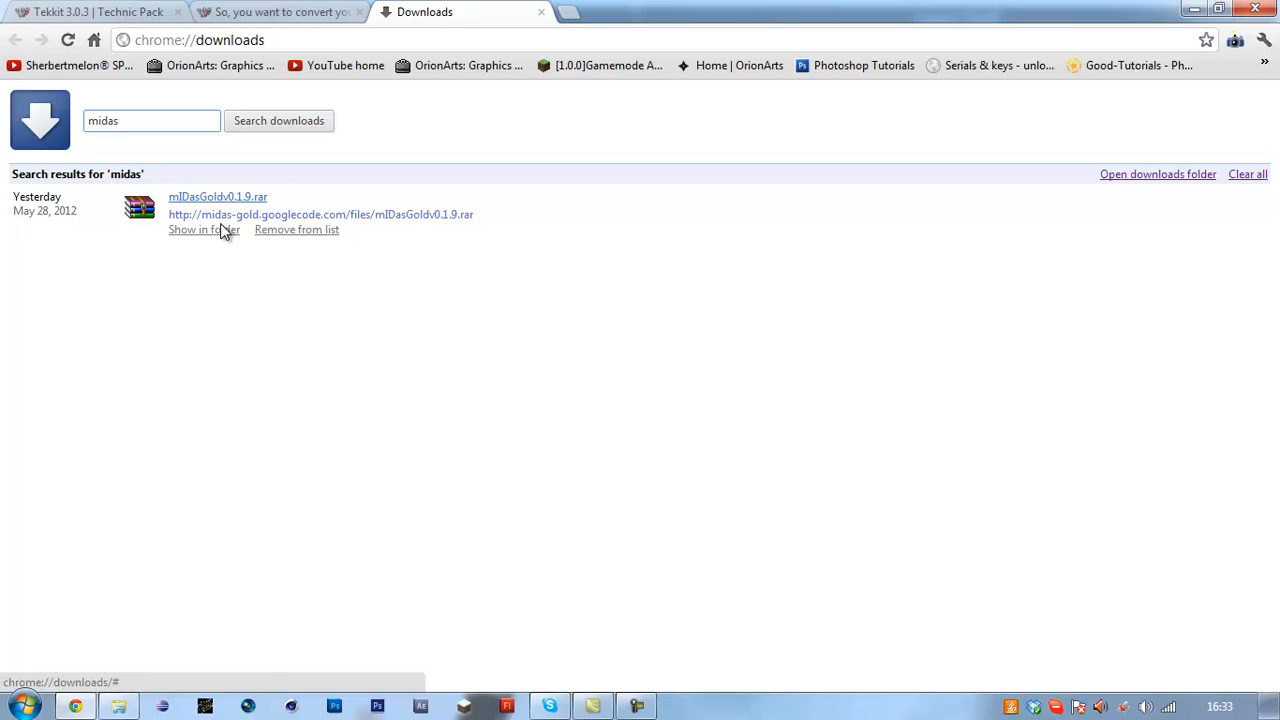
click(204, 228)
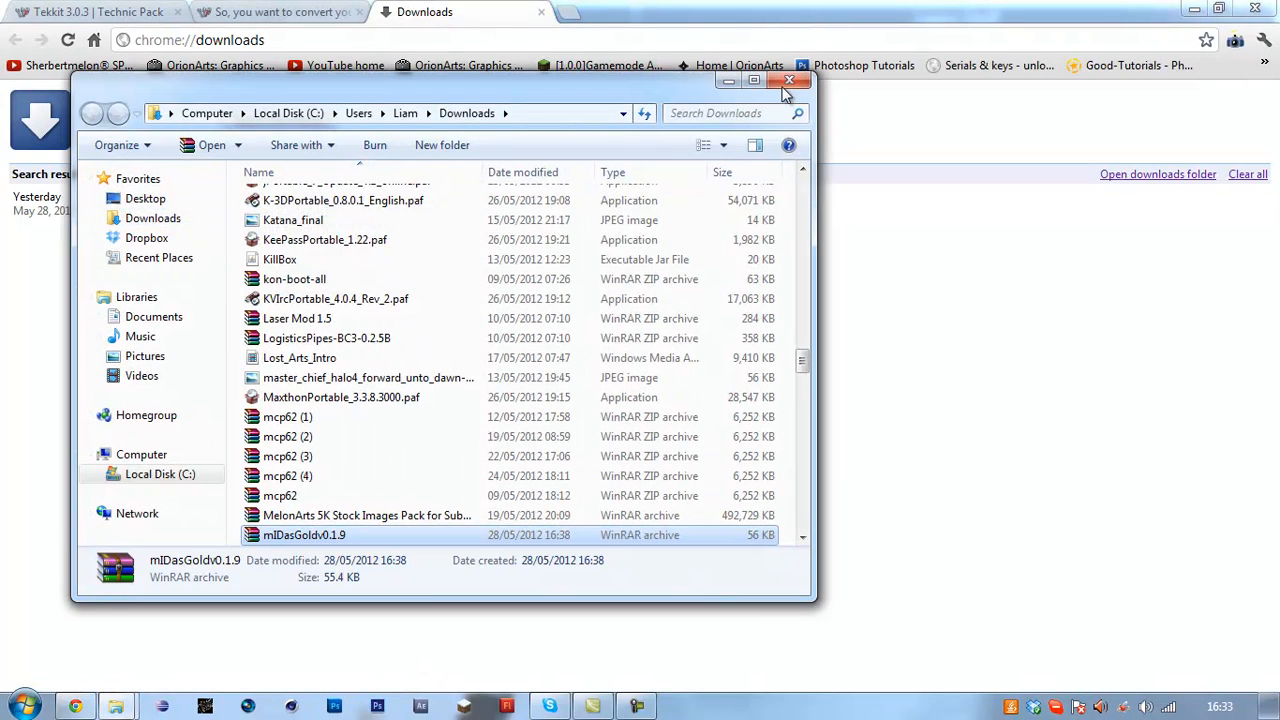
Step: Leave Downloads and select mIDasGold1.9 inside the Tekkit 3.0.3 server's PATCHER folder
double_click(304, 534)
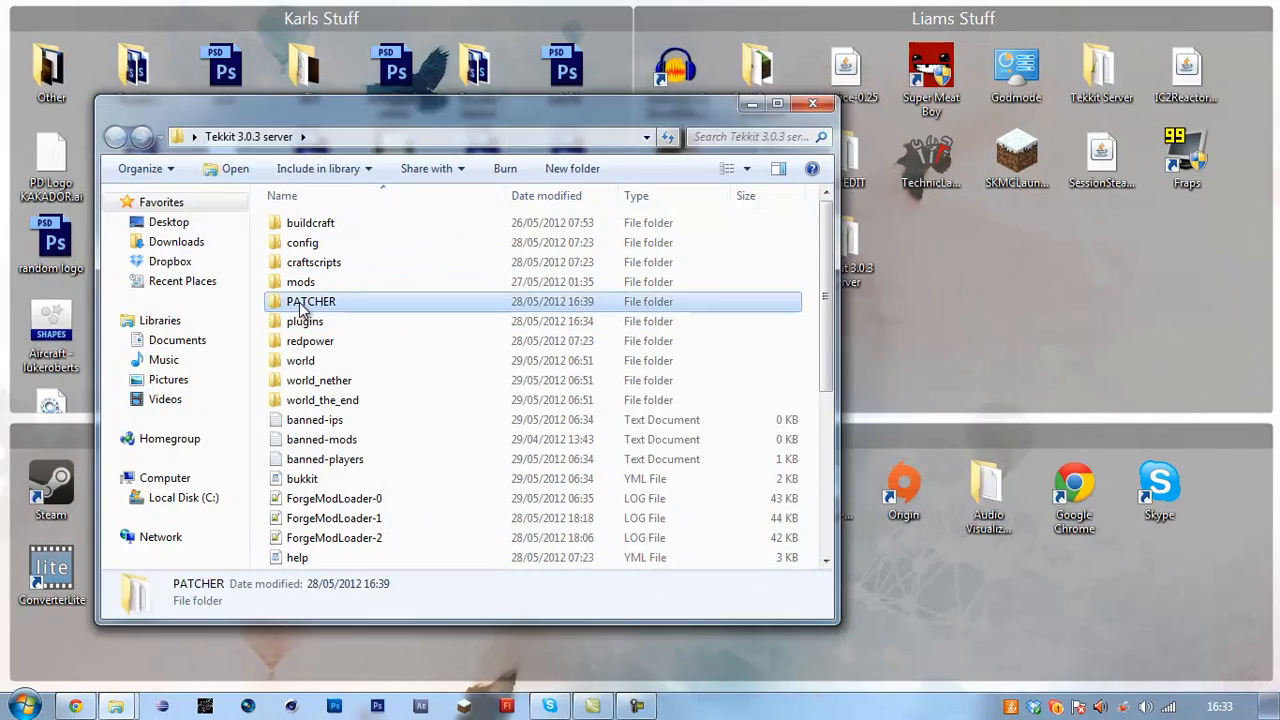
double_click(312, 300)
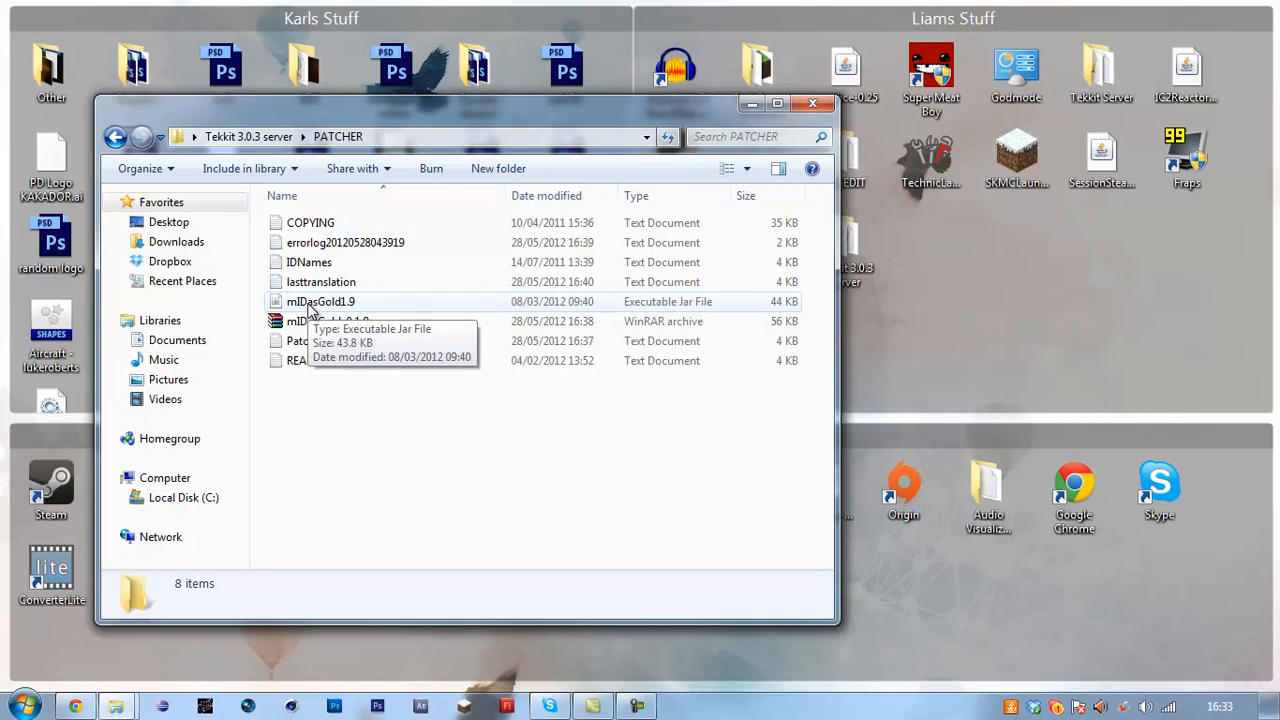
click(320, 300)
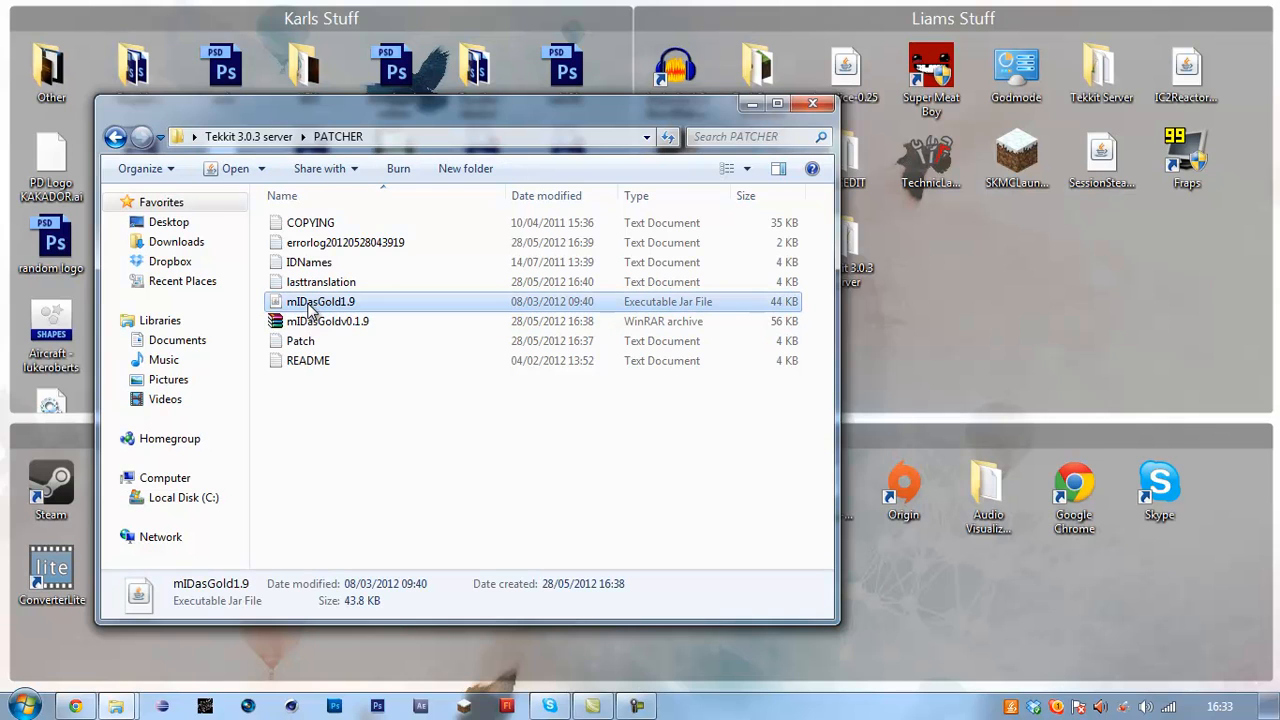
Step: Launch mIDas Gold and load the Patch file's block ID translations
double_click(320, 300)
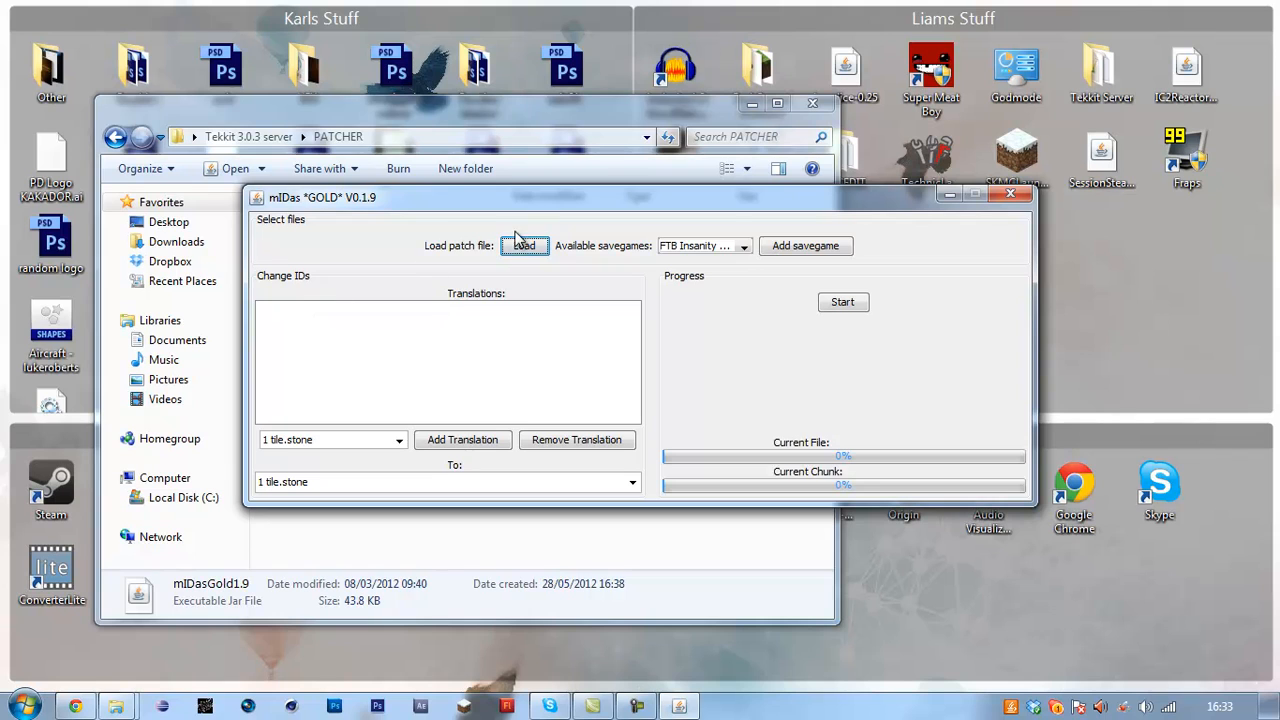
click(524, 244)
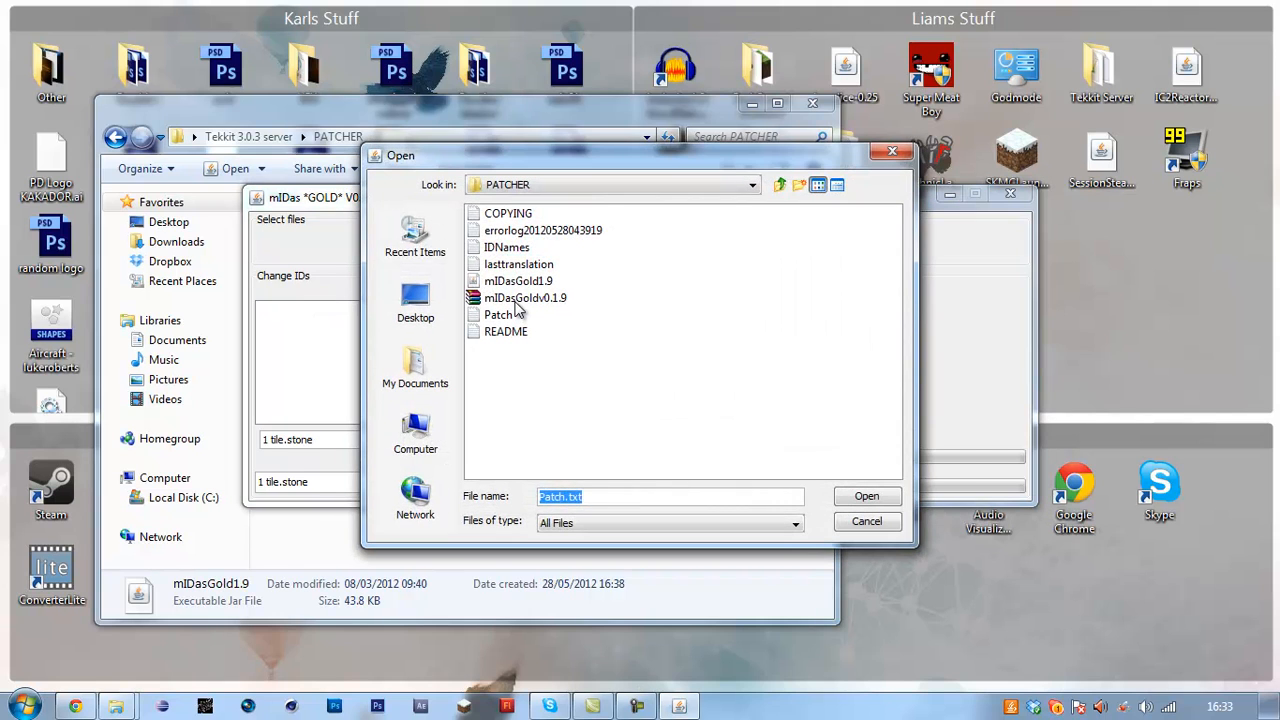
click(866, 496)
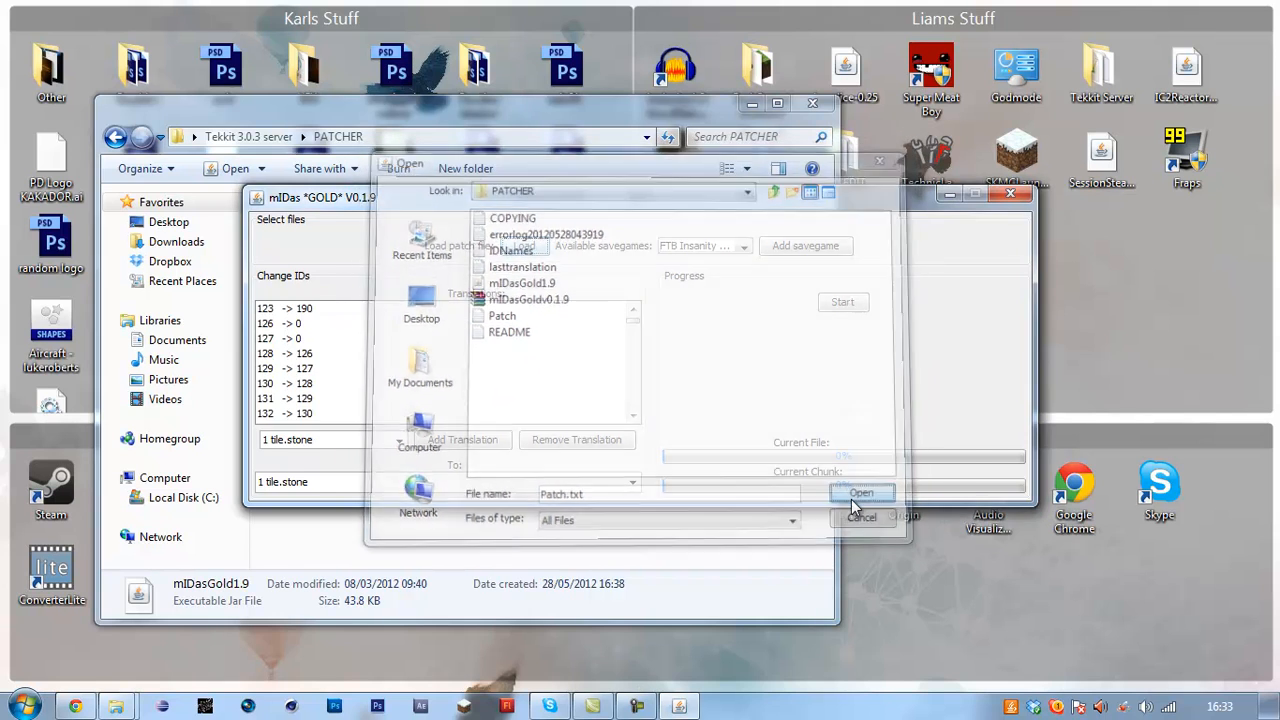
click(860, 492)
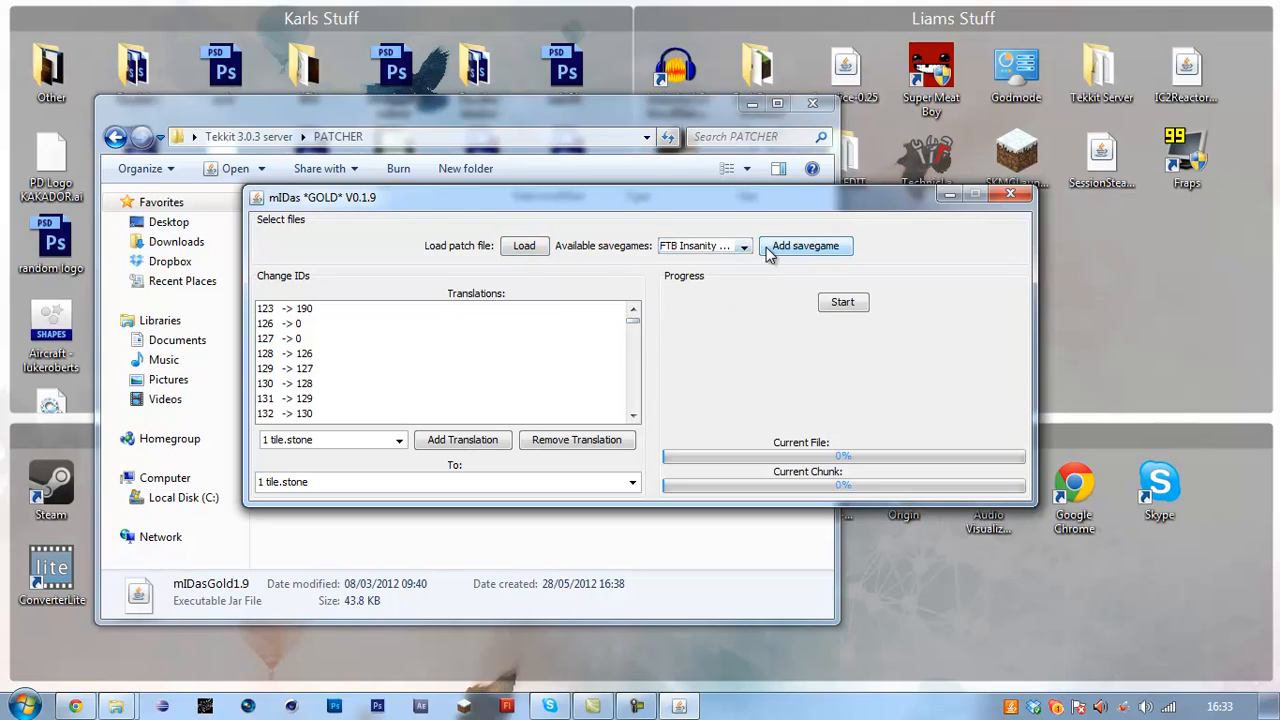
Step: Add the New World savegame to the conversion list
click(744, 246)
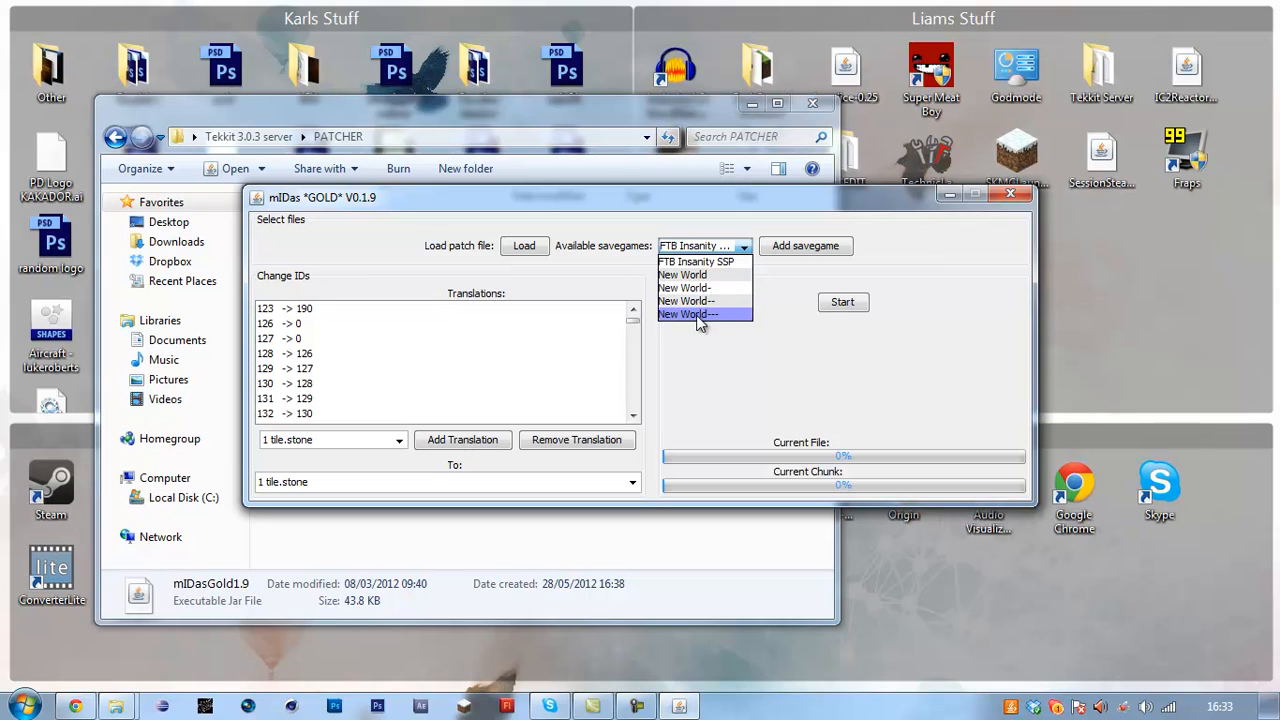
click(688, 314)
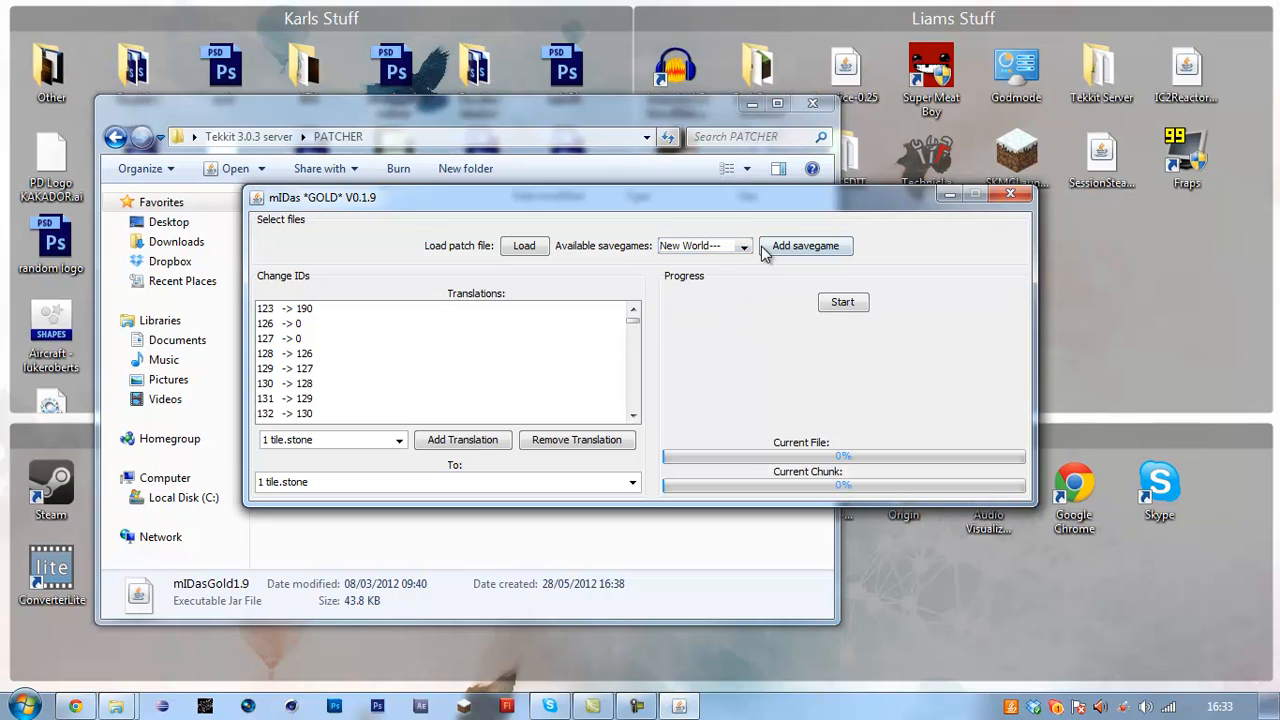
click(804, 244)
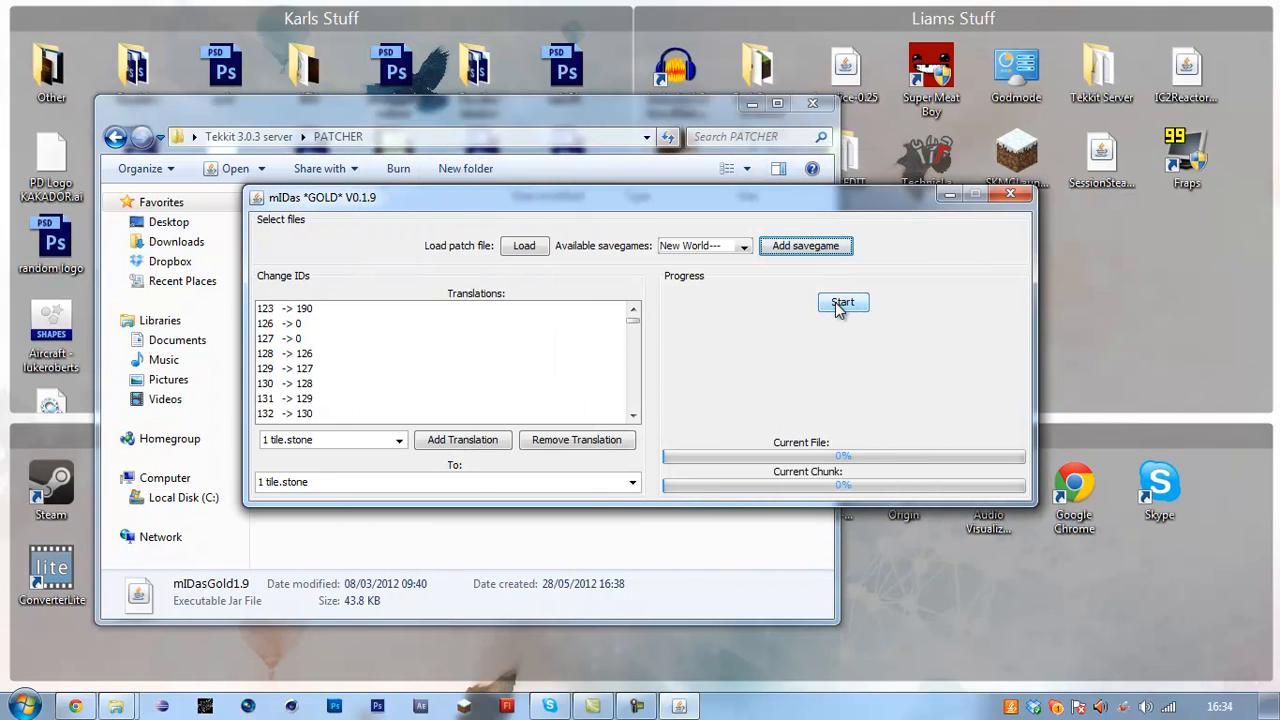
Step: Run the block ID conversion on New World twice, confirming the 0-blocks-changed result each time
click(842, 302)
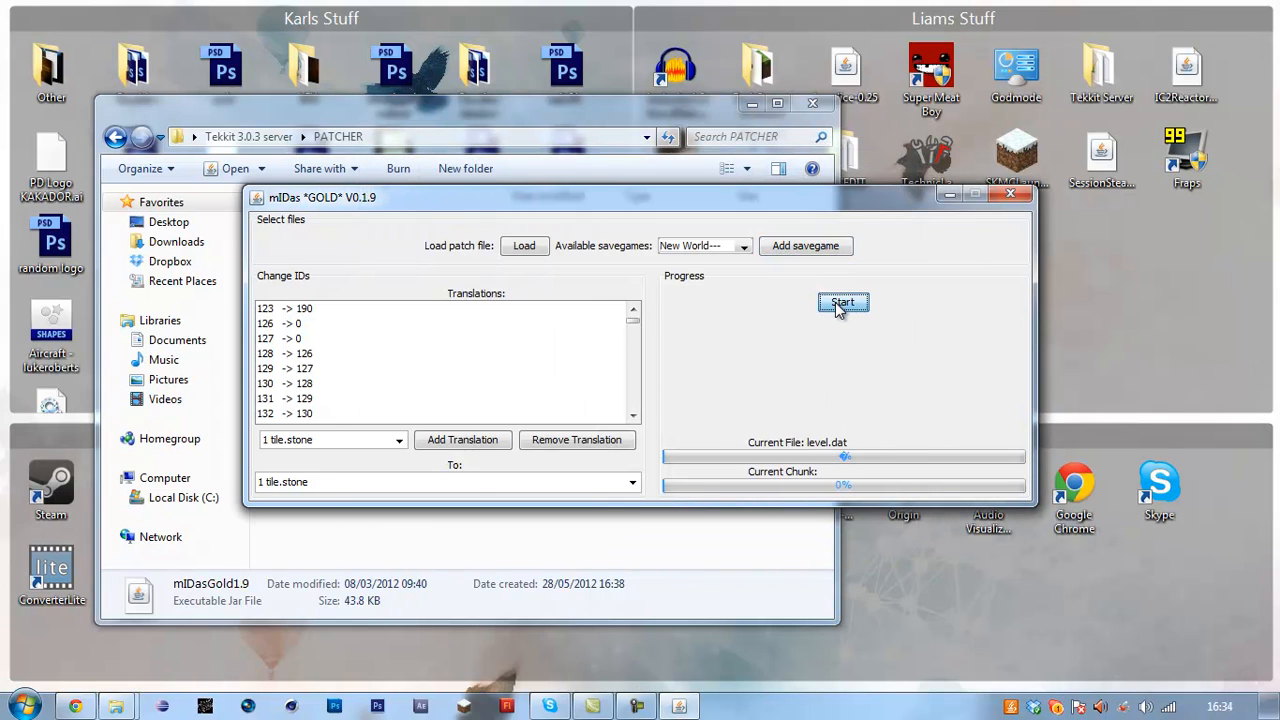
click(842, 302)
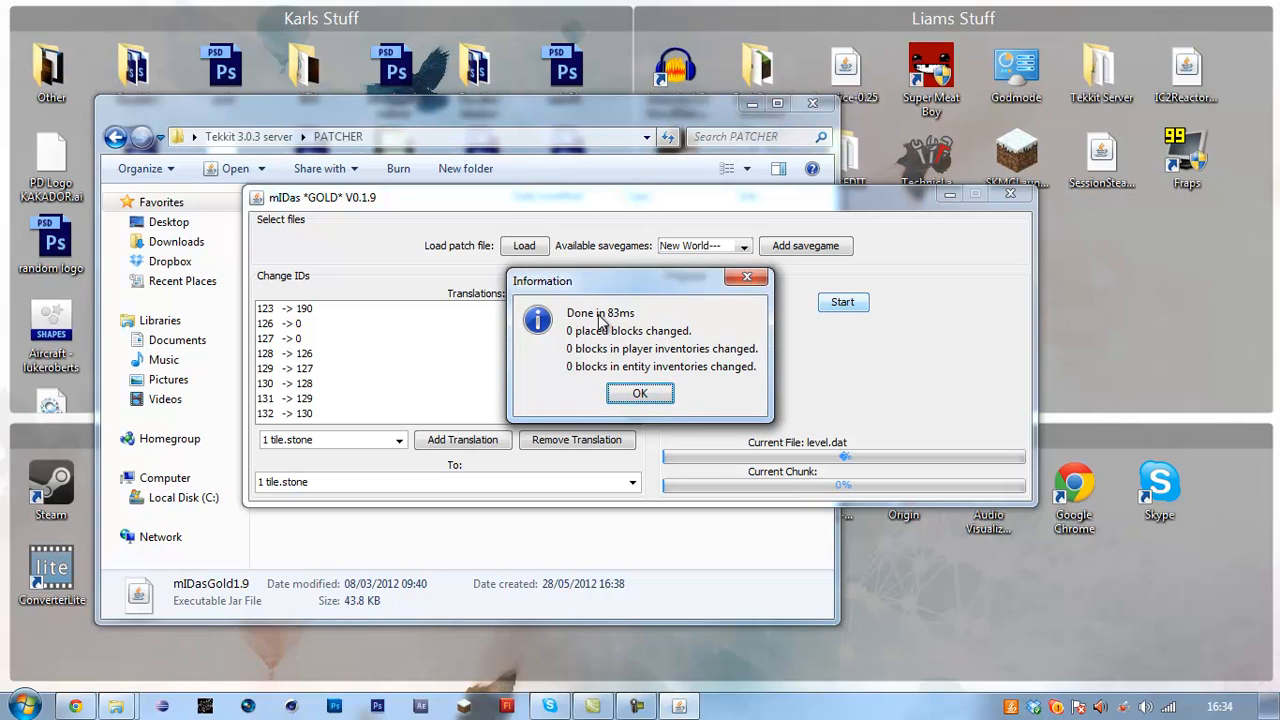
mouse_move(684, 364)
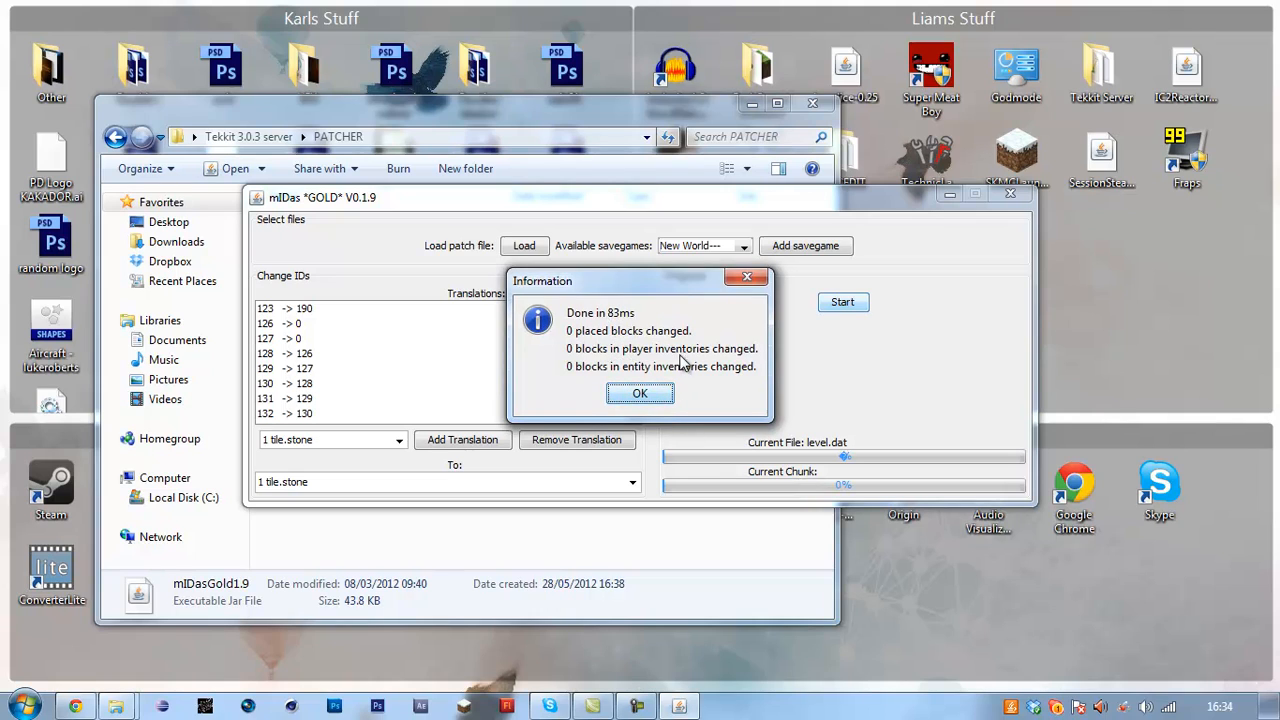
click(640, 392)
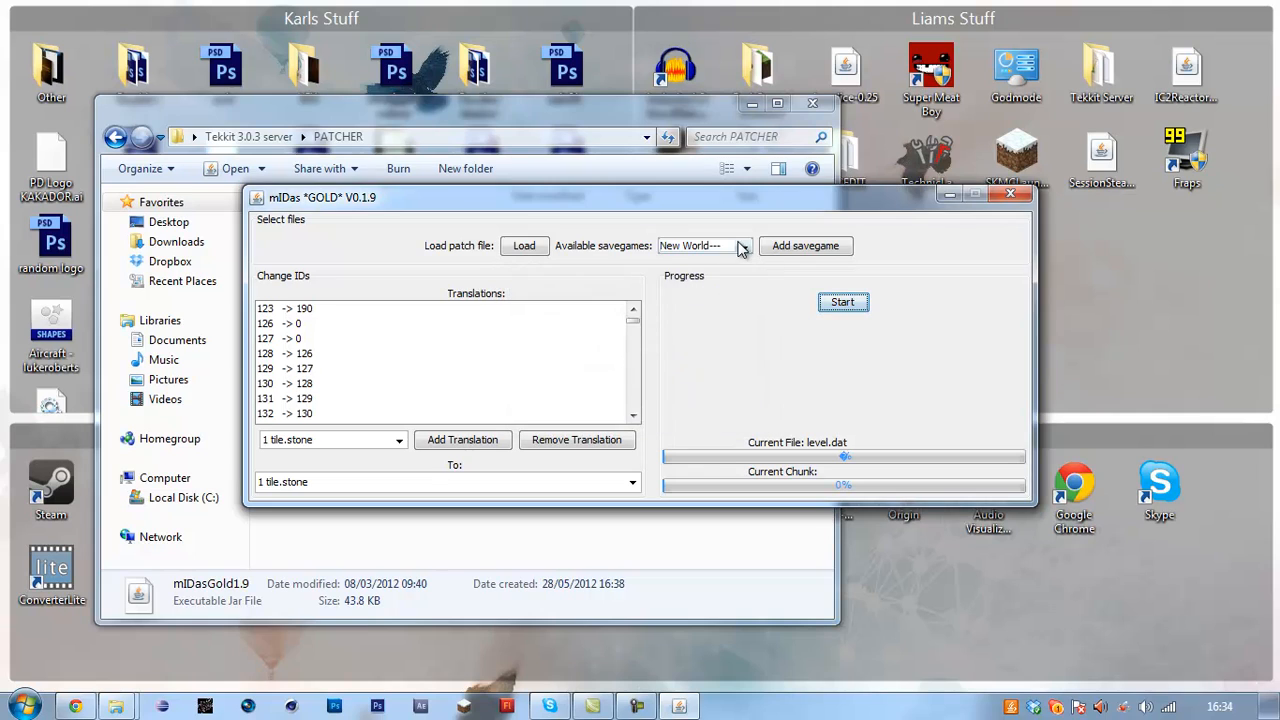
click(842, 302)
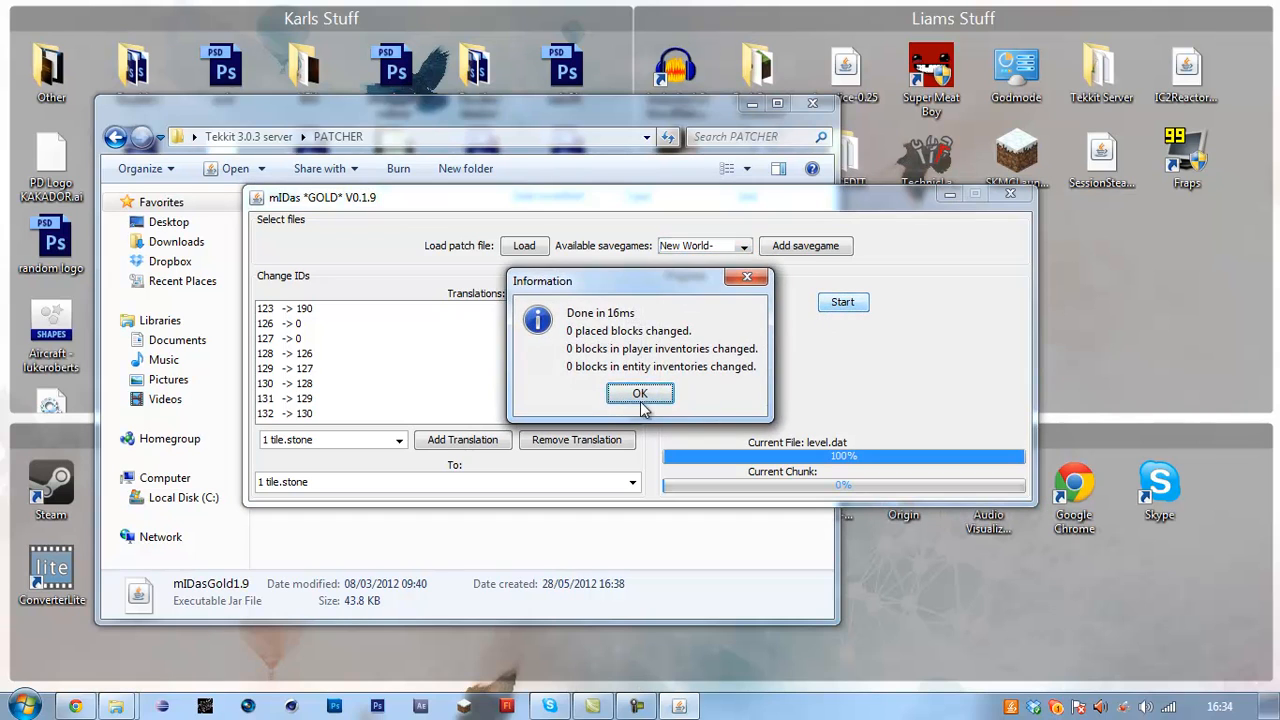
click(640, 392)
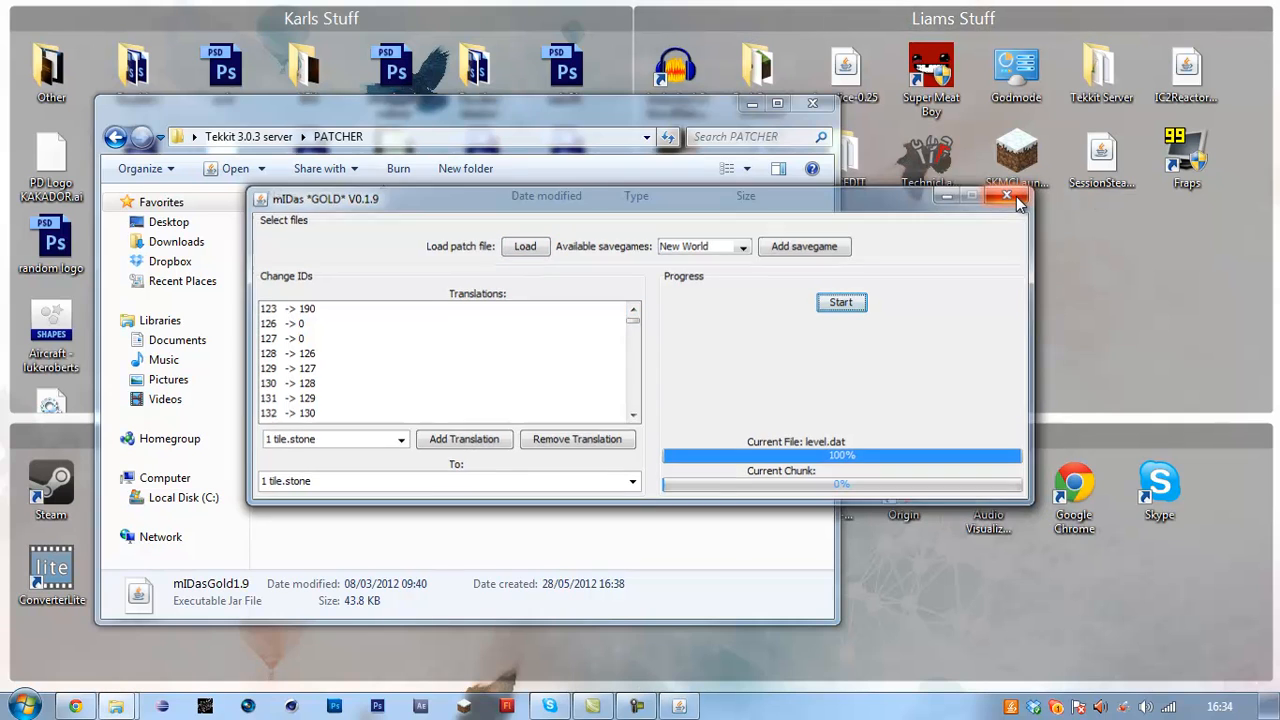
Step: Close mIDas Gold and return to the forum guide's tekkit3fix.py conversion instructions
click(1008, 196)
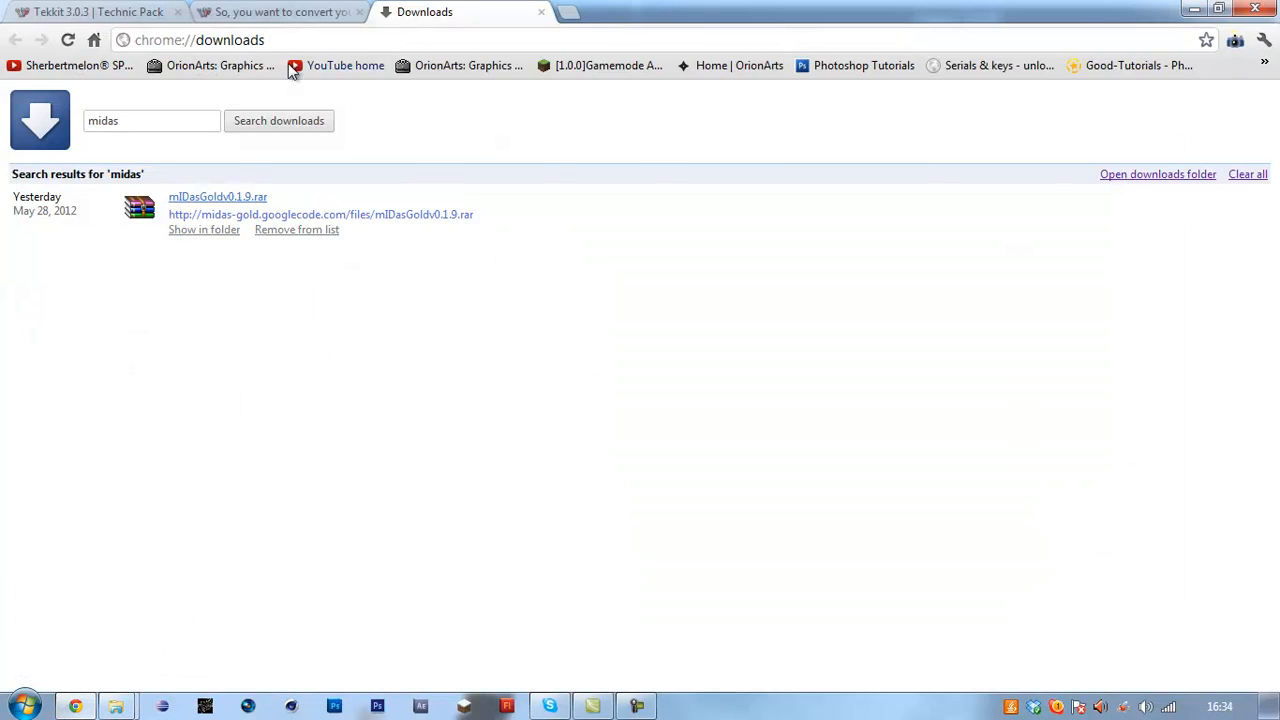
click(270, 12)
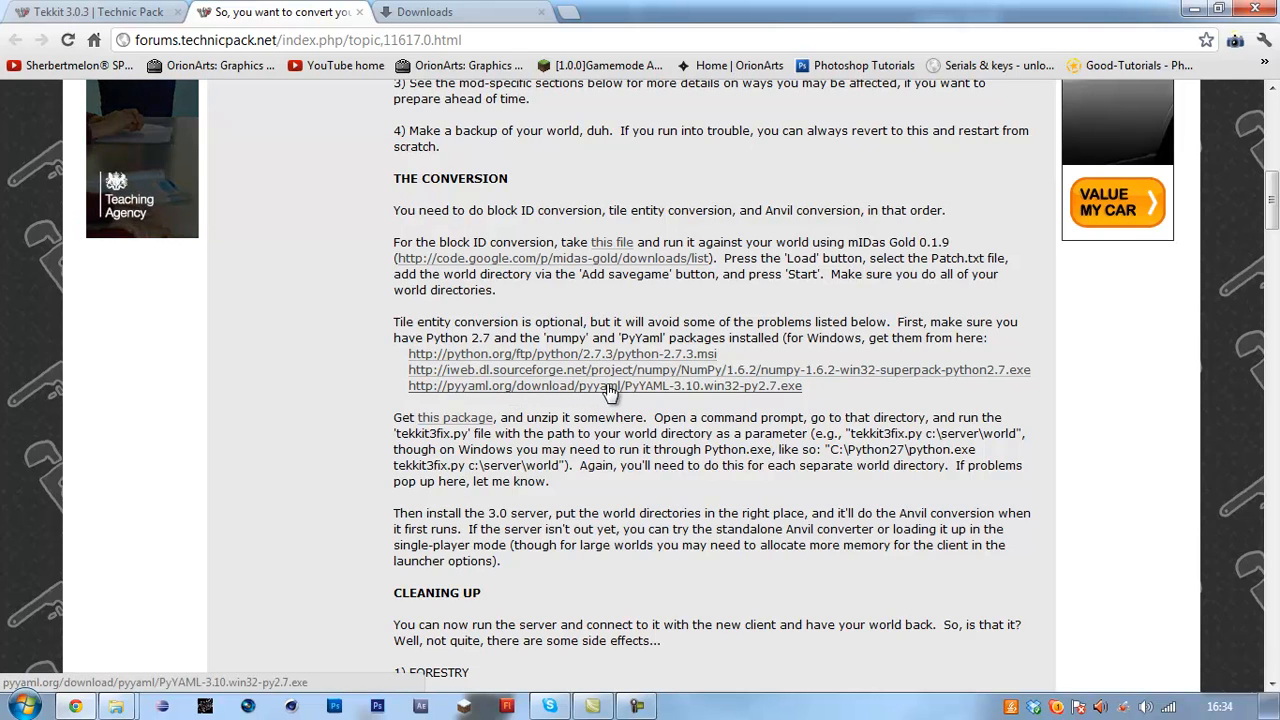
mouse_move(676, 390)
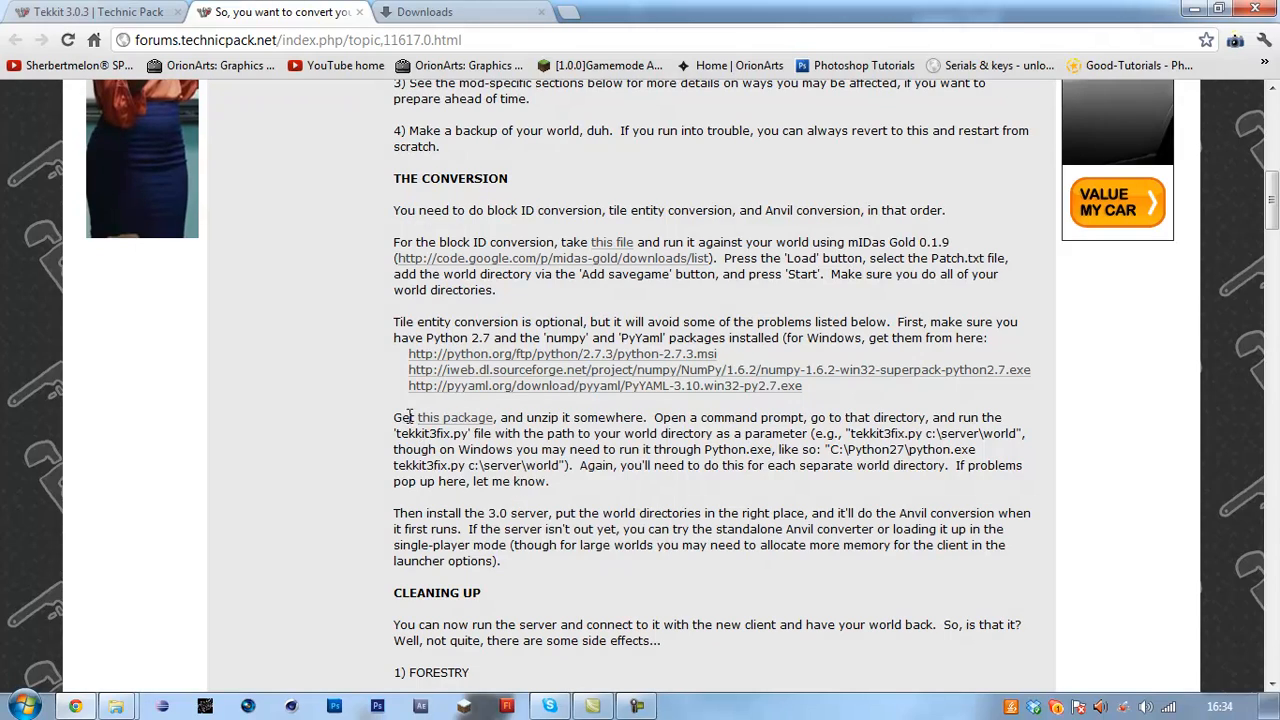
double_click(456, 418)
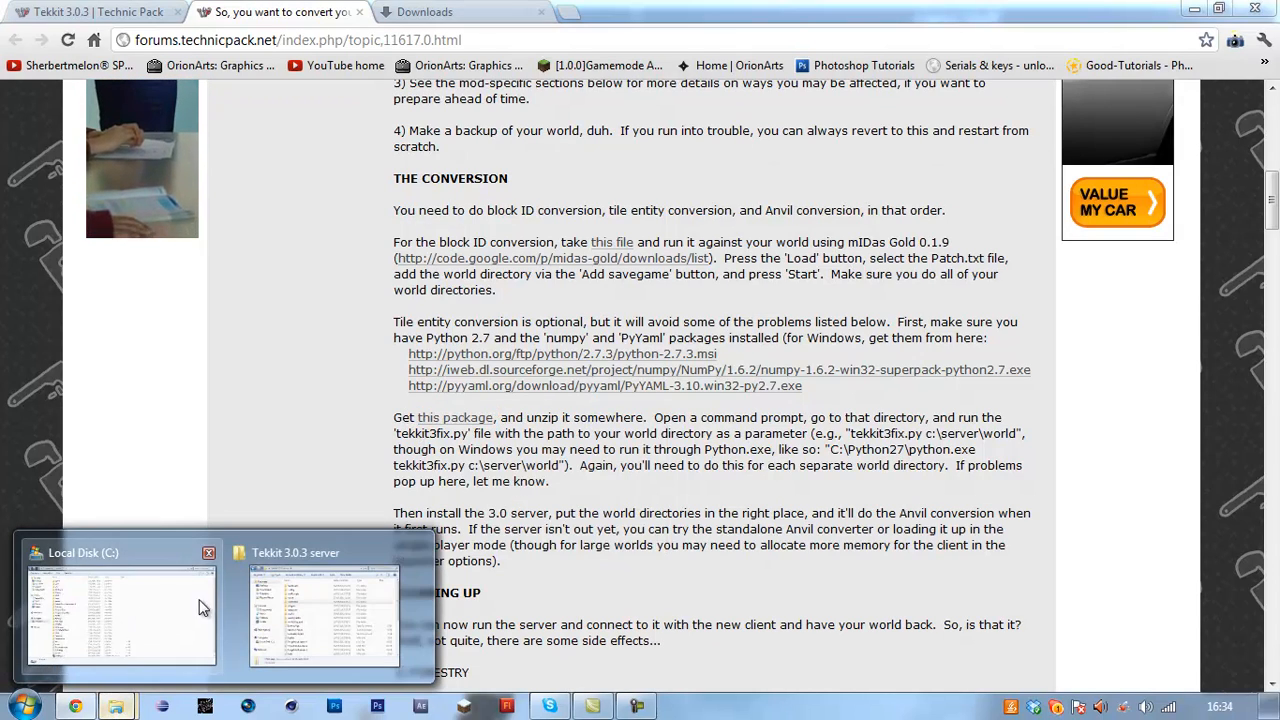
Step: Start a command prompt from the C:\tekkit3fix folder
click(324, 616)
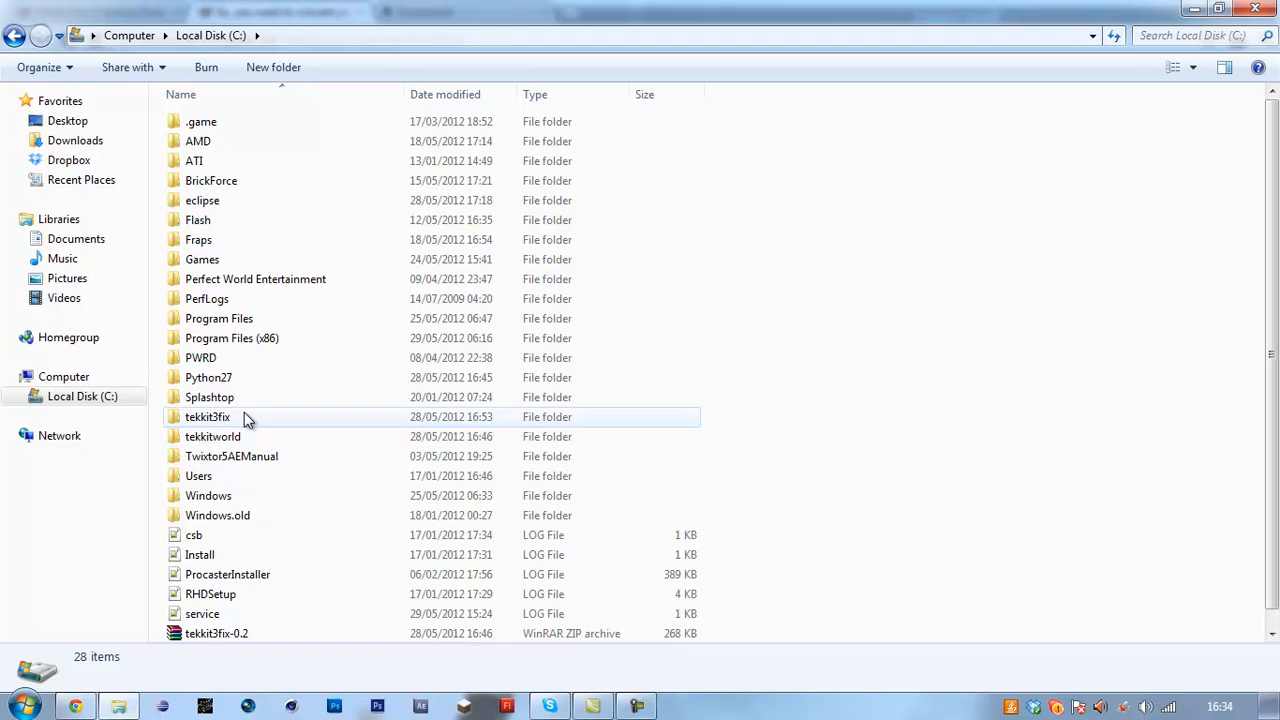
double_click(208, 418)
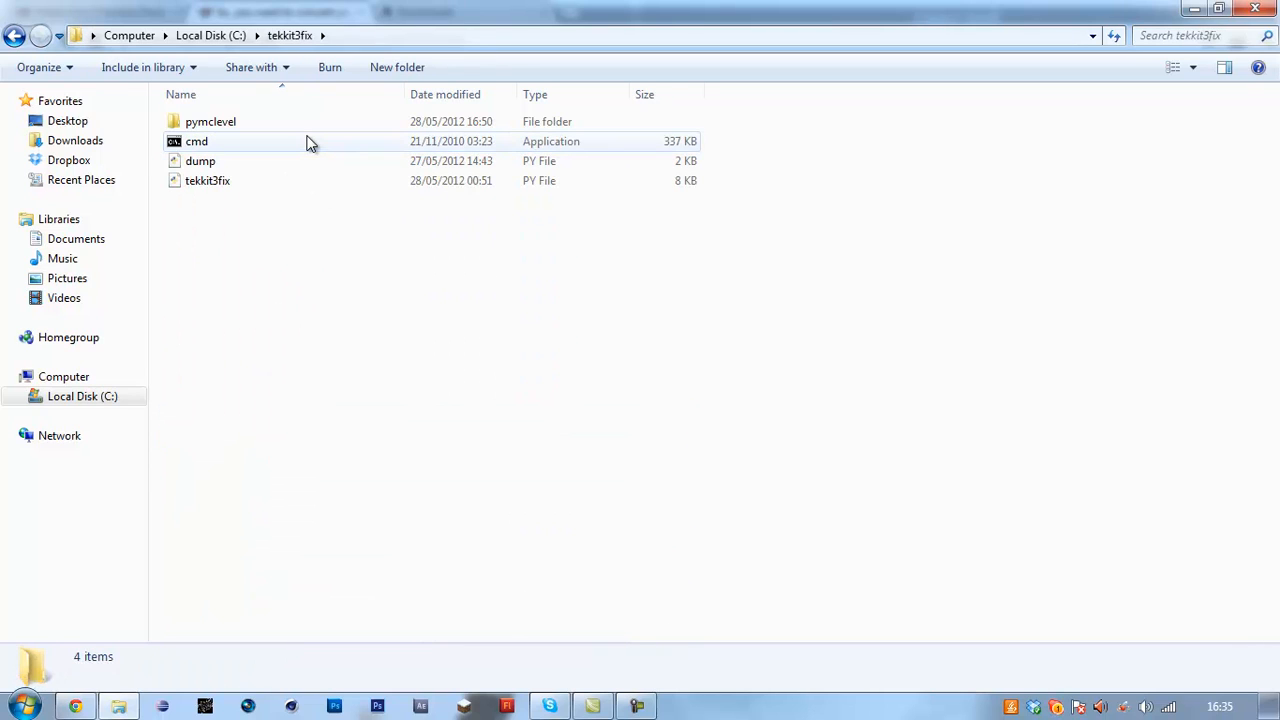
double_click(196, 140)
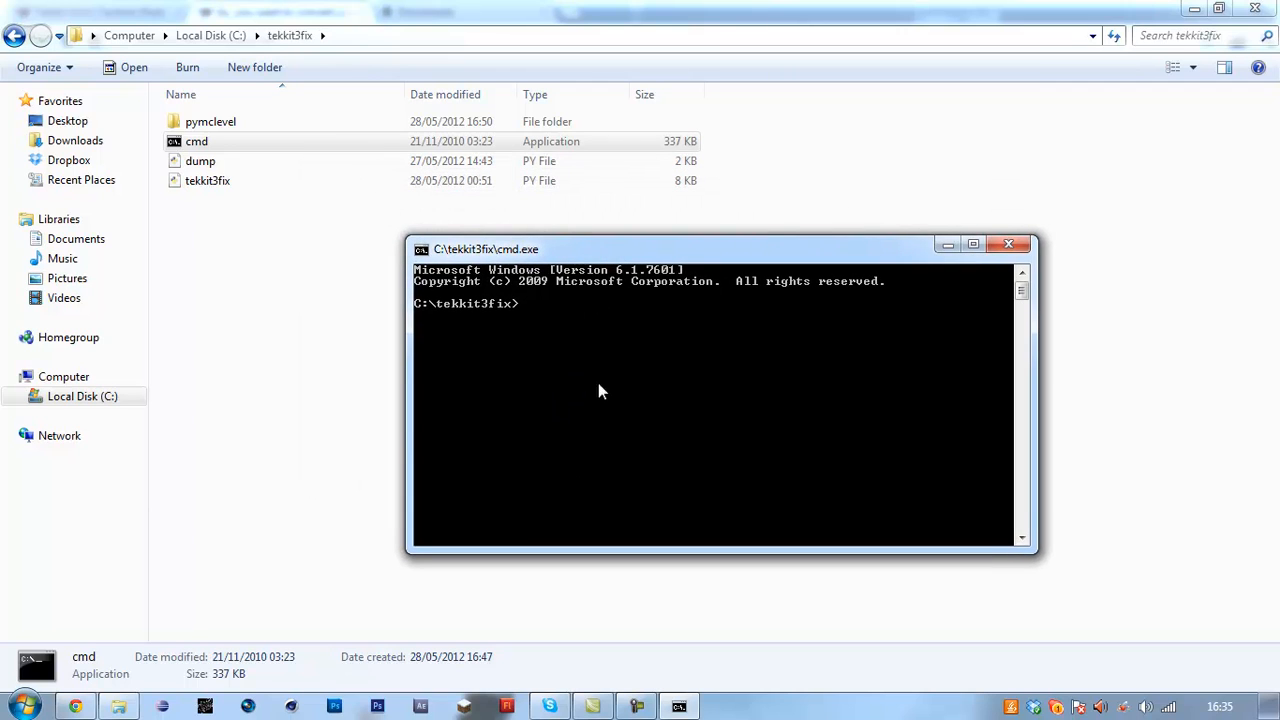
mouse_move(538, 352)
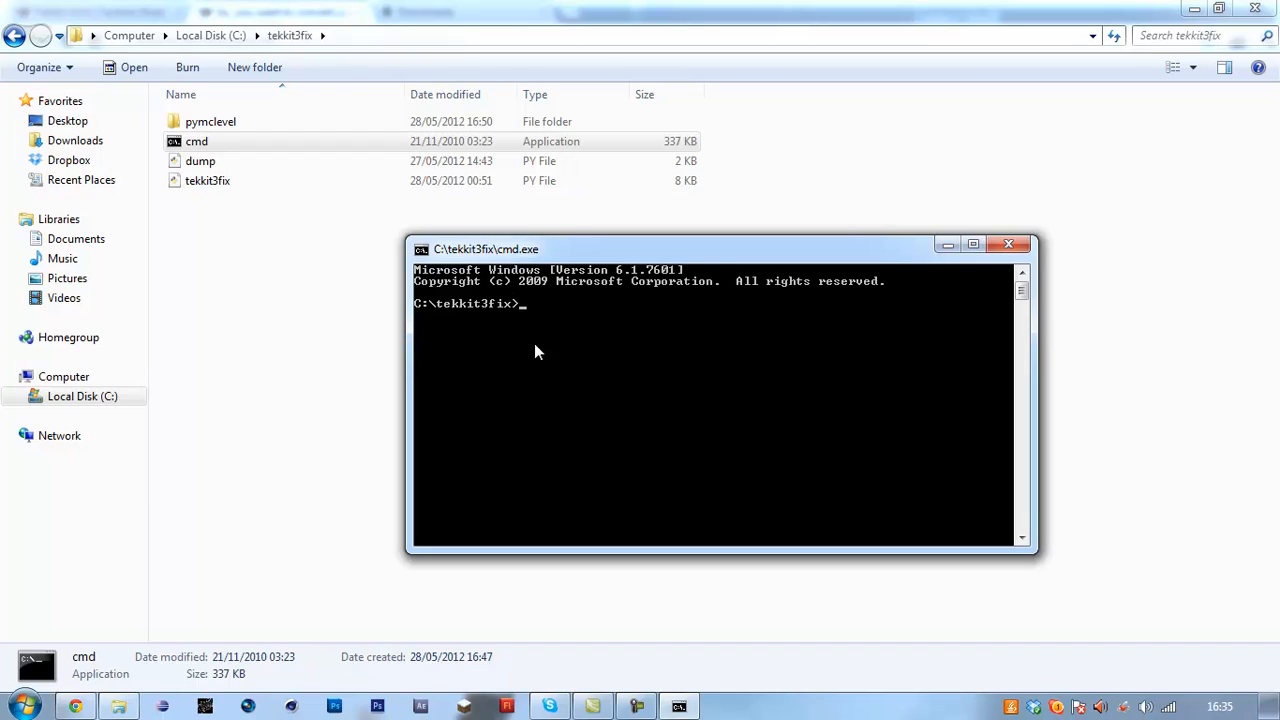
Step: Start the tekkit3fix.py command and check the tekkitworld\world folder path in Explorer
text(T)
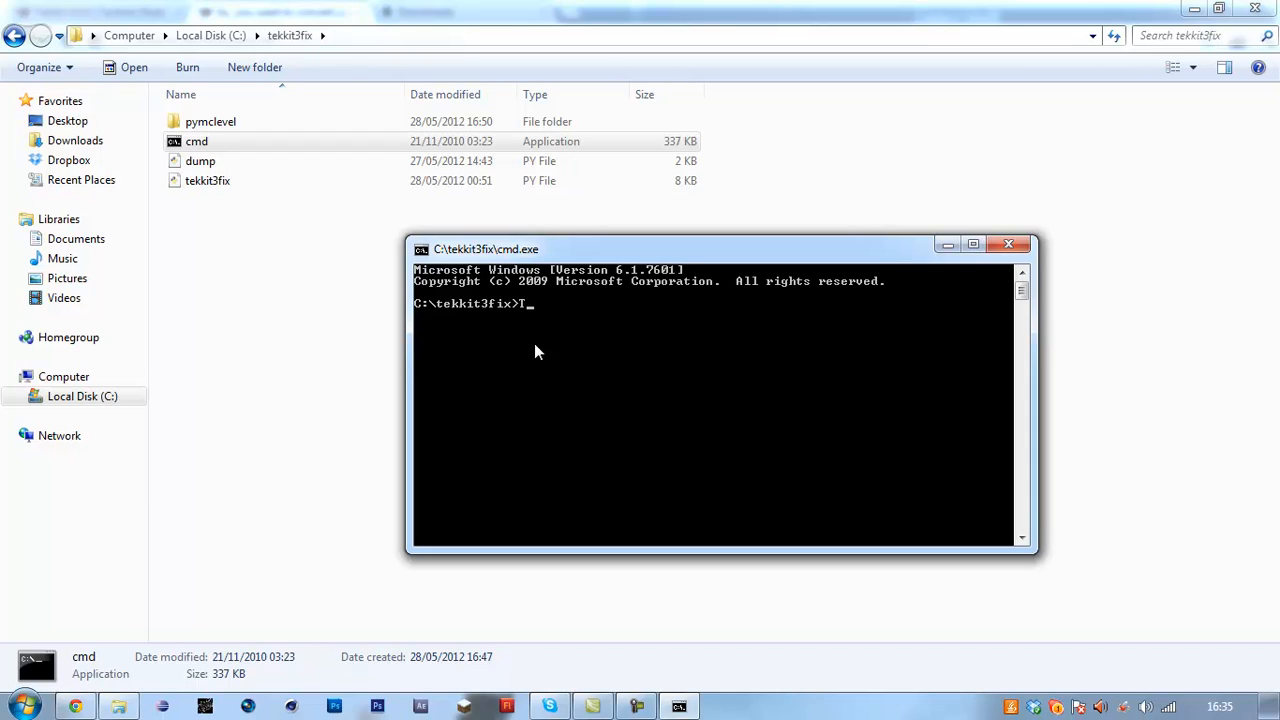
text(ekkit)
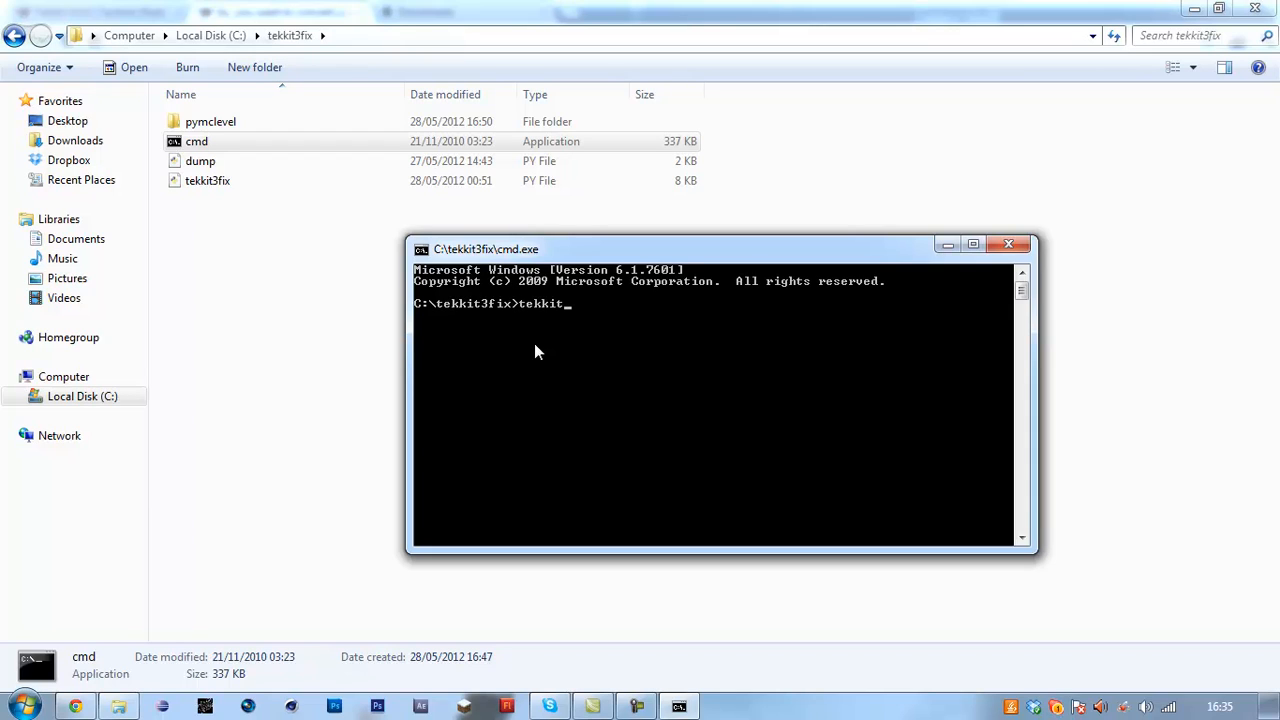
text(3fix.py)
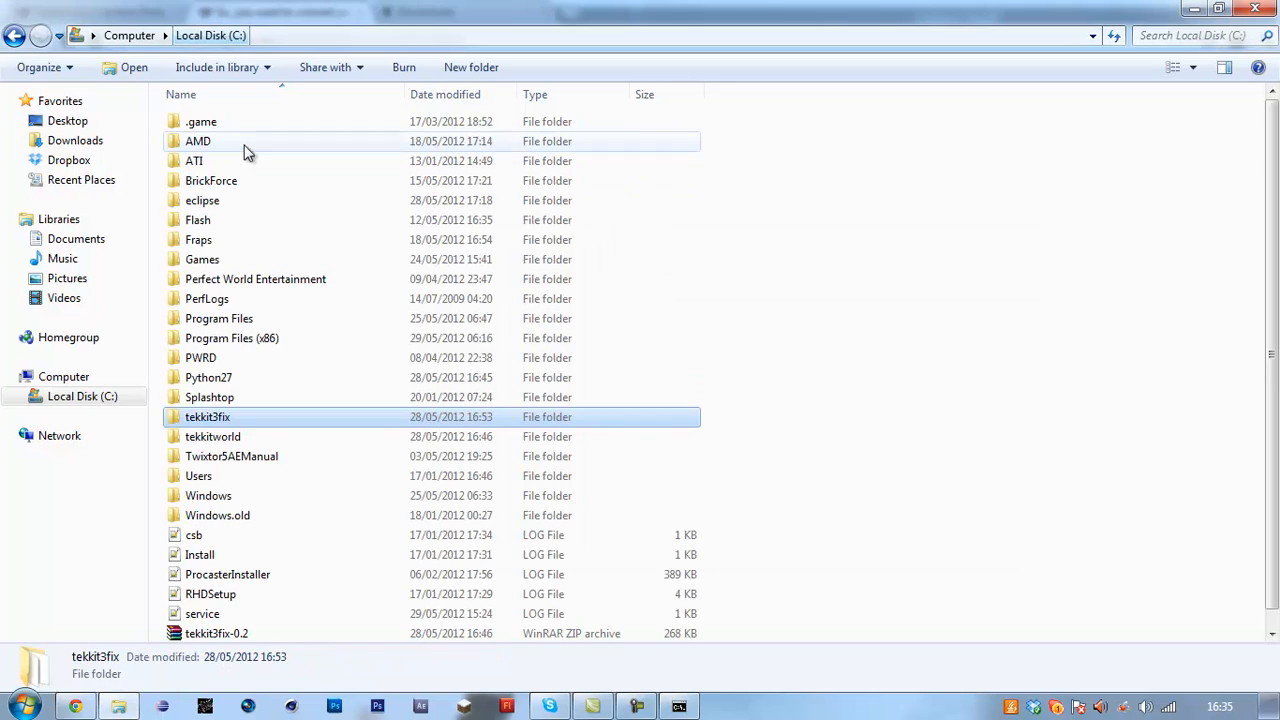
double_click(212, 436)
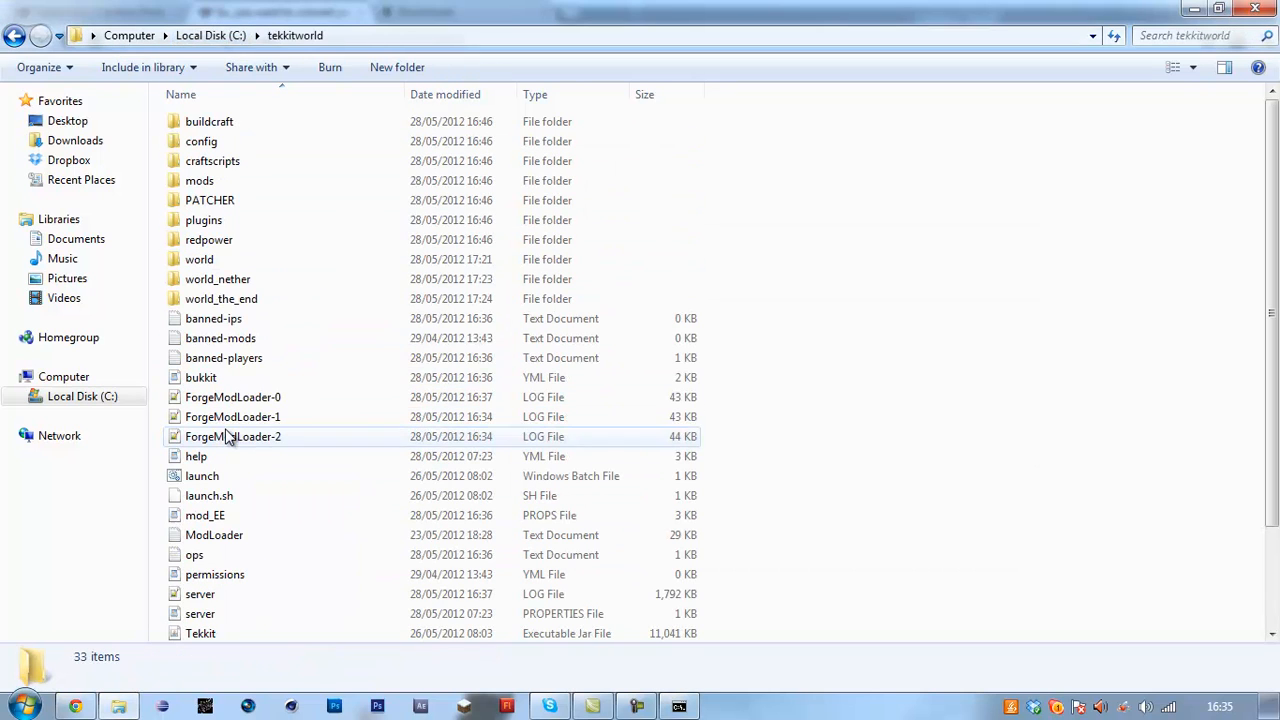
double_click(200, 260)
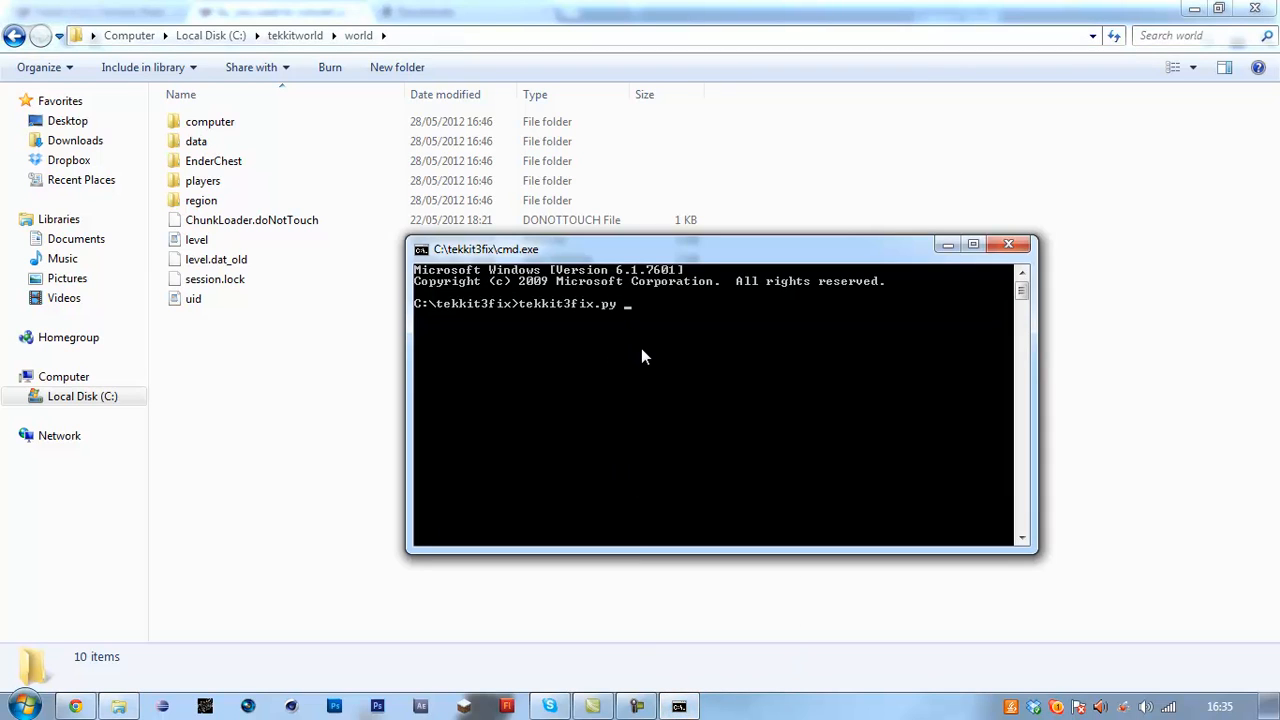
Step: Complete the command as tekkit3fix.py c:\tekkitworld\world and run it, getting win32com errors
text(c:)
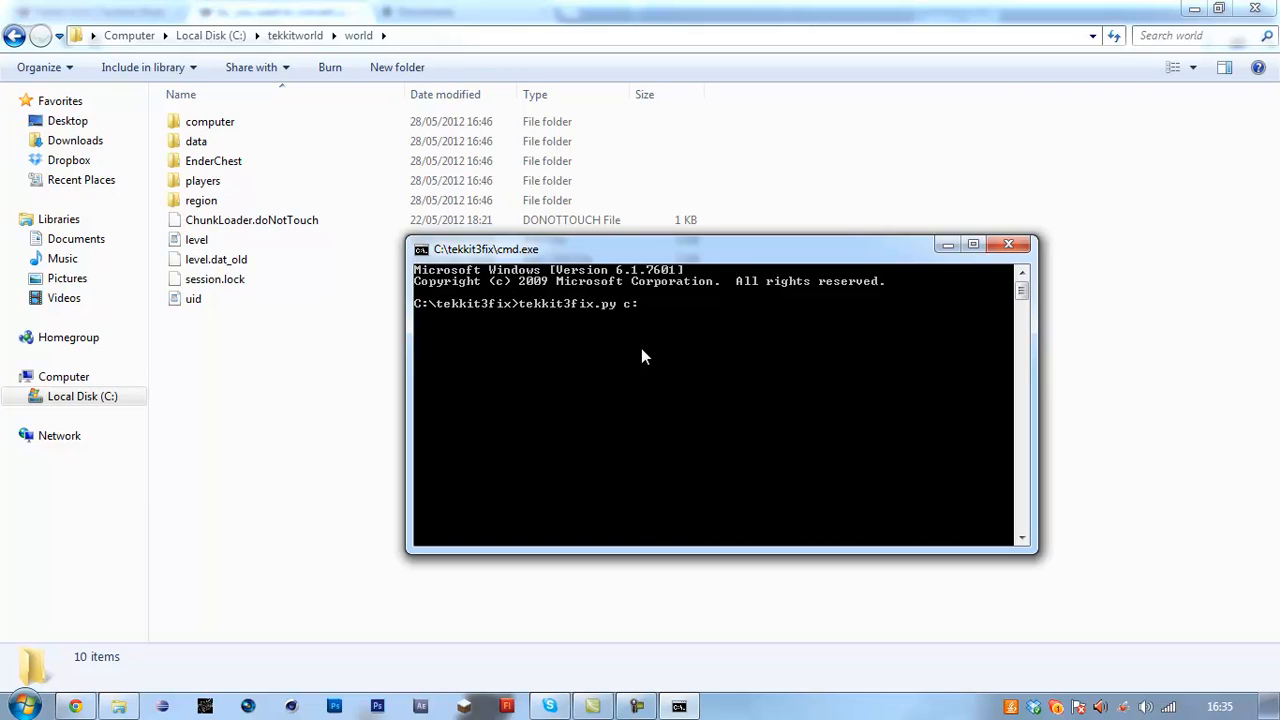
text(\te)
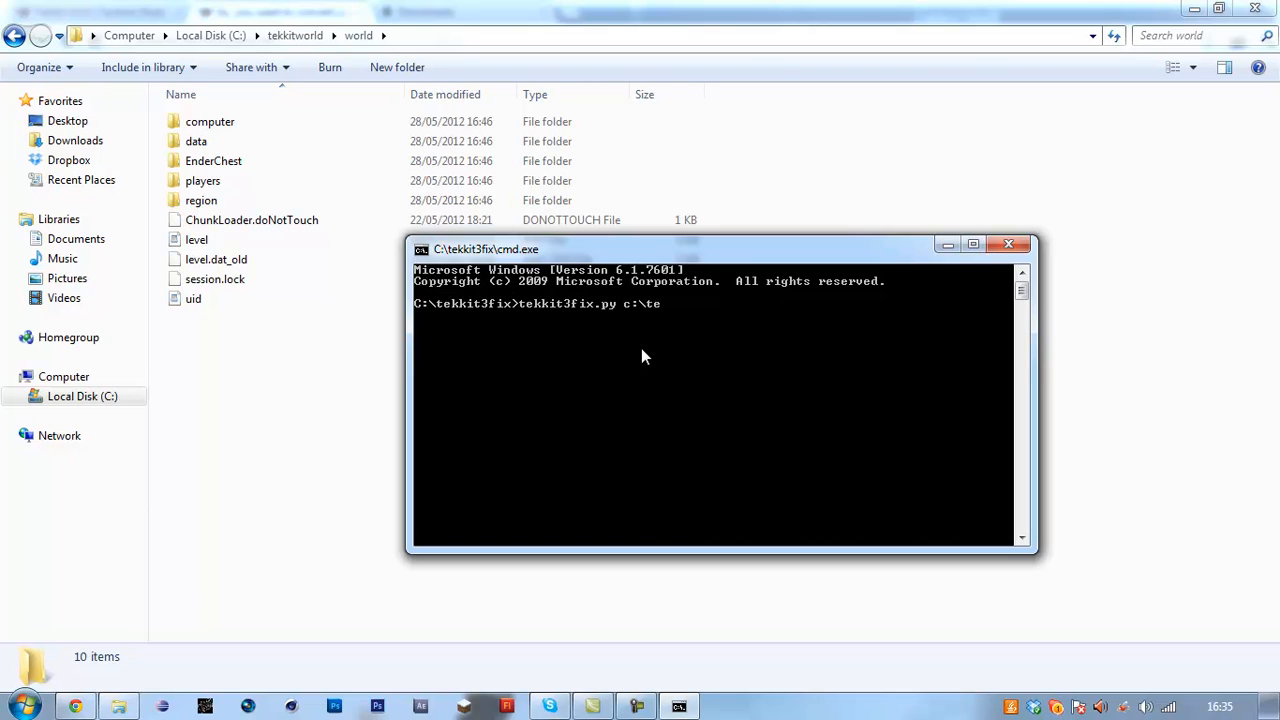
text(kkitworld)
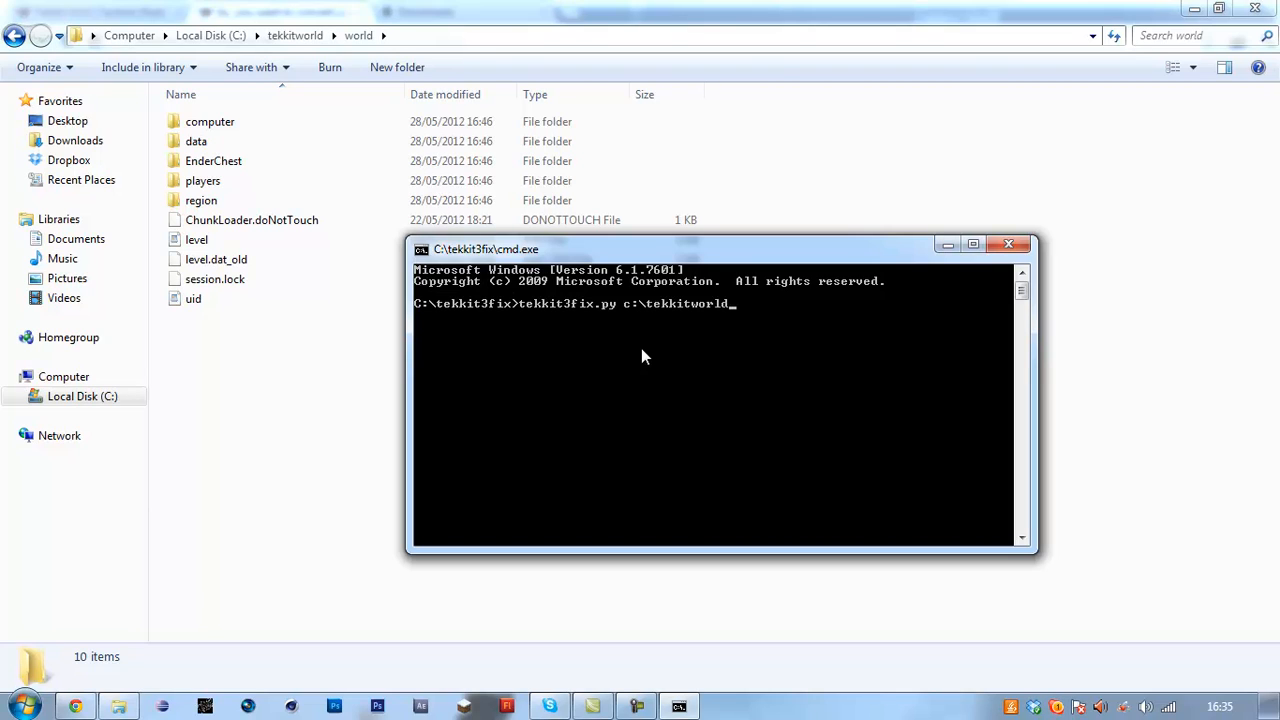
text(w)
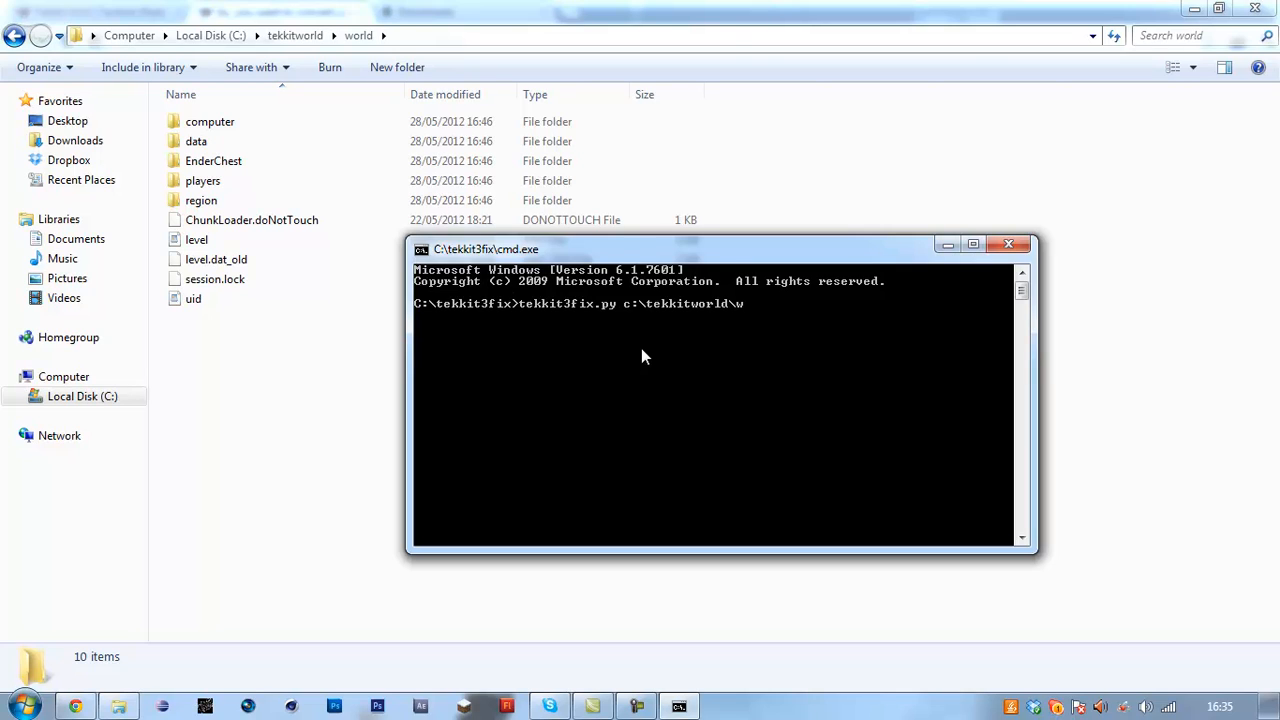
text(orld)
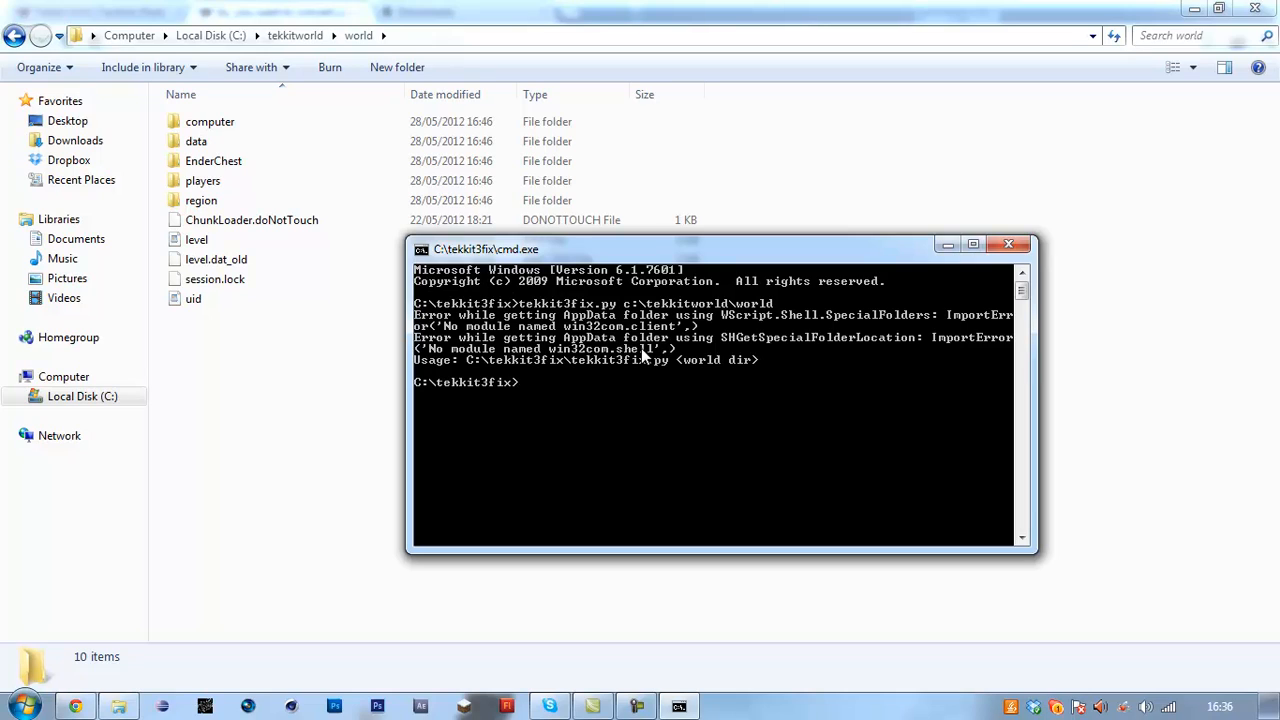
Step: Begin the command with c:\python27\python.exe, checking the Python27 folder in Explorer
text(c;)
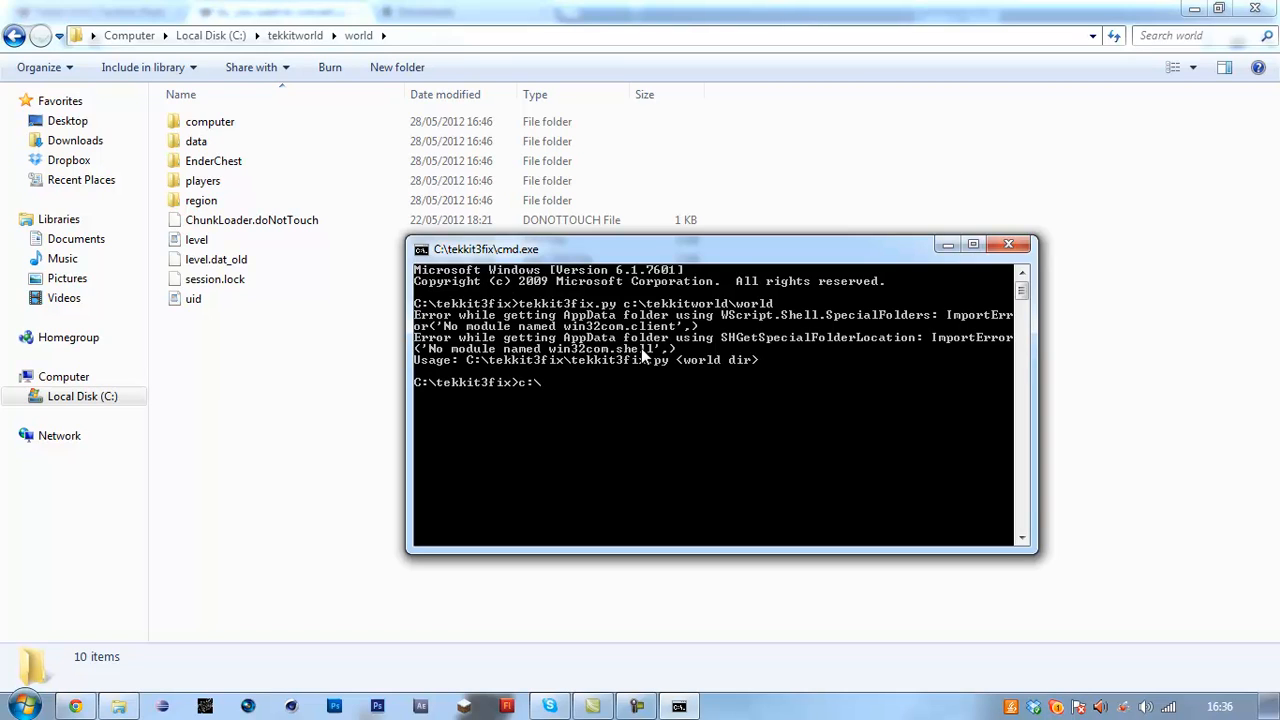
text(pyth)
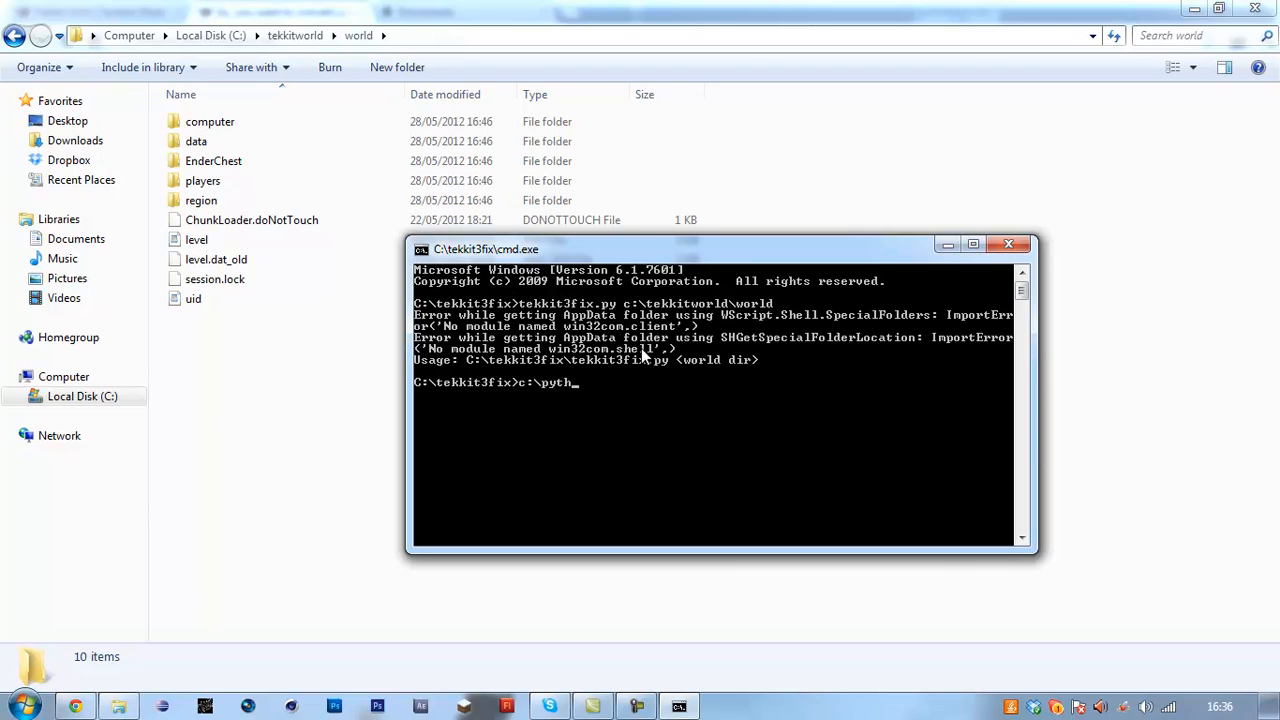
text(on)
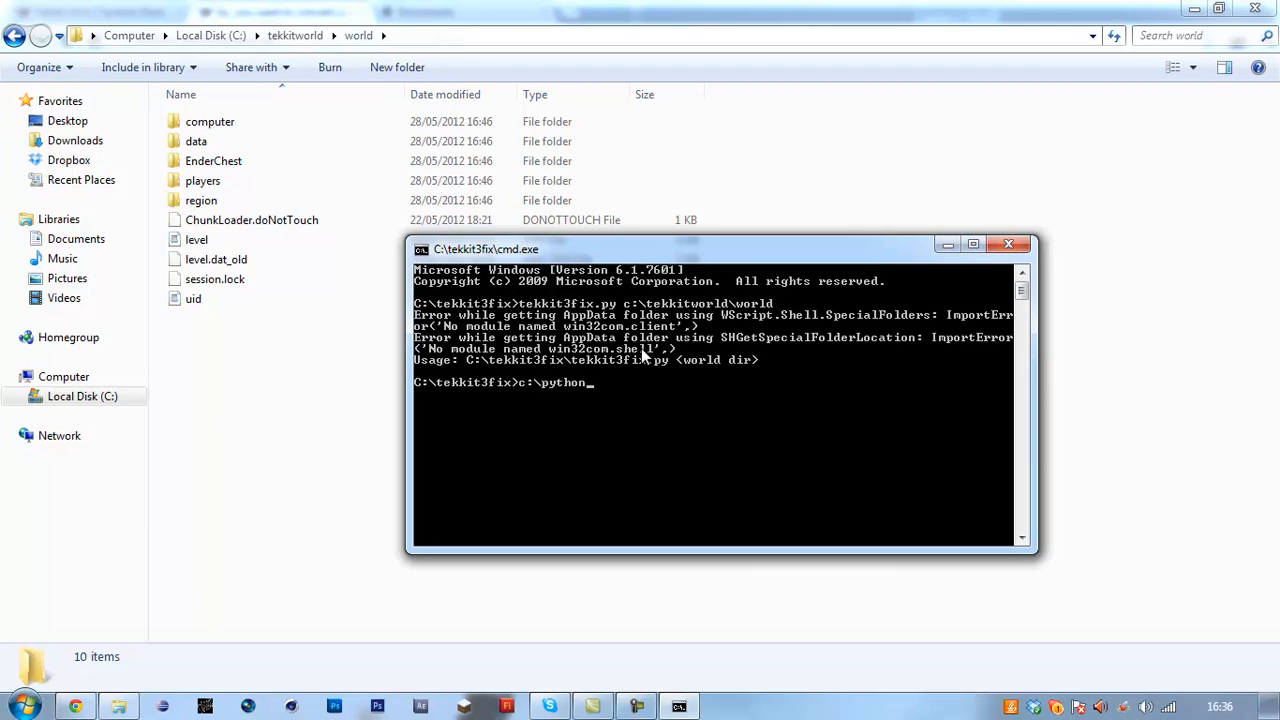
text(27)
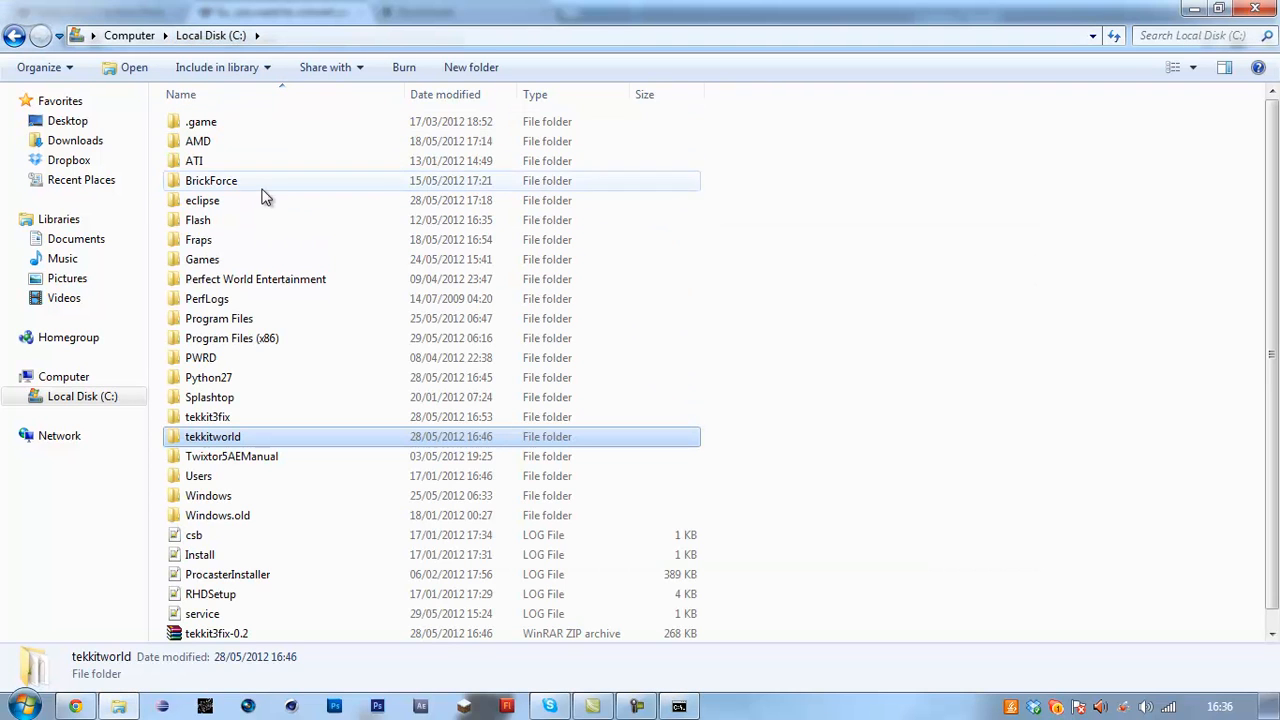
mouse_move(238, 240)
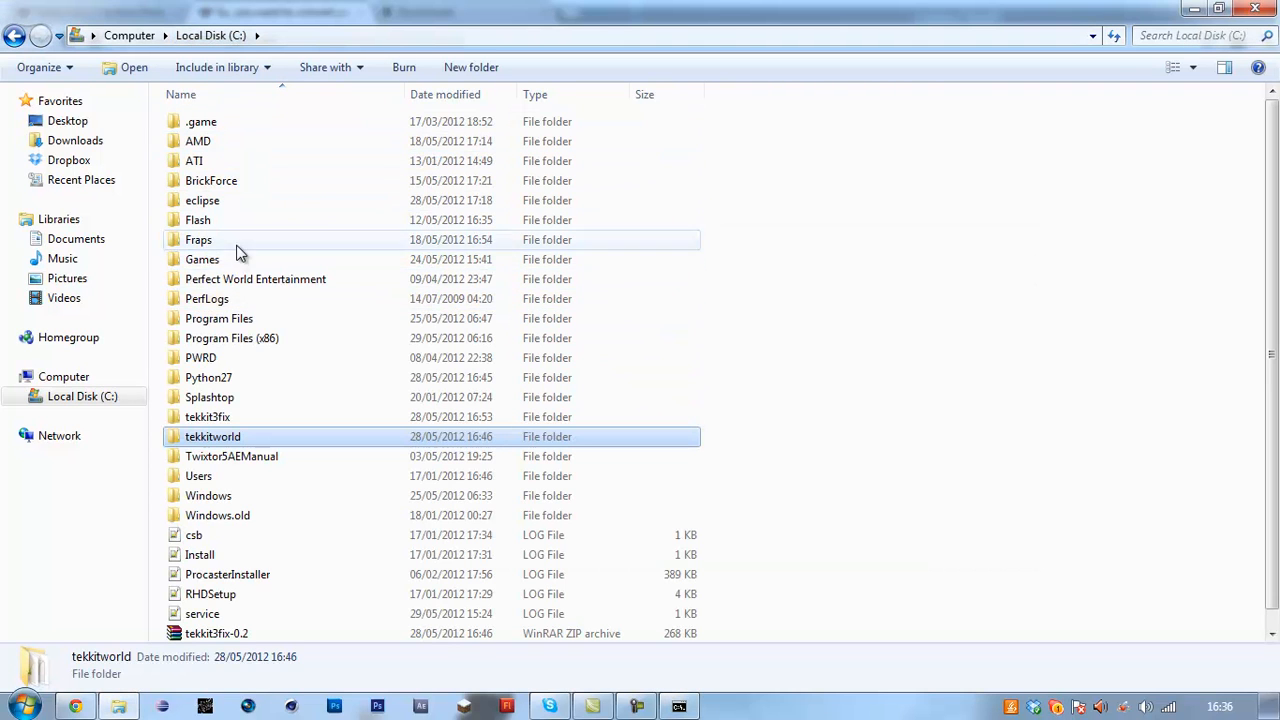
double_click(208, 376)
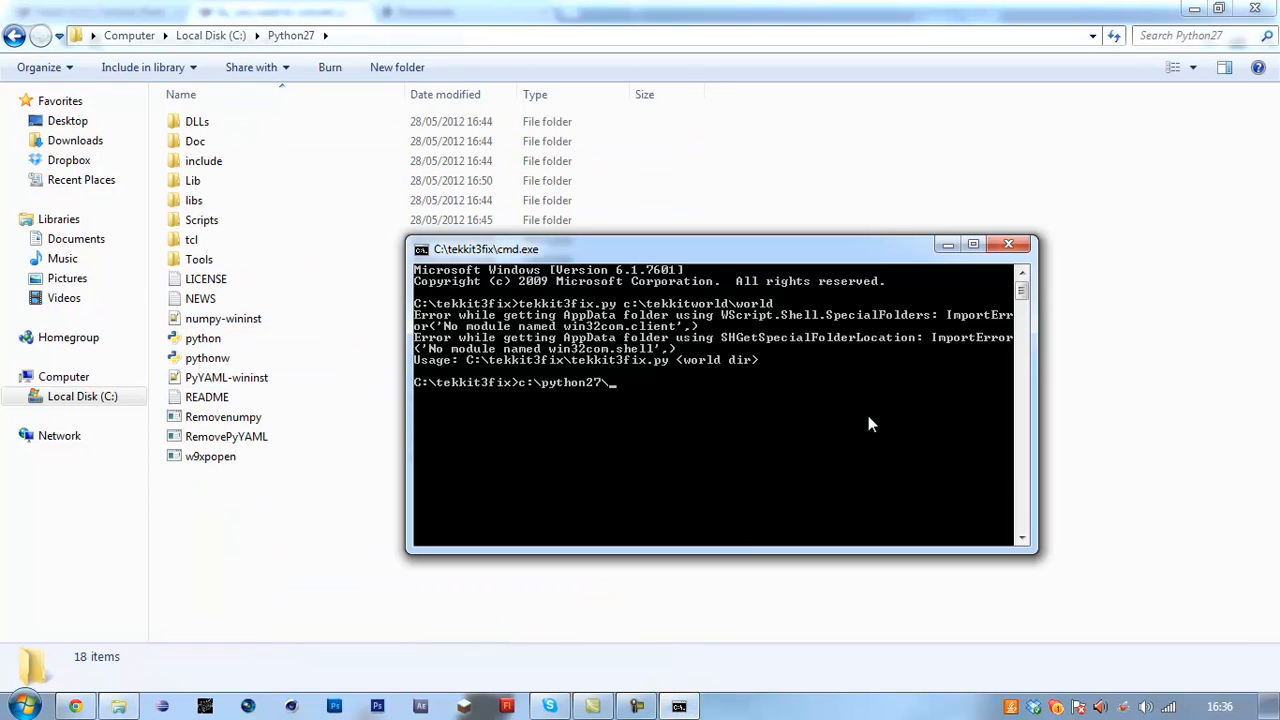
text(python.exe)
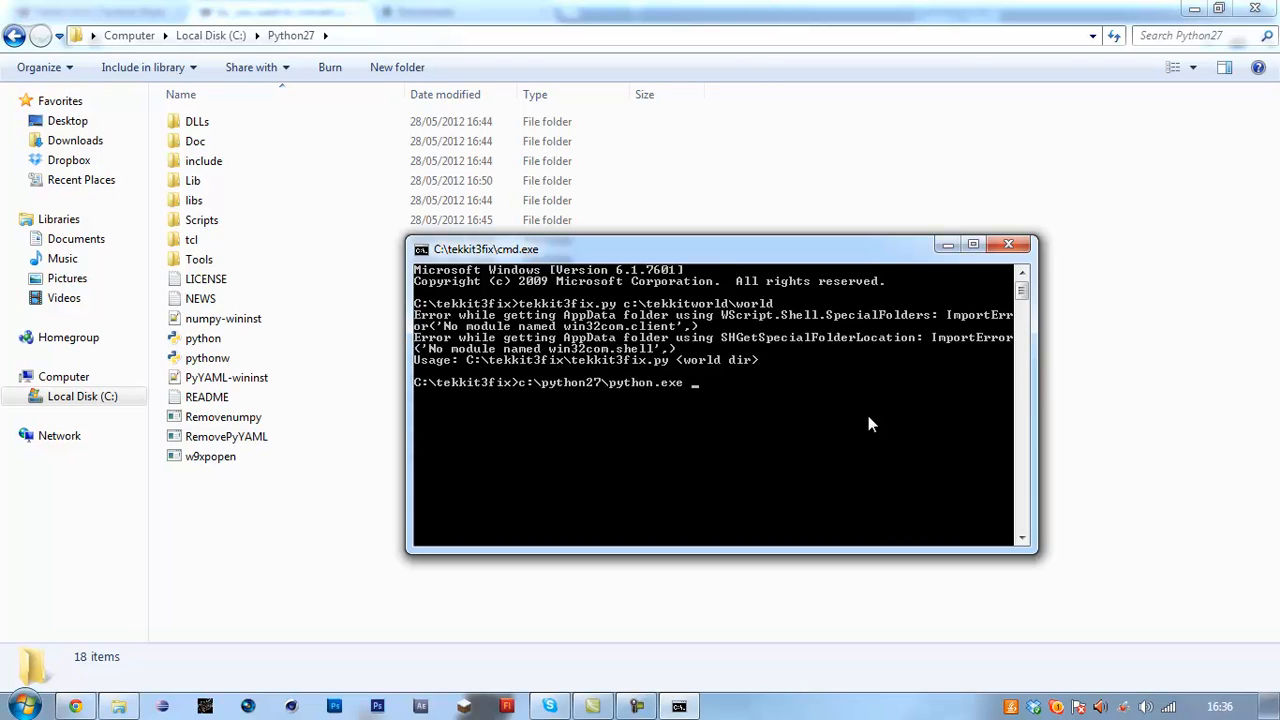
Step: Finish the command with tekkit3fix.py c:\tekkitworld\world so chunk processing begins
text(tekk)
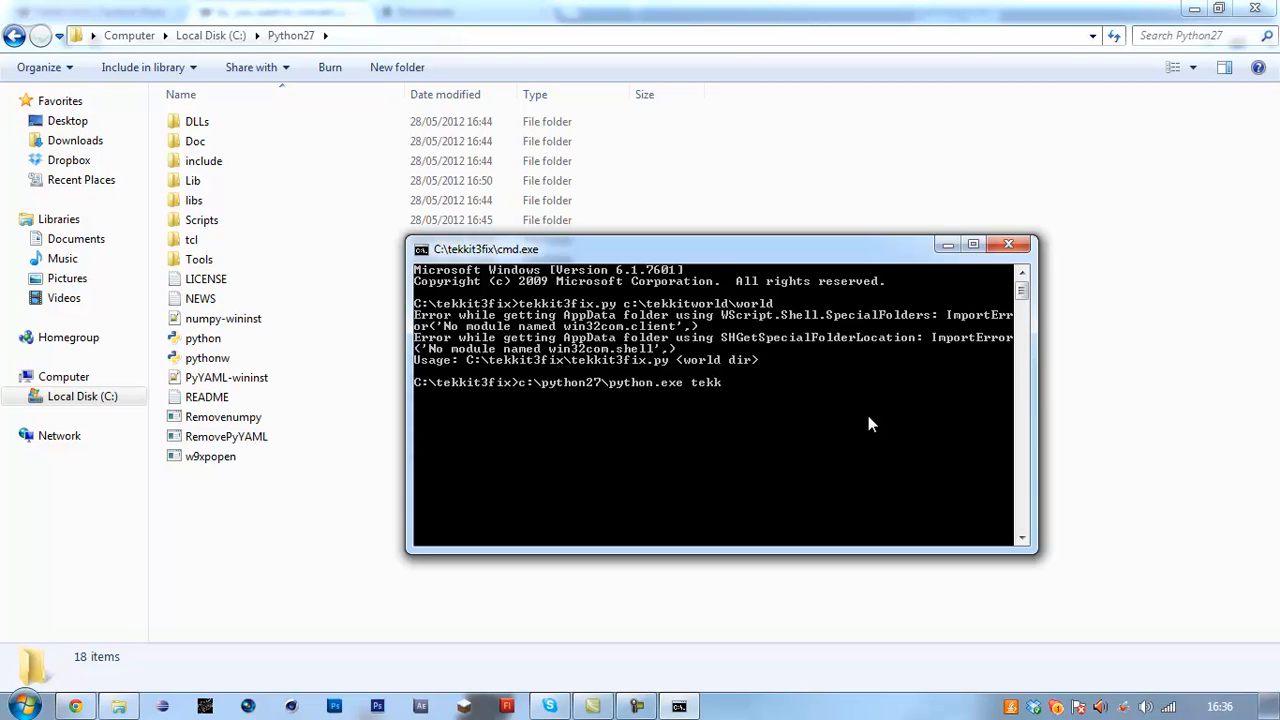
text(it3fix.py)
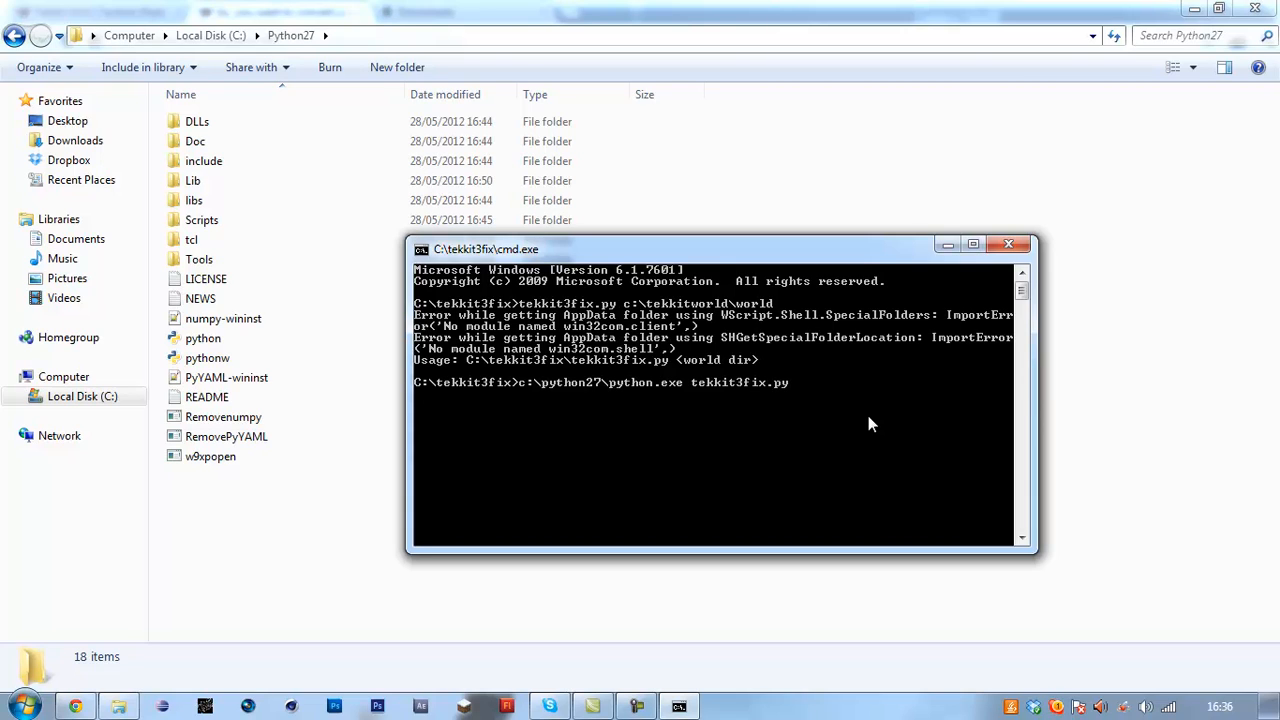
text(c)
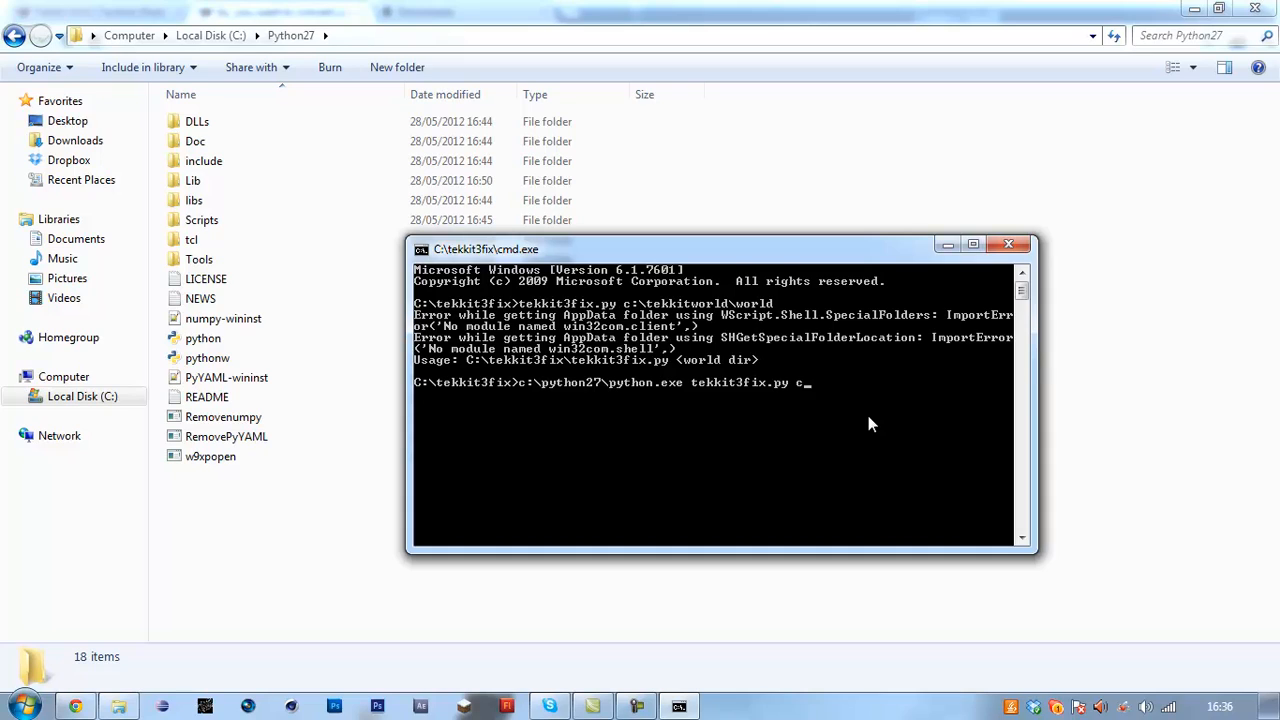
text(\)
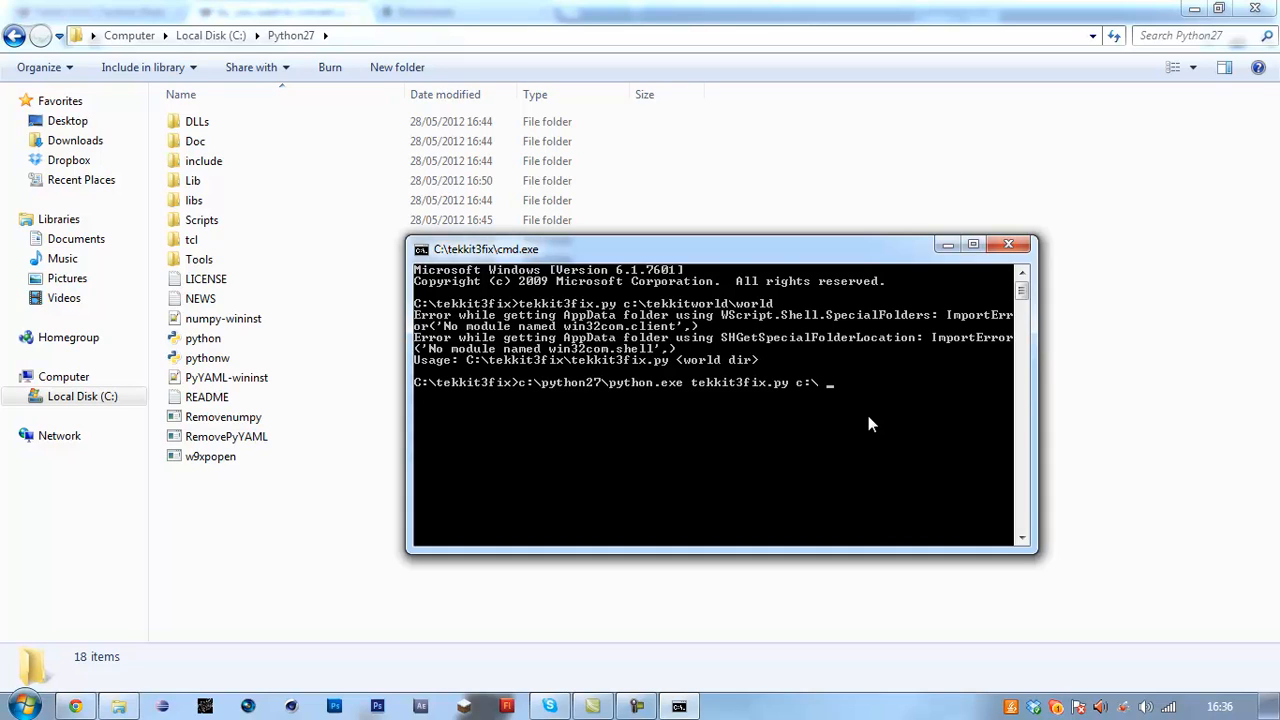
text(tekk)
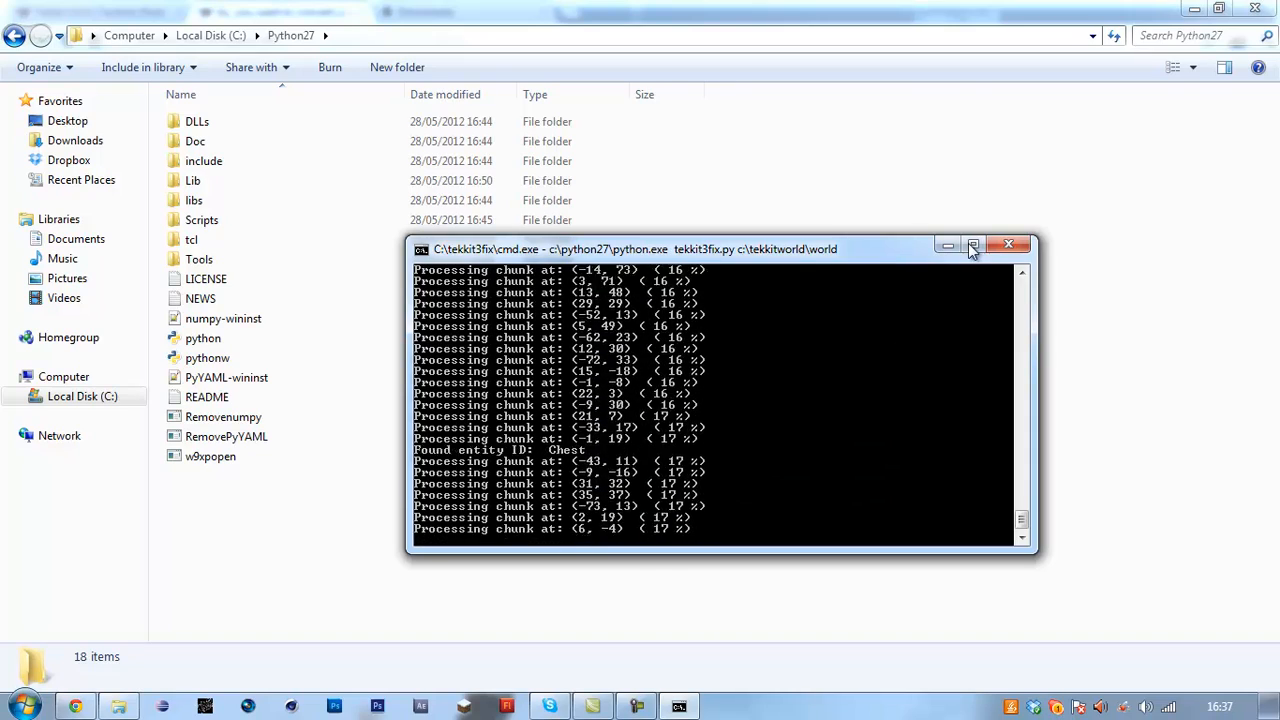
Step: Maximize the console and let the script finish, reporting chunk count 8588 and zero changes
click(972, 246)
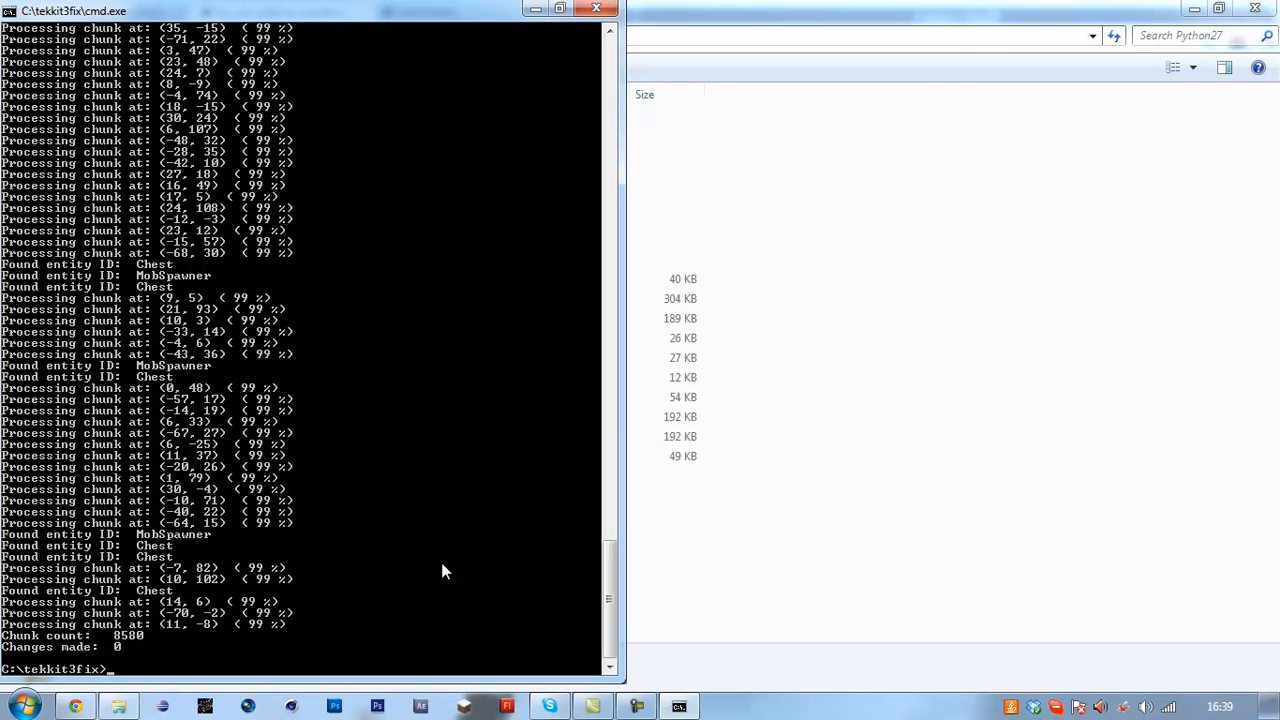
mouse_move(492, 76)
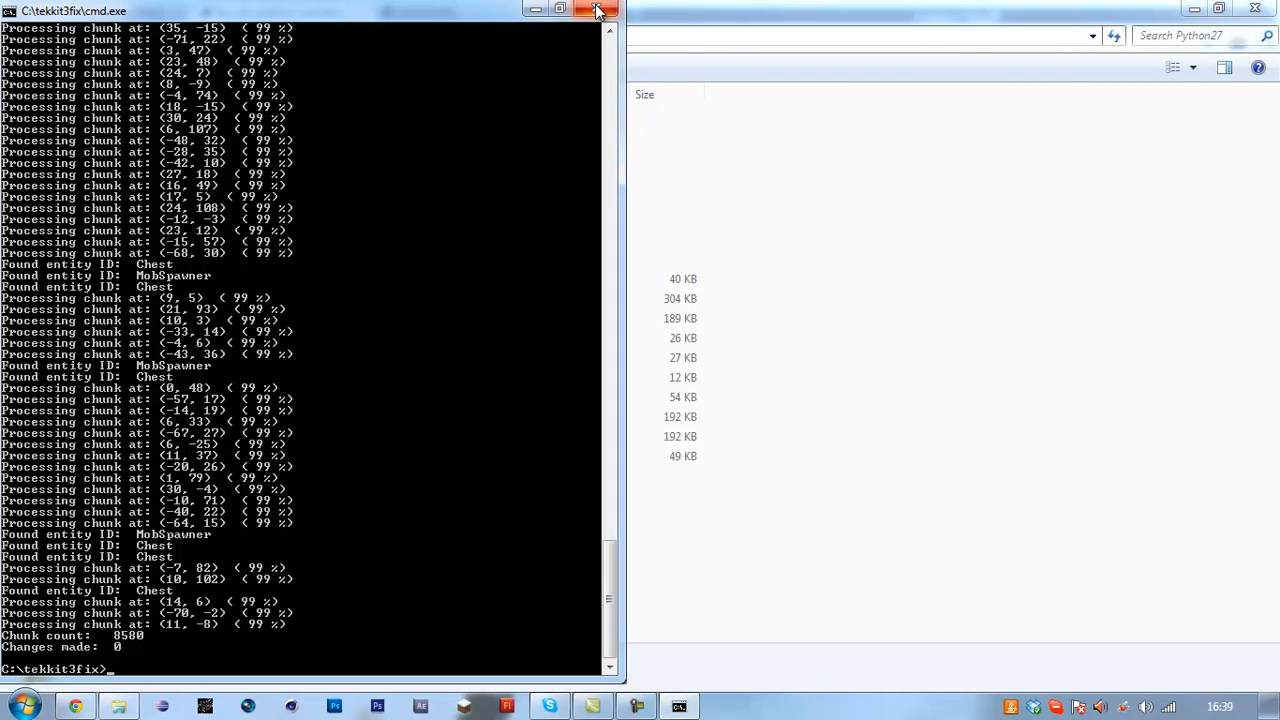
mouse_move(598, 10)
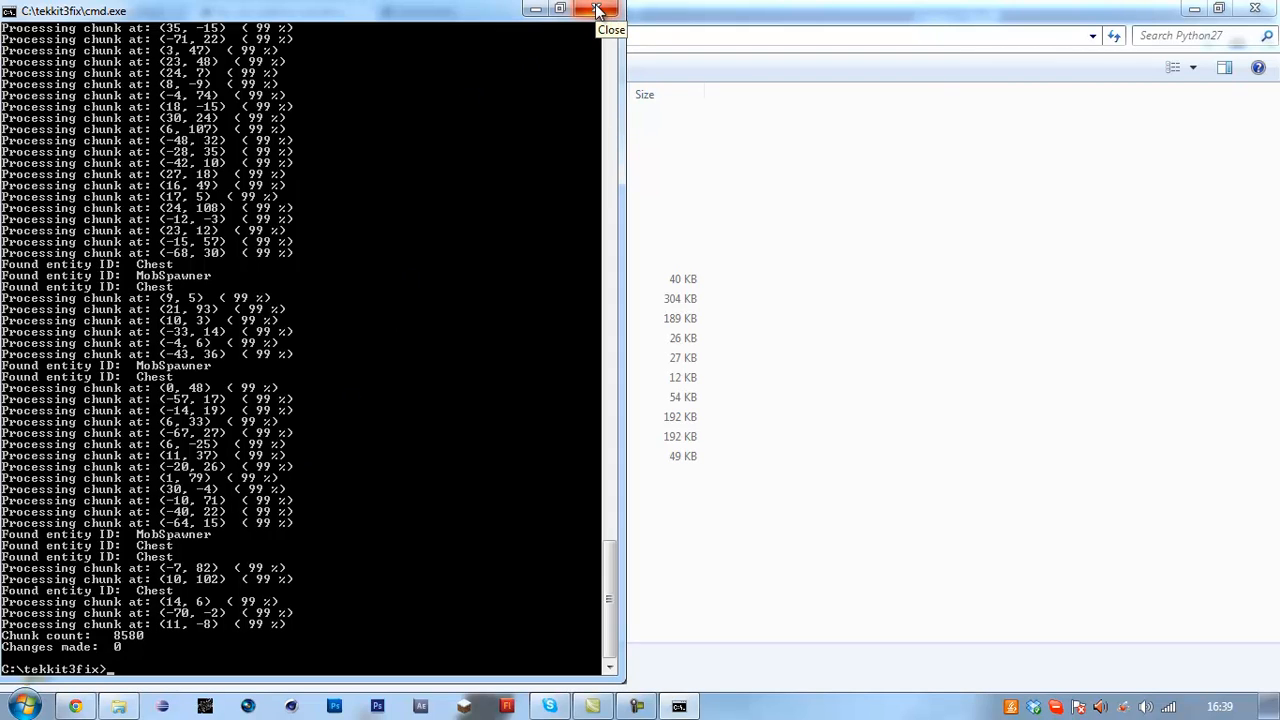
Step: Close the fix console and run the launch script in the Tekkit 3.0.3 server folder
click(598, 8)
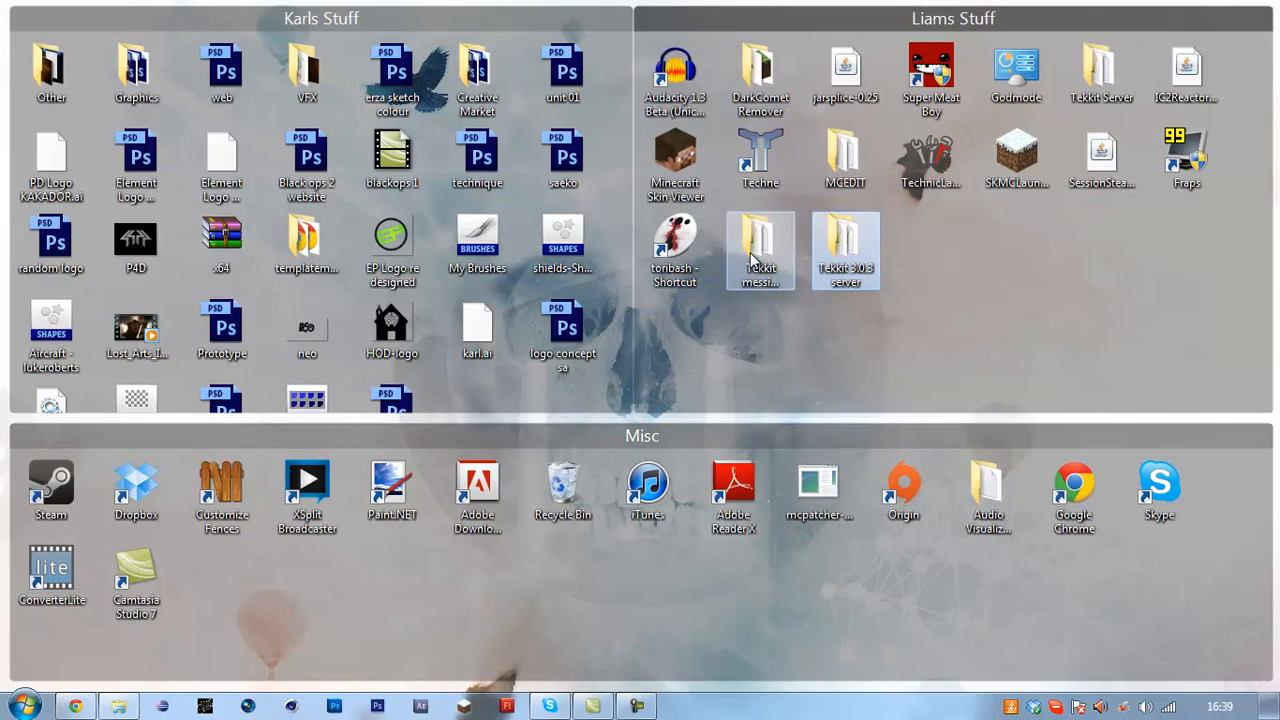
click(844, 250)
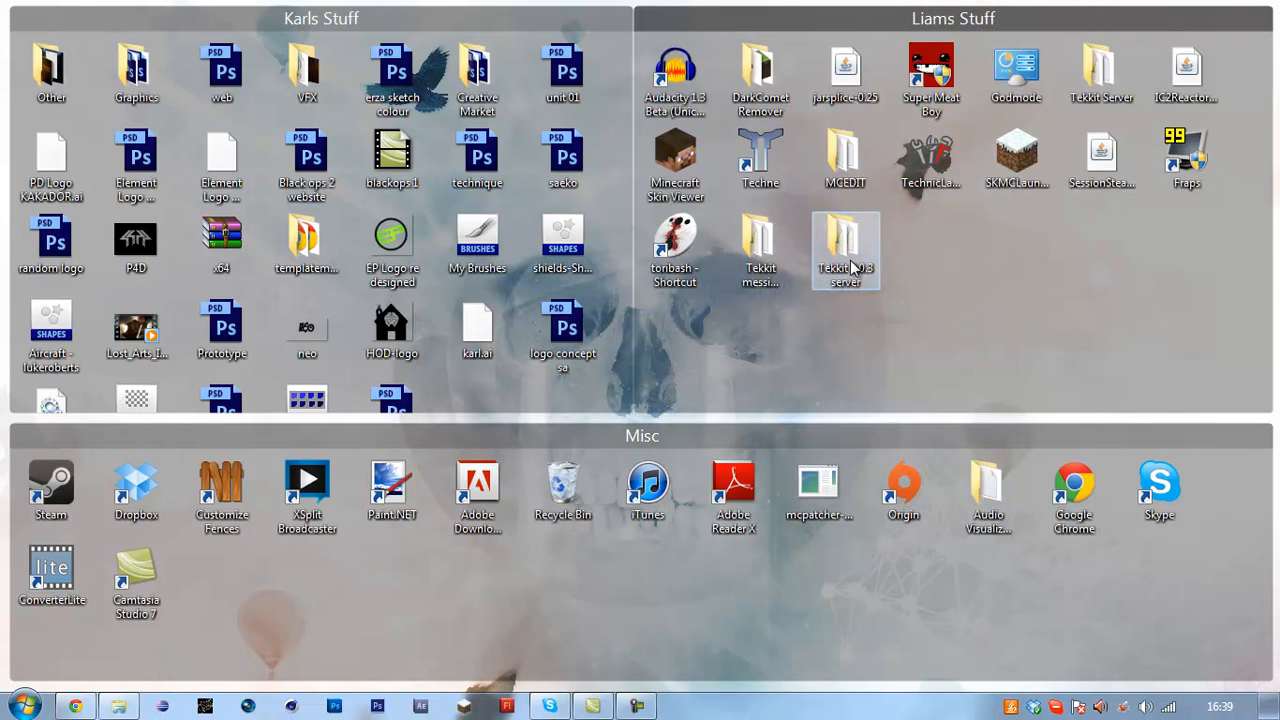
double_click(844, 248)
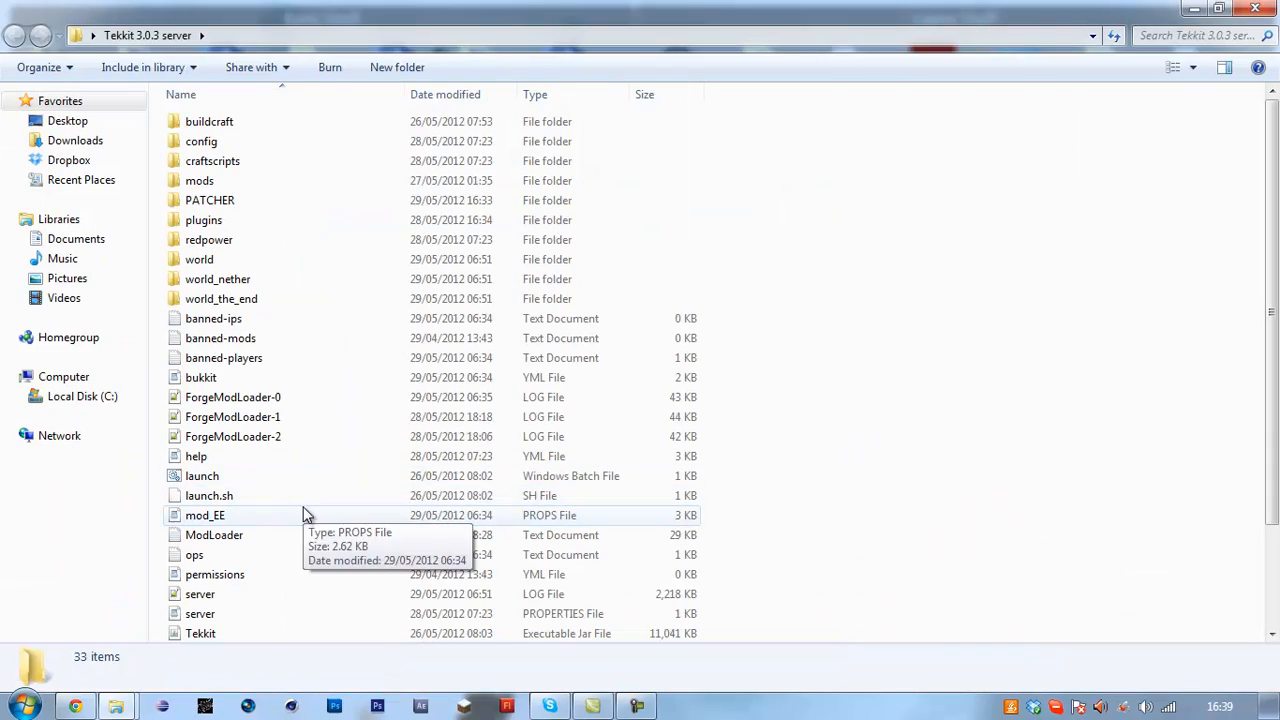
double_click(202, 476)
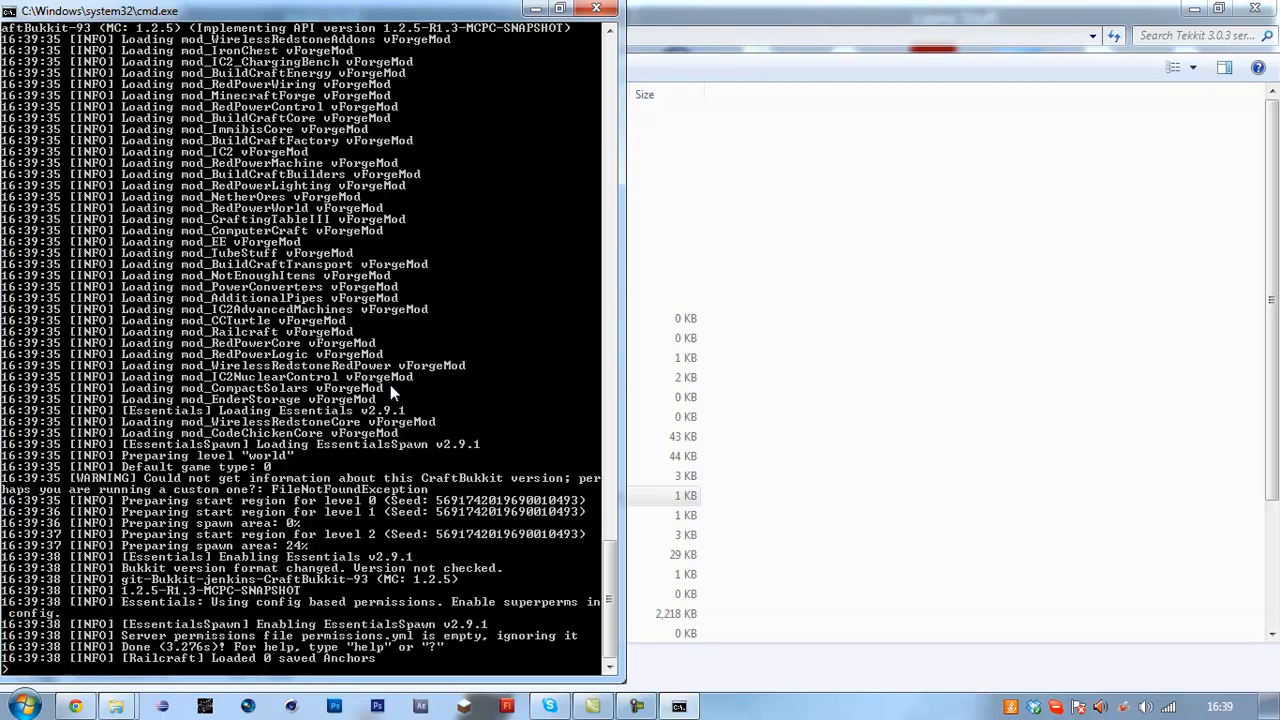
mouse_move(404, 524)
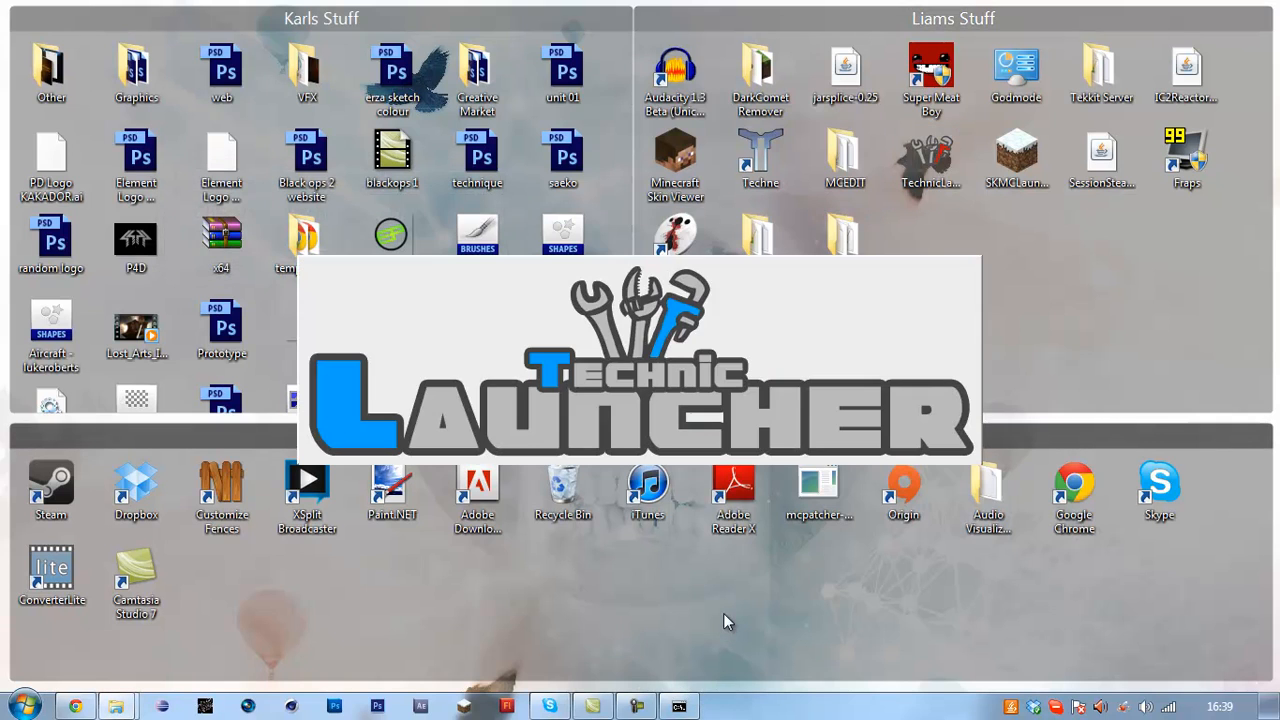
mouse_move(736, 620)
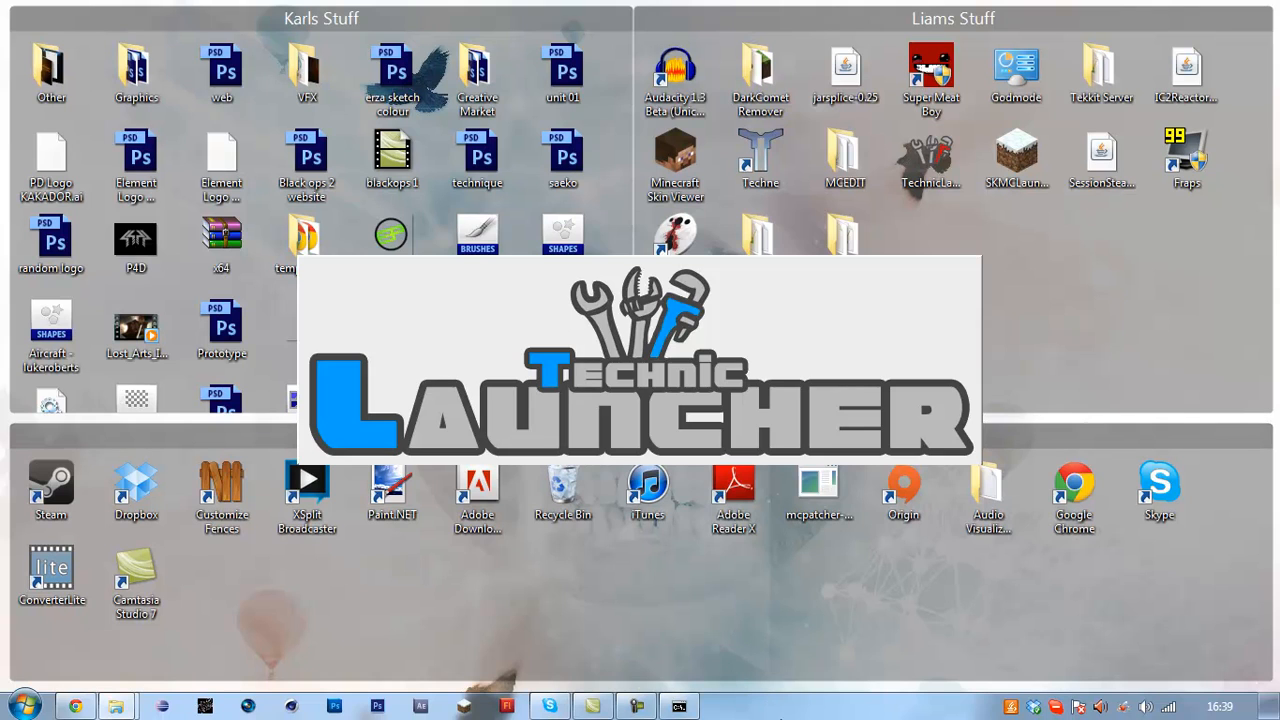
mouse_move(796, 716)
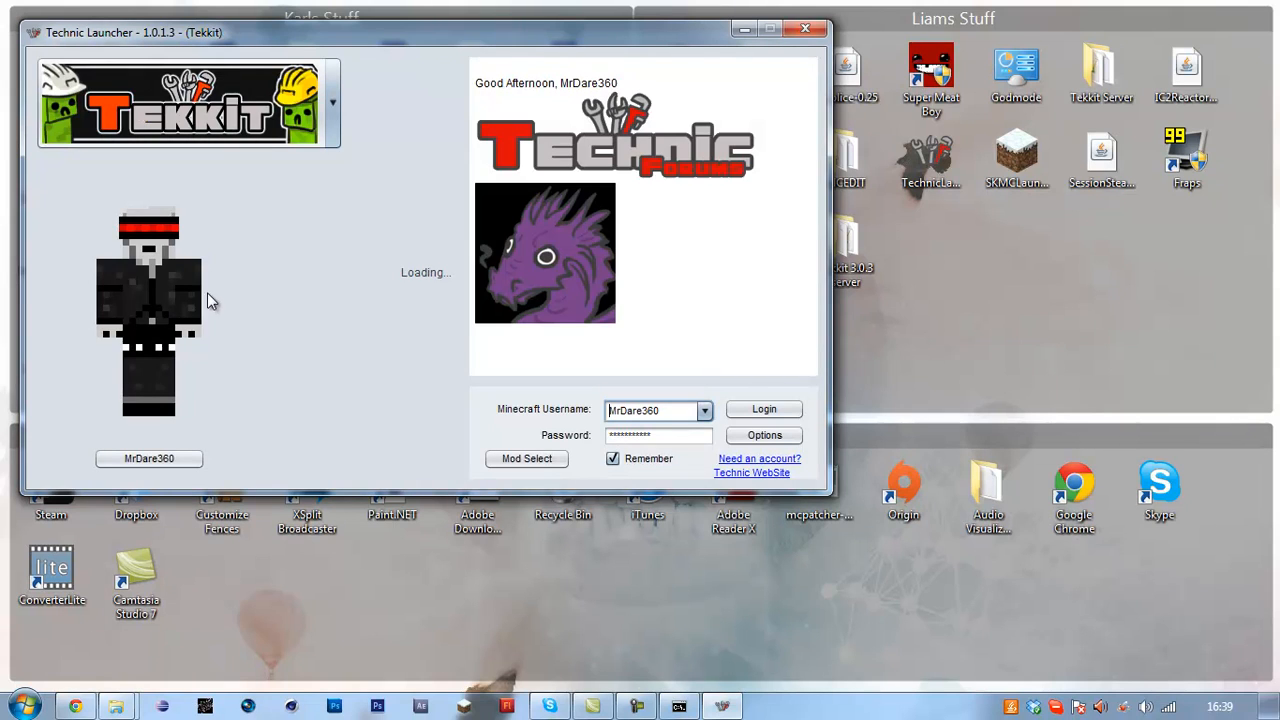
Step: Log in as MrDare360 in Technic Launcher and let Tekkit load to the title menu
click(764, 408)
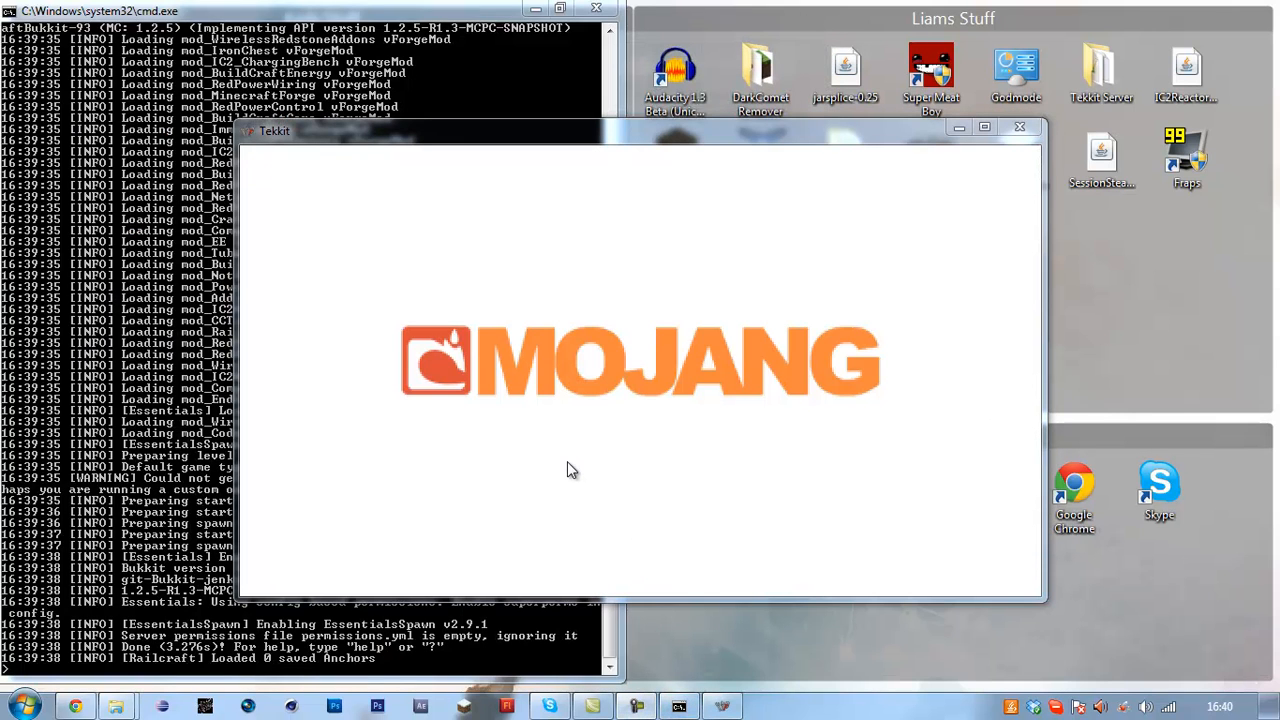
mouse_move(964, 152)
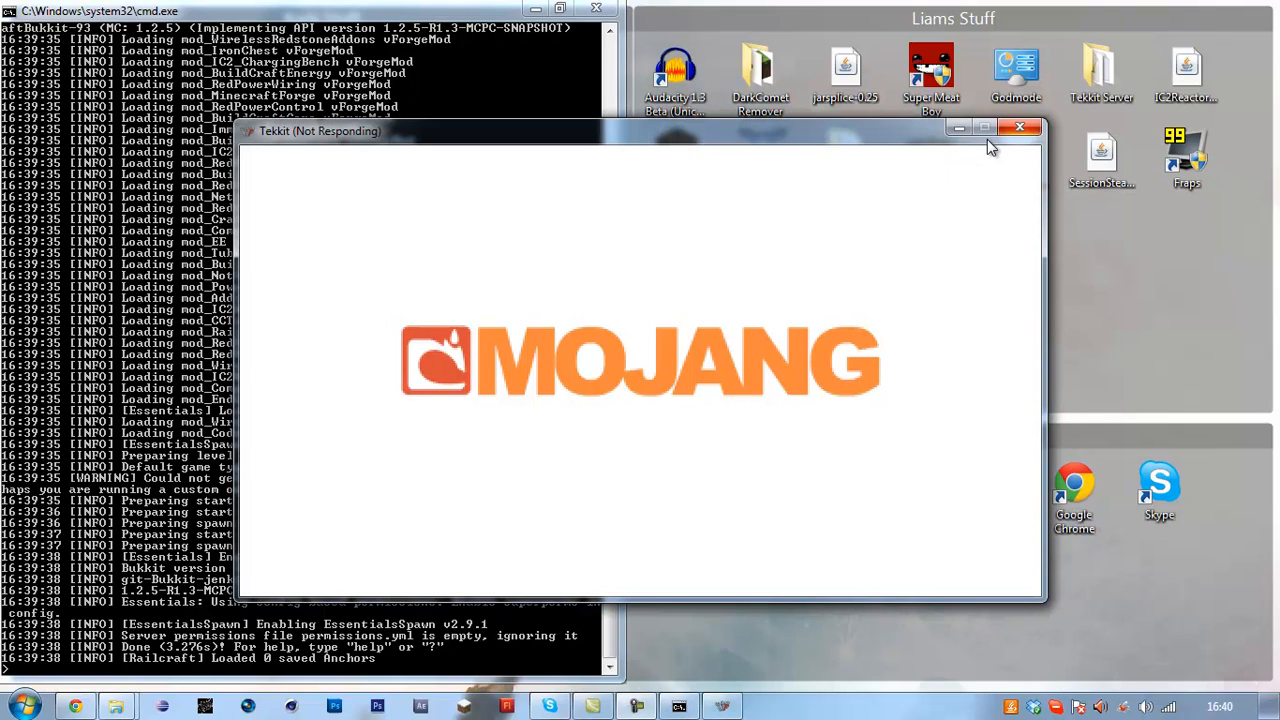
mouse_move(984, 140)
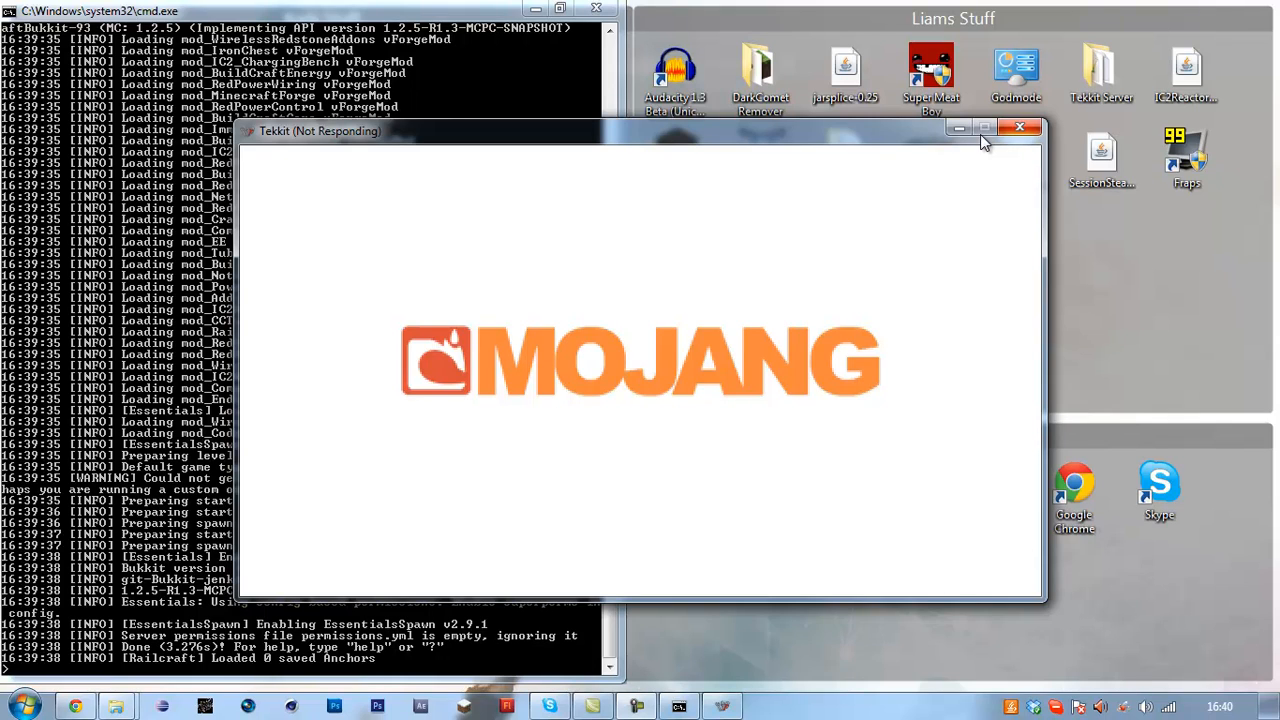
mouse_move(1012, 124)
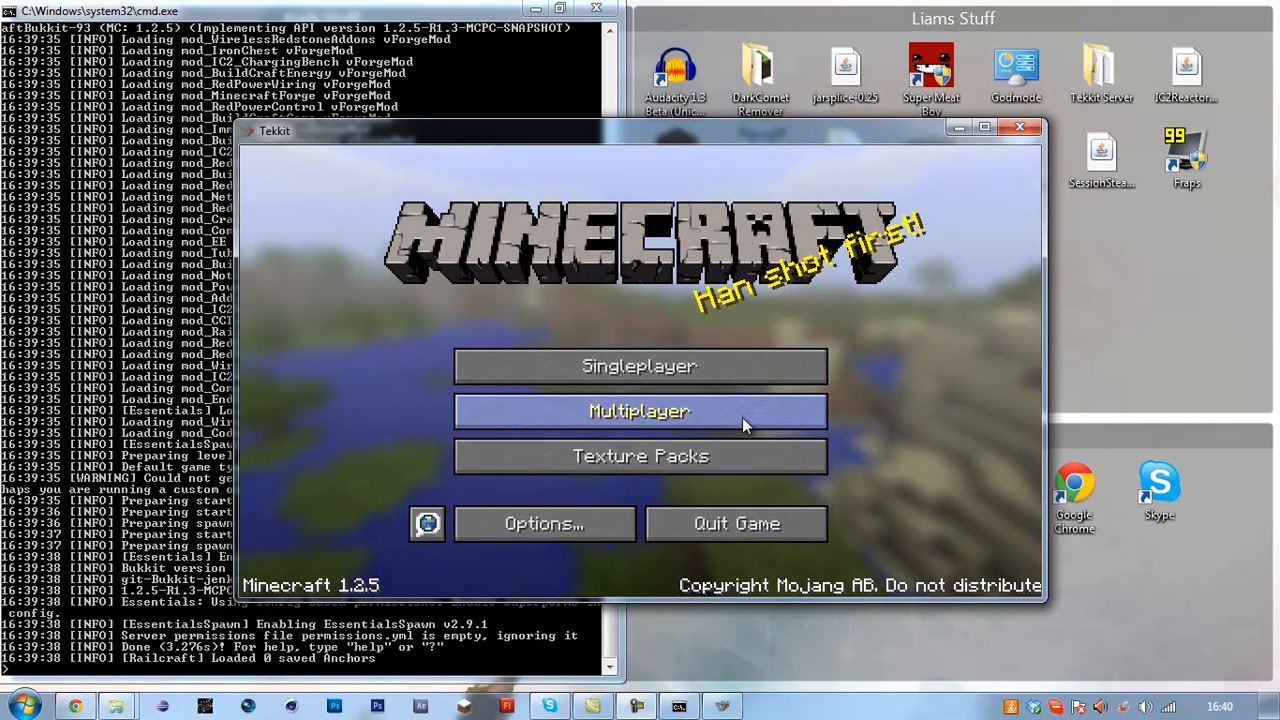
Step: Join the server from Multiplayer, return to the game and check the inventory beside the quarry
click(640, 412)
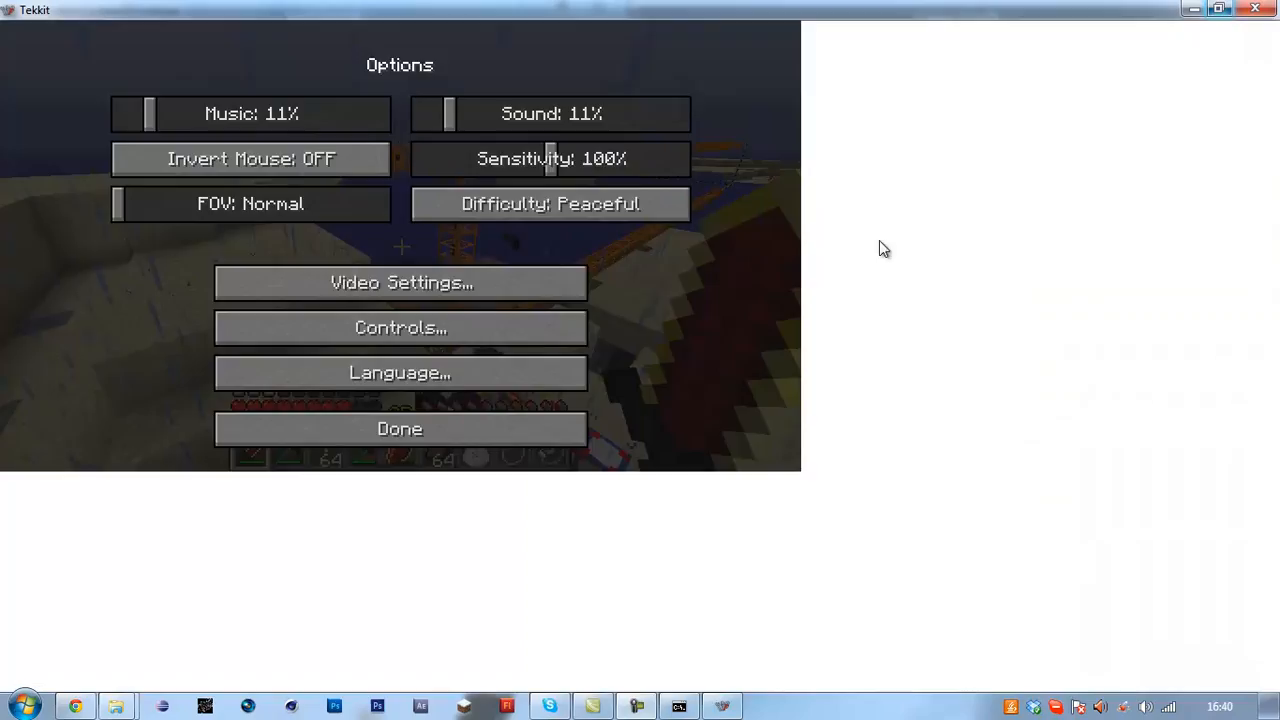
click(400, 428)
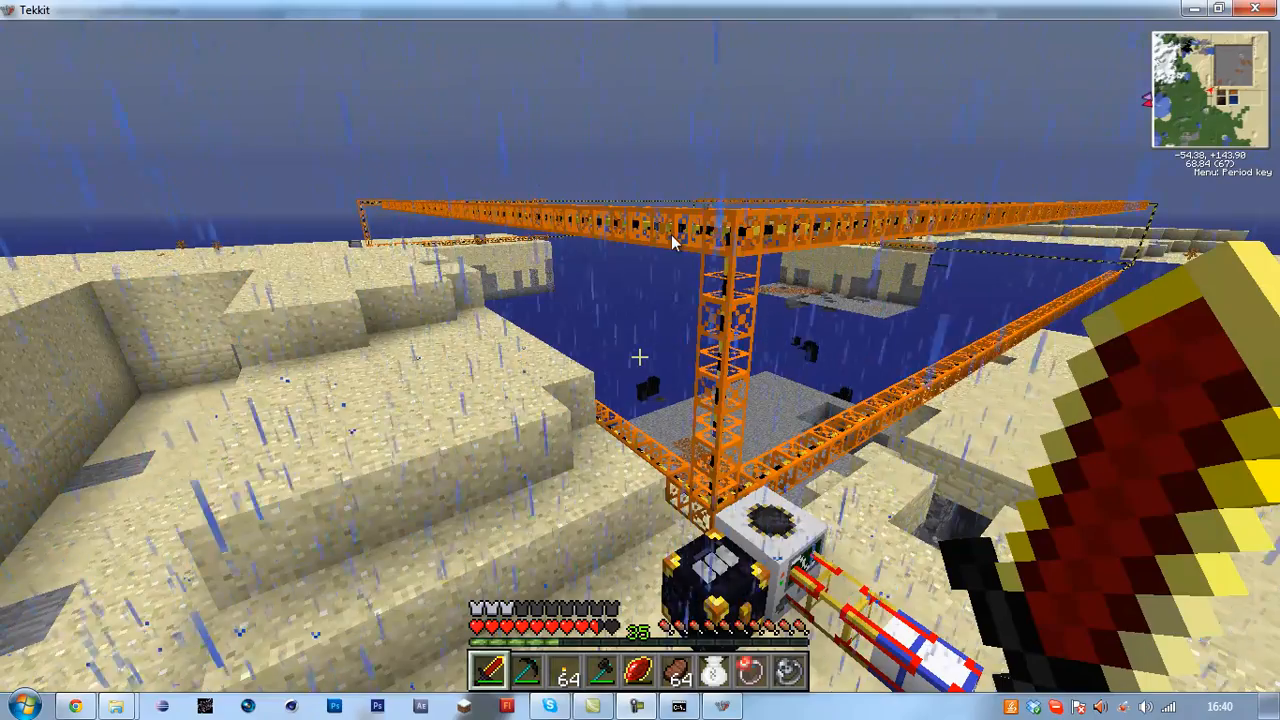
key(e)
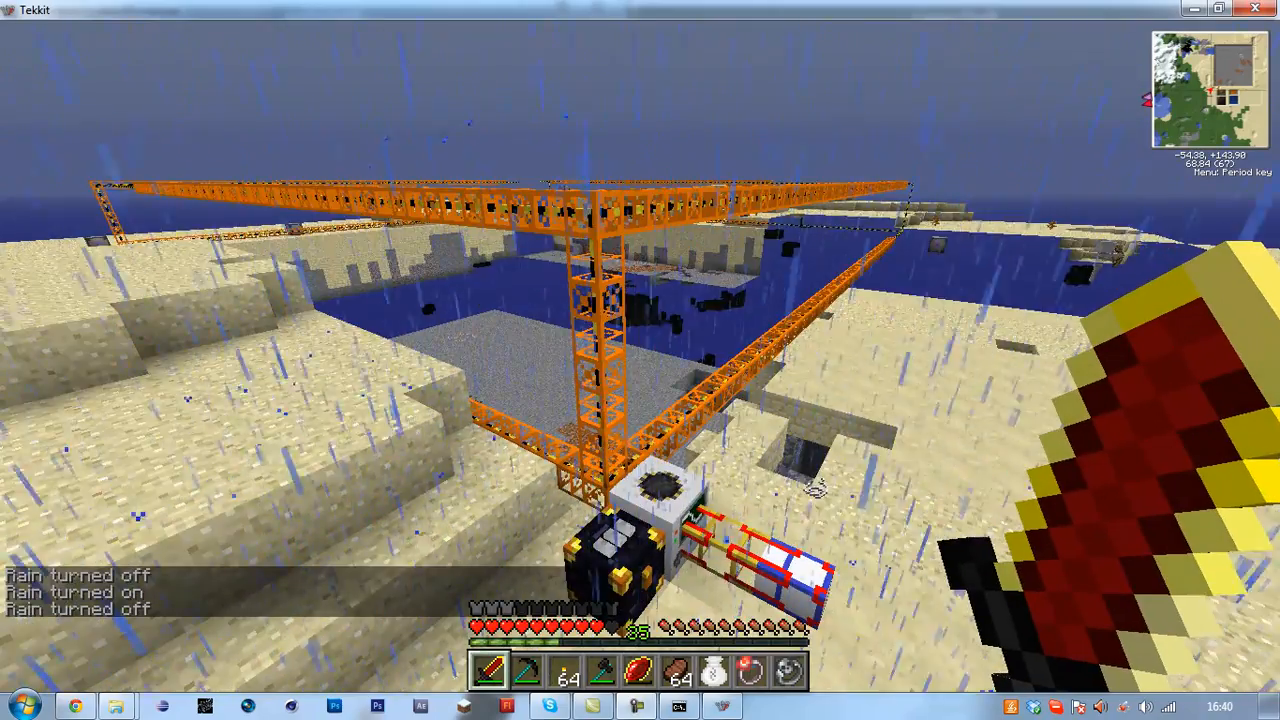
mouse_move(640, 360)
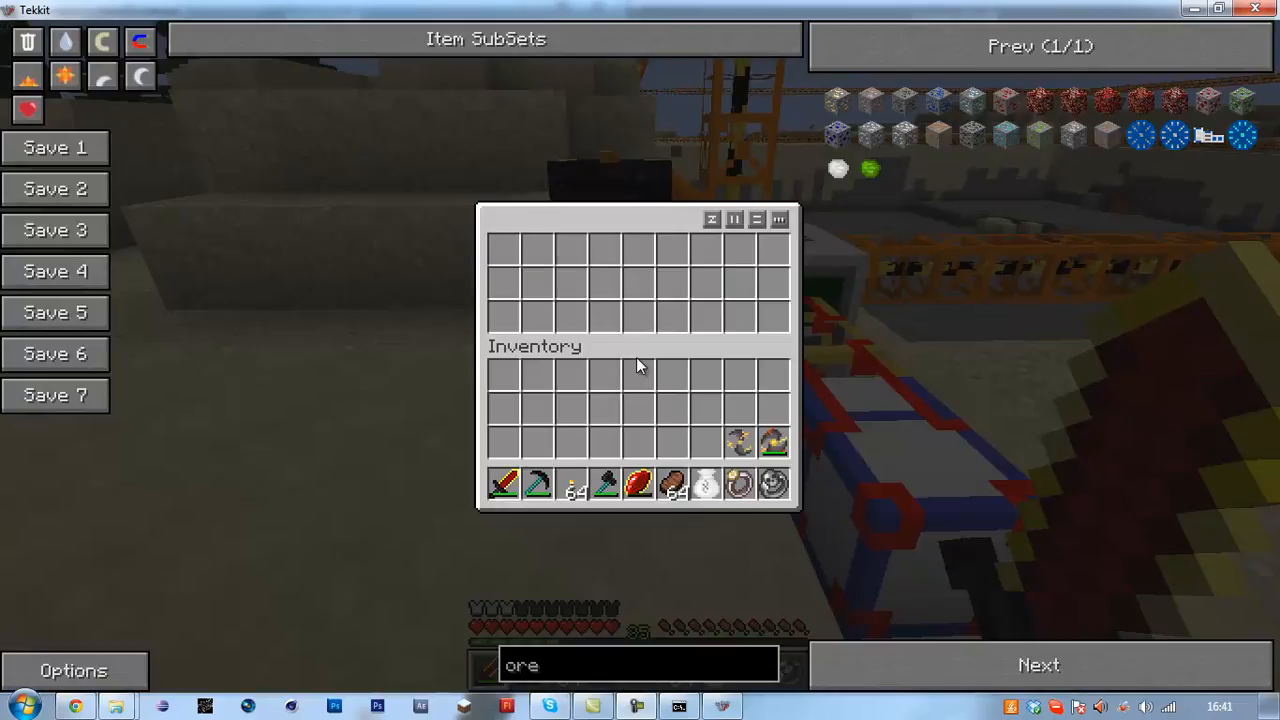
Step: Close the inventory and raise the quarry teleport pipe's frequency to 2
key(Escape)
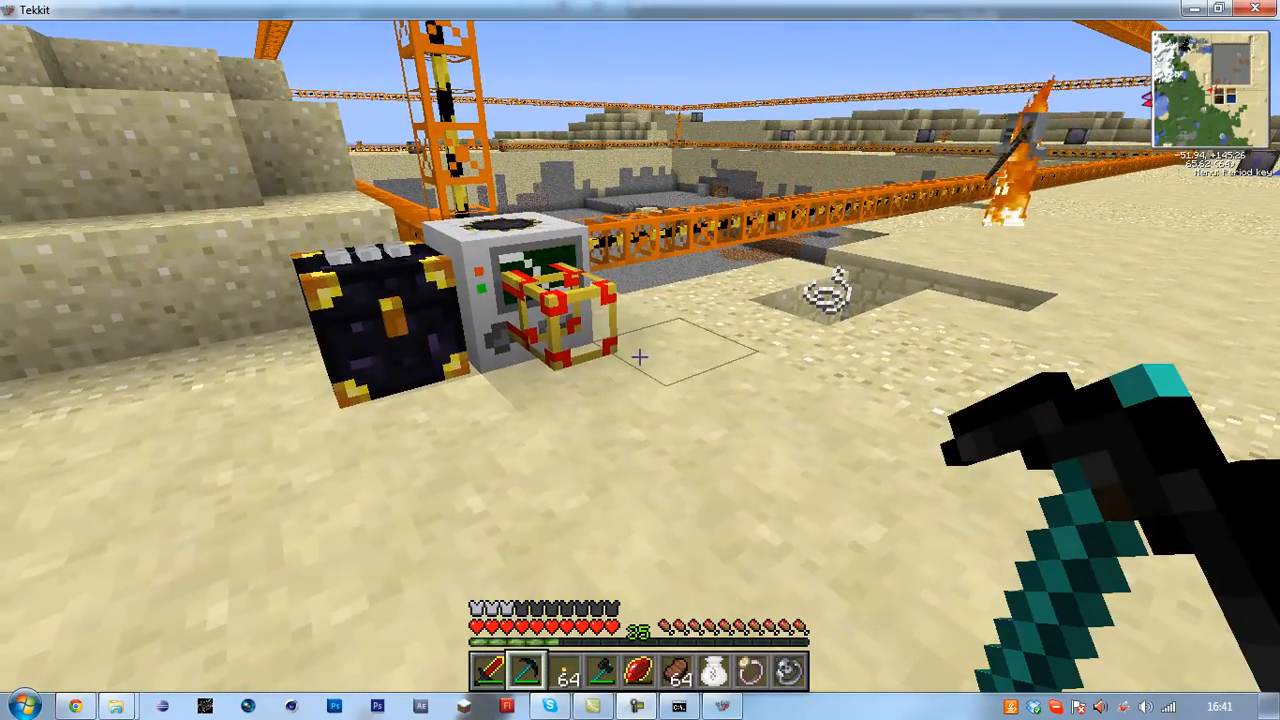
key(e)
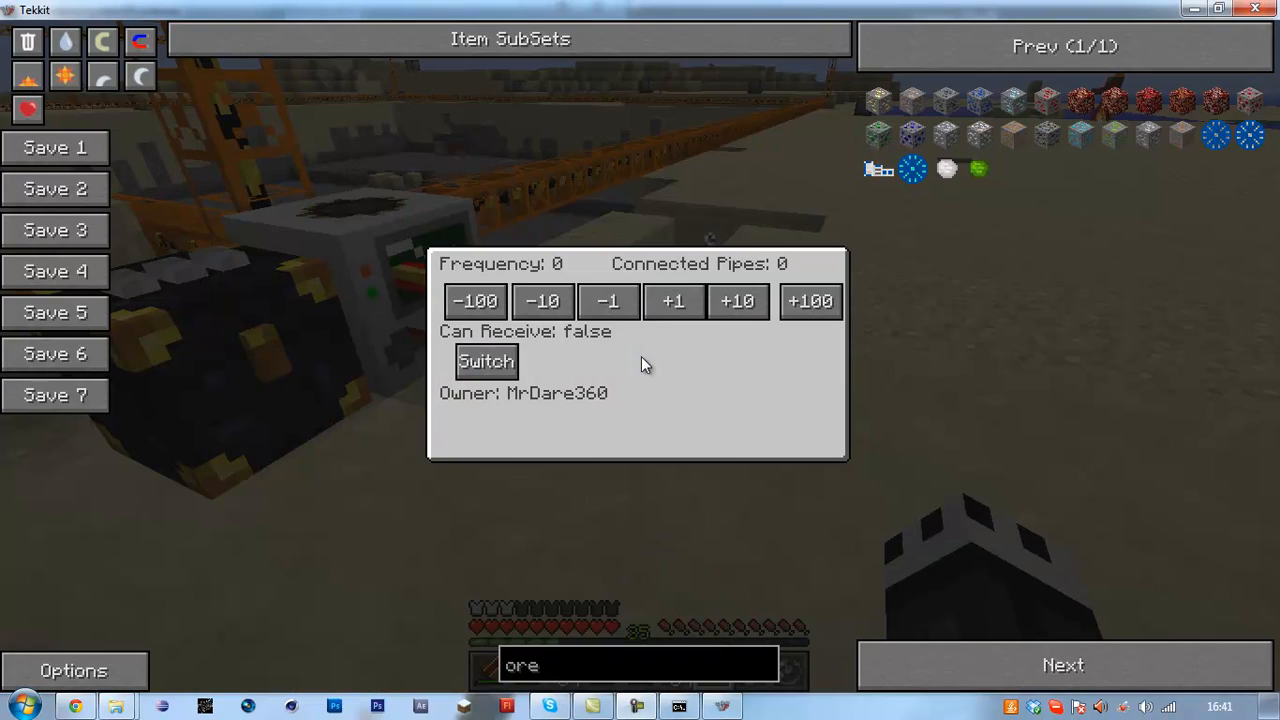
click(672, 300)
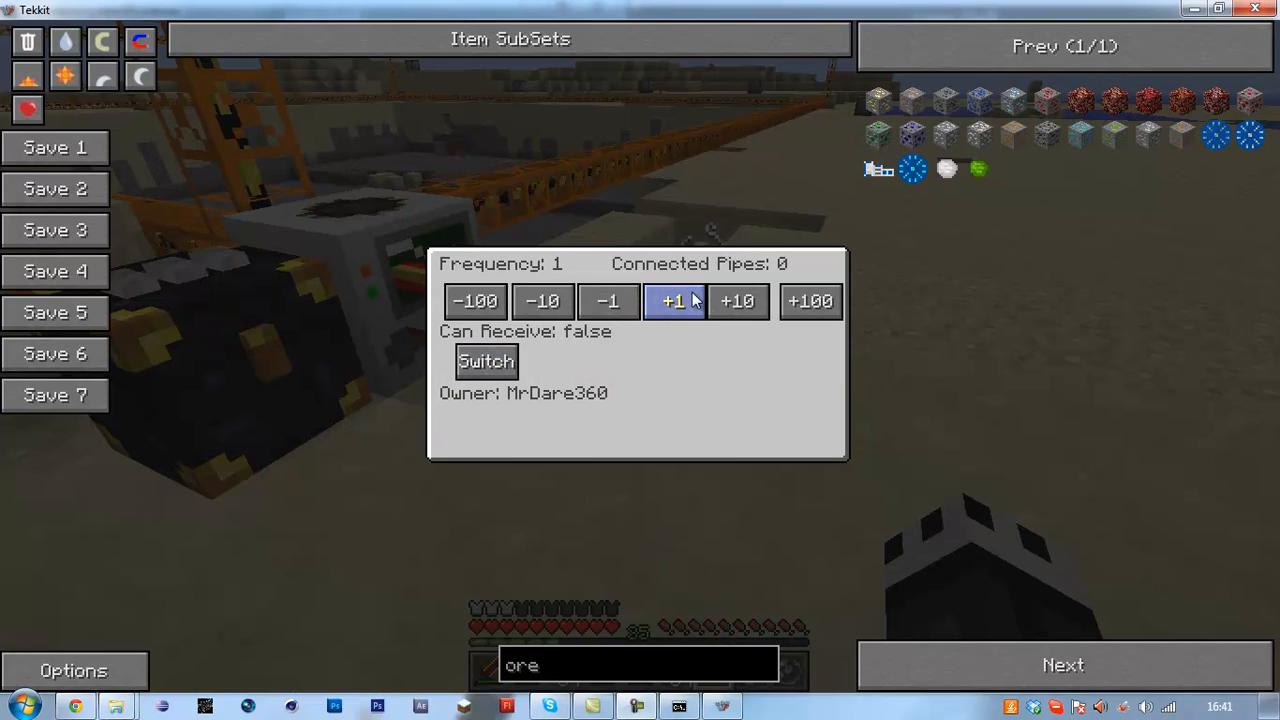
click(672, 300)
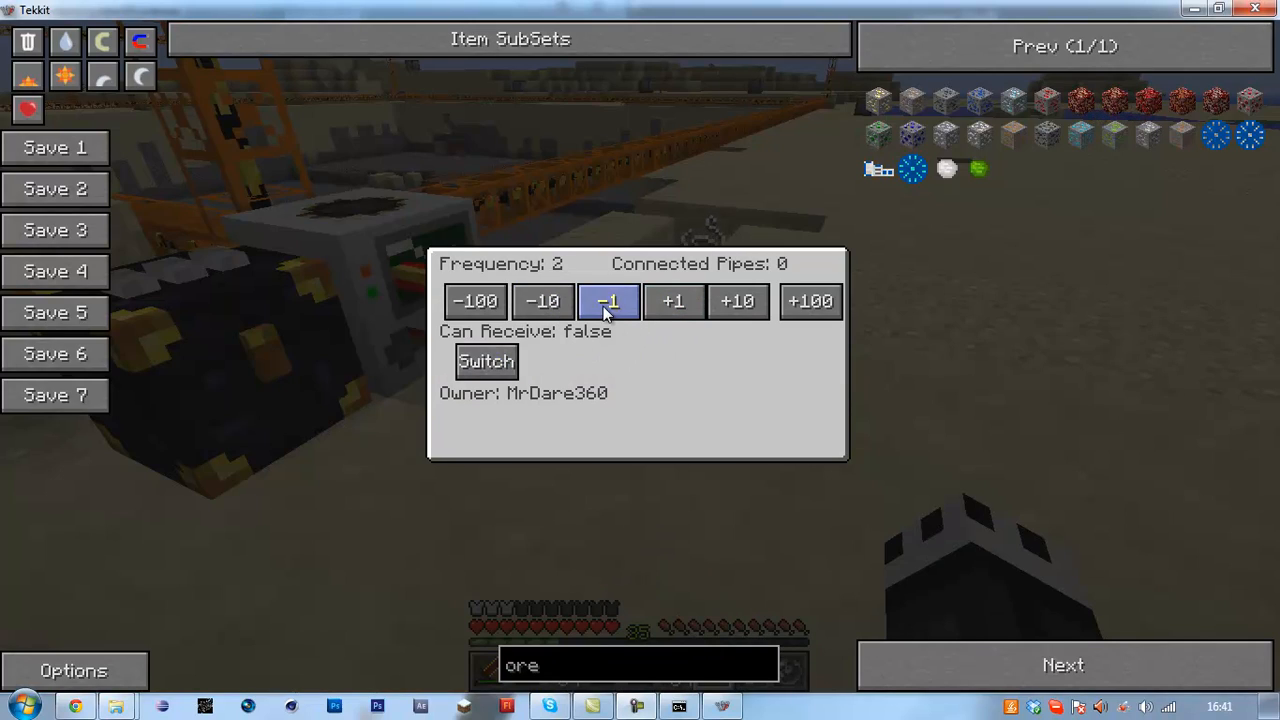
key(Escape)
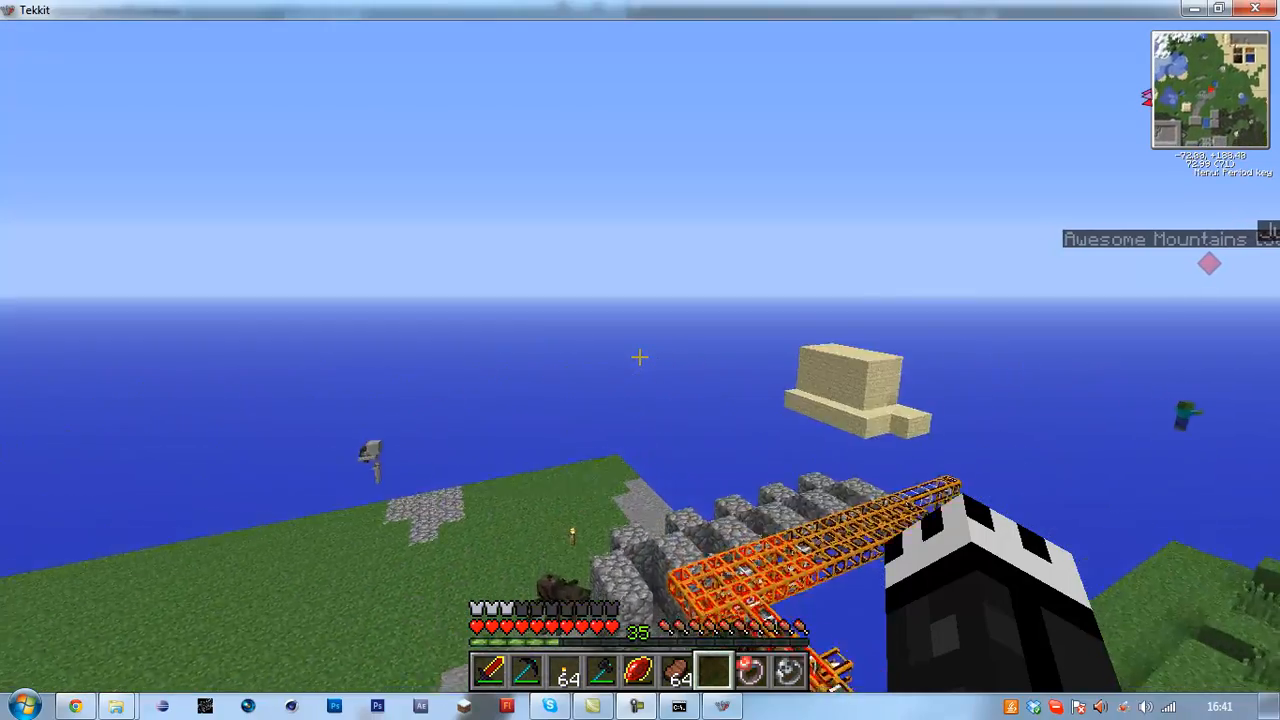
mouse_move(640, 356)
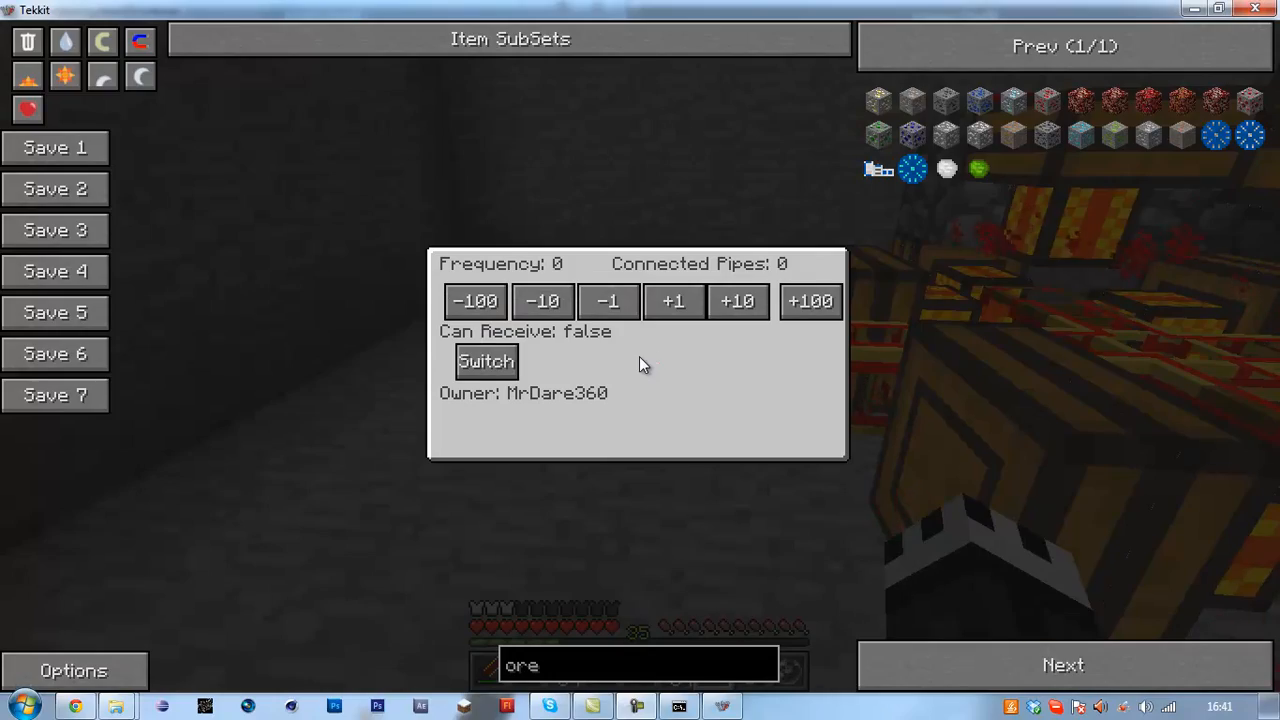
Step: Adjust the second teleport pipe's frequency, then look over the excavated quarry ground
click(672, 300)
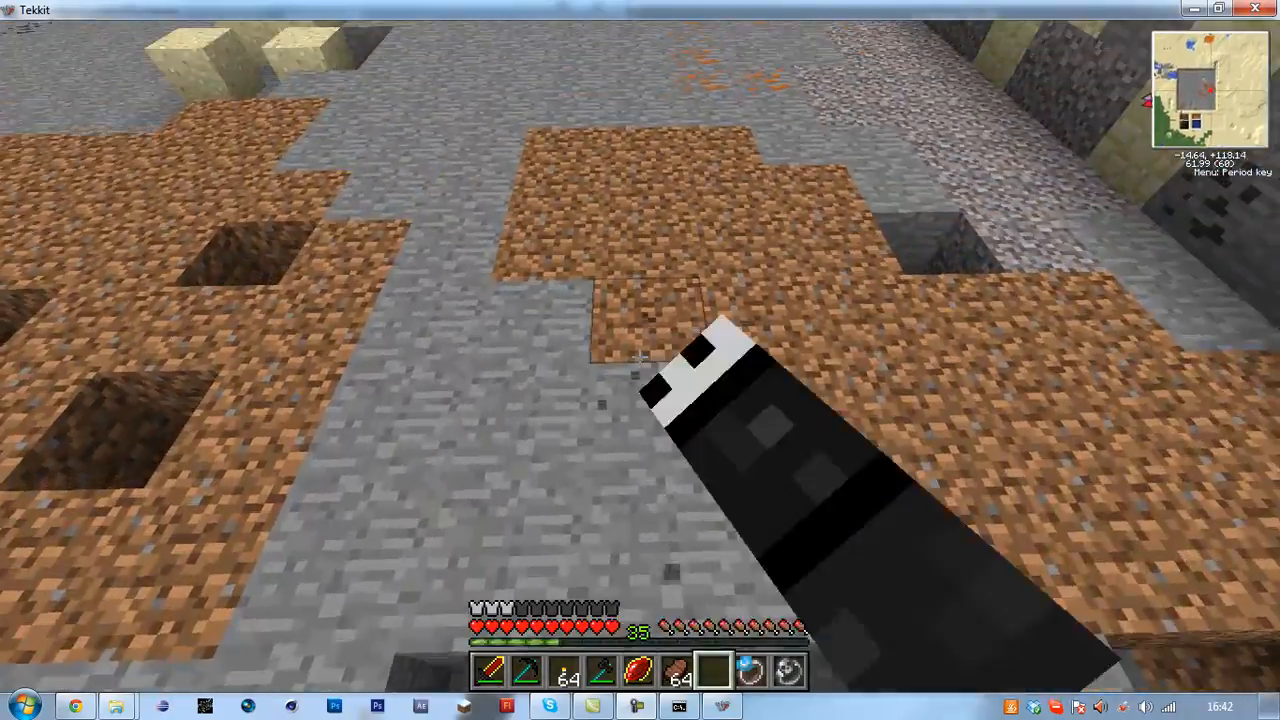
mouse_move(640, 360)
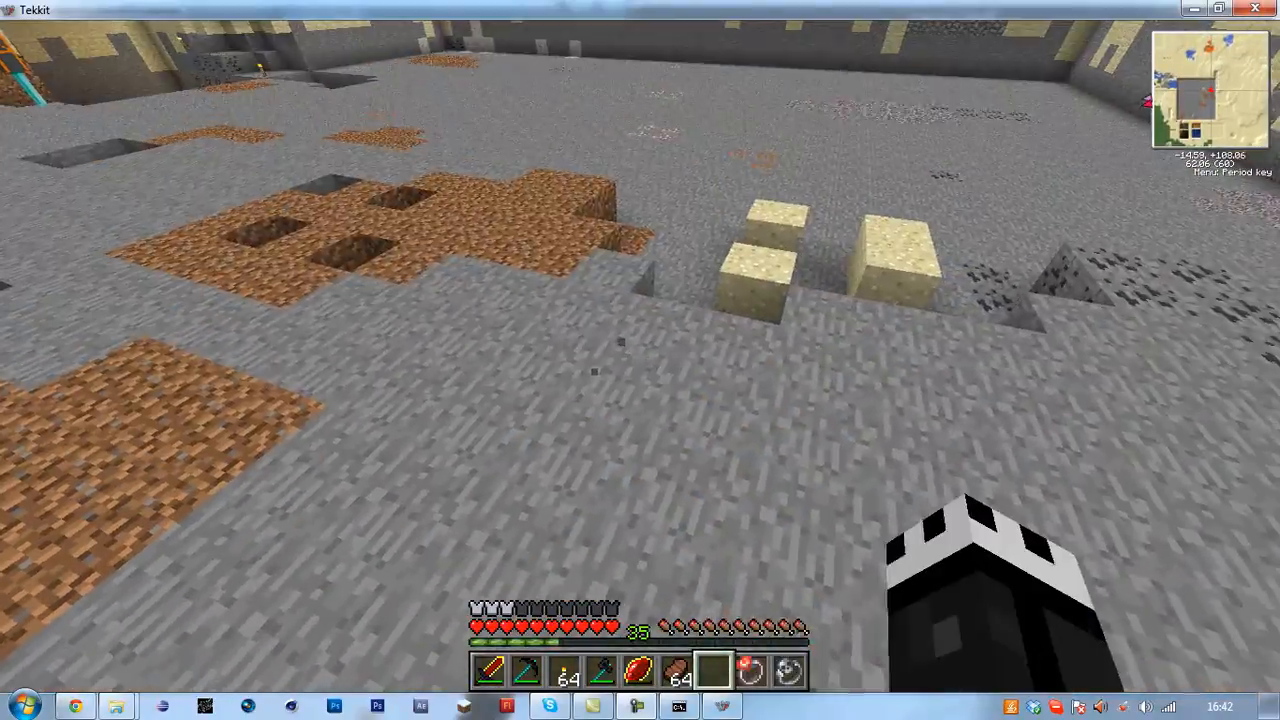